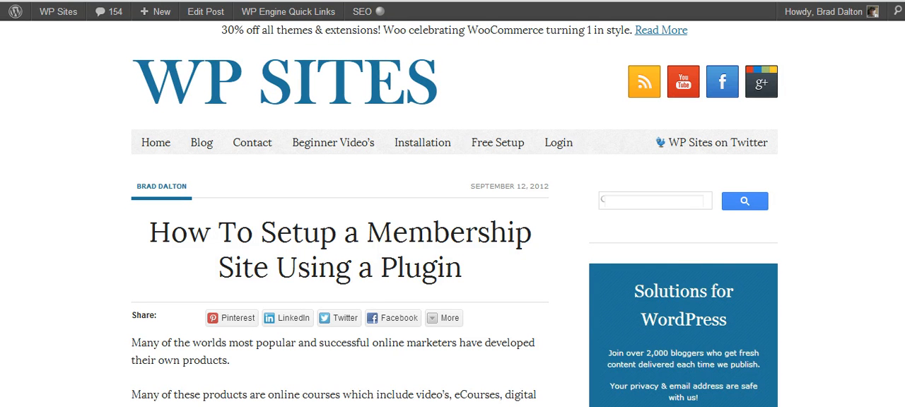
# Go to the 'Beginner Video's' members area and browse the grid of WordPress beginner lessons.
pyautogui.scroll(-3)
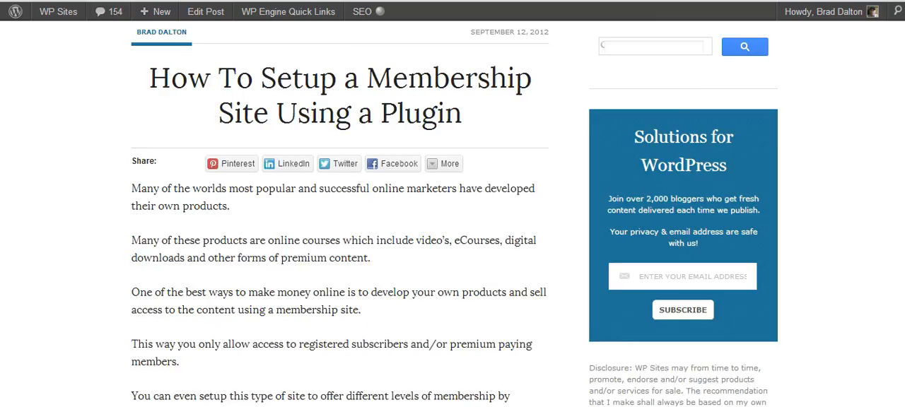
pyautogui.scroll(-3)
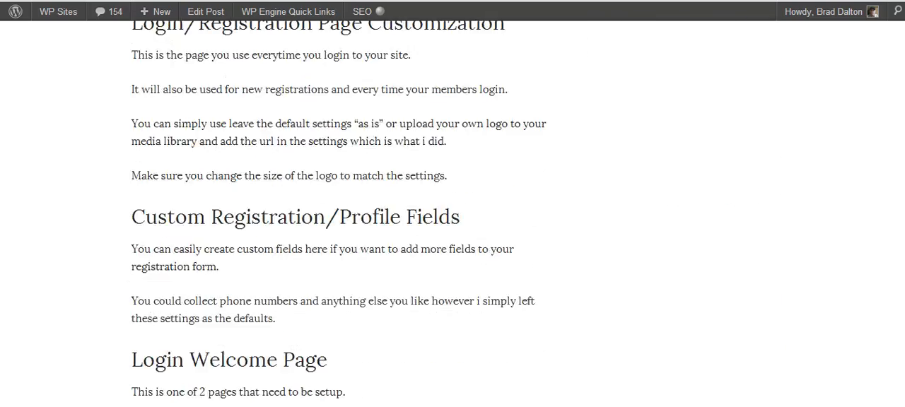
pyautogui.scroll(-3)
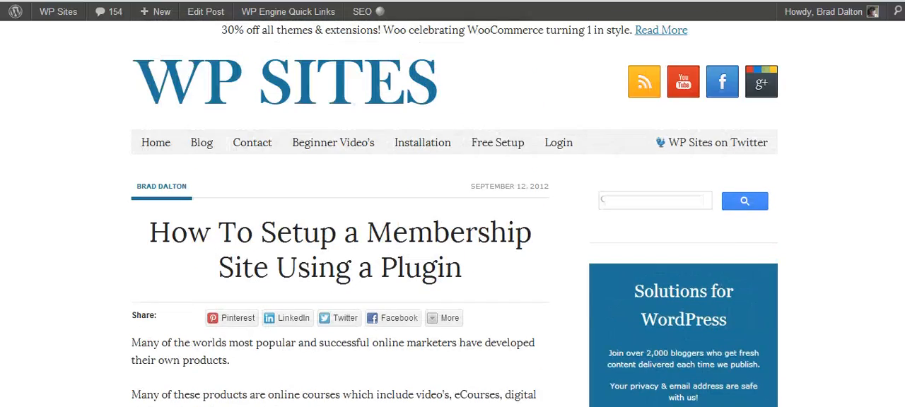
pyautogui.moveTo(328, 190)
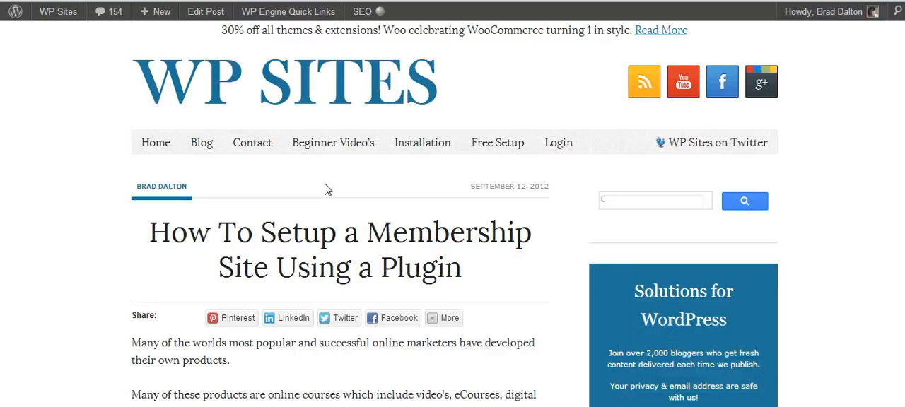
pyautogui.moveTo(332, 142)
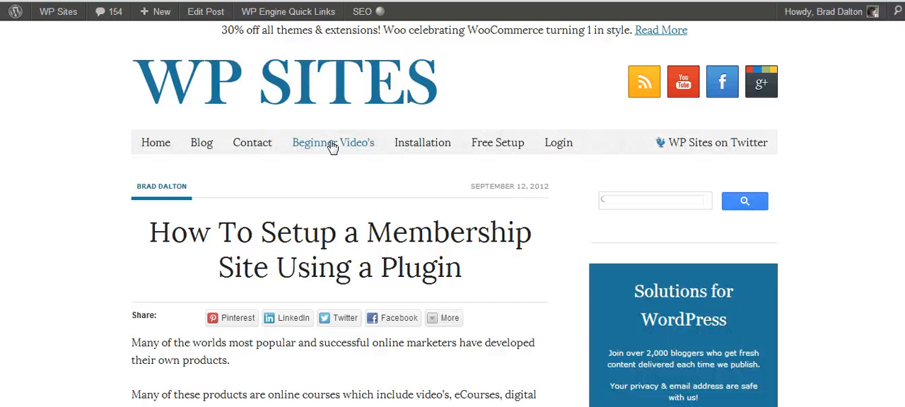
pyautogui.click(332, 141)
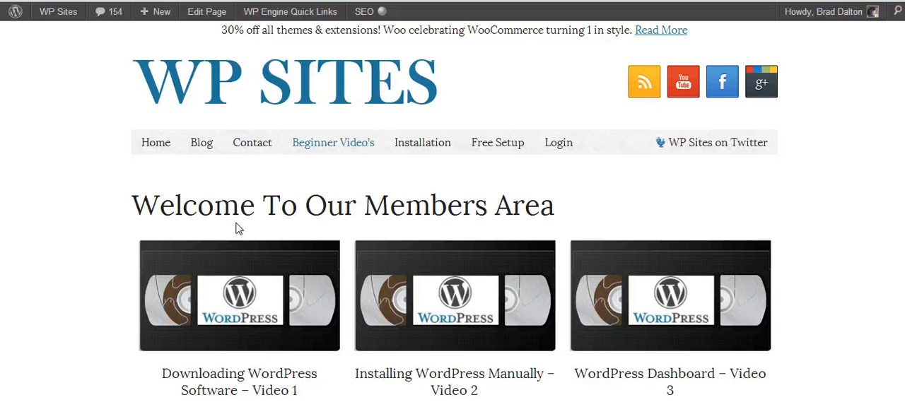
pyautogui.moveTo(249, 300)
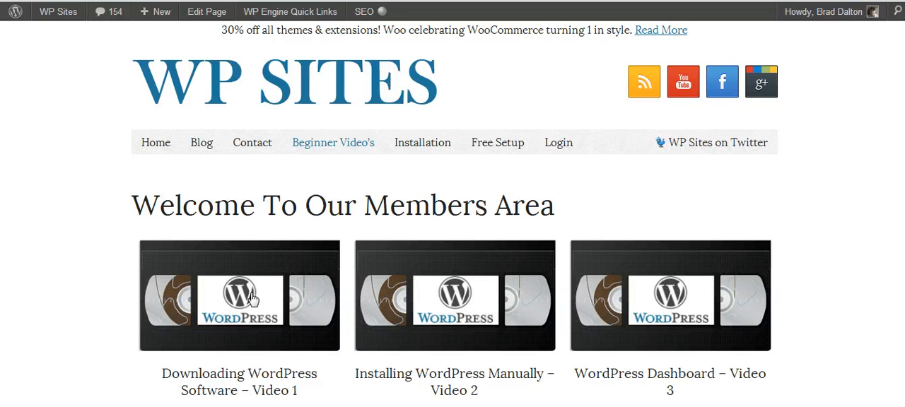
pyautogui.moveTo(898, 153)
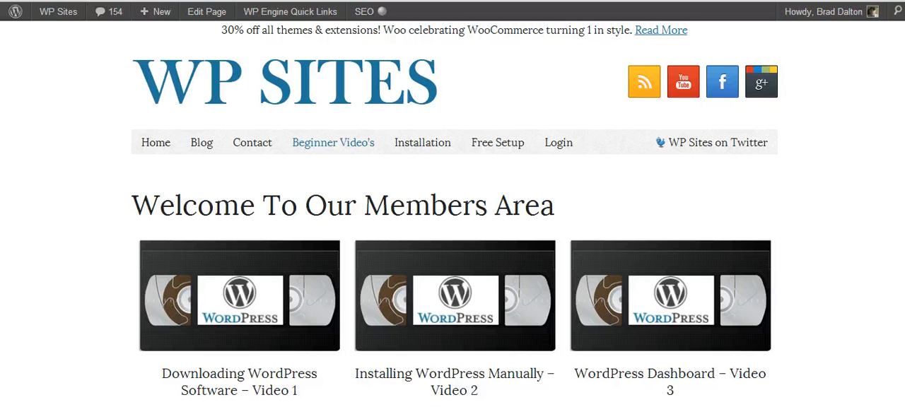
pyautogui.scroll(-3)
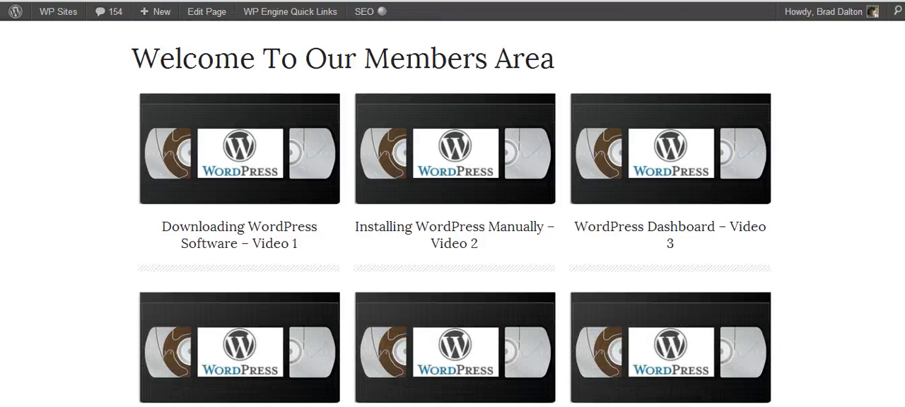
pyautogui.scroll(-3)
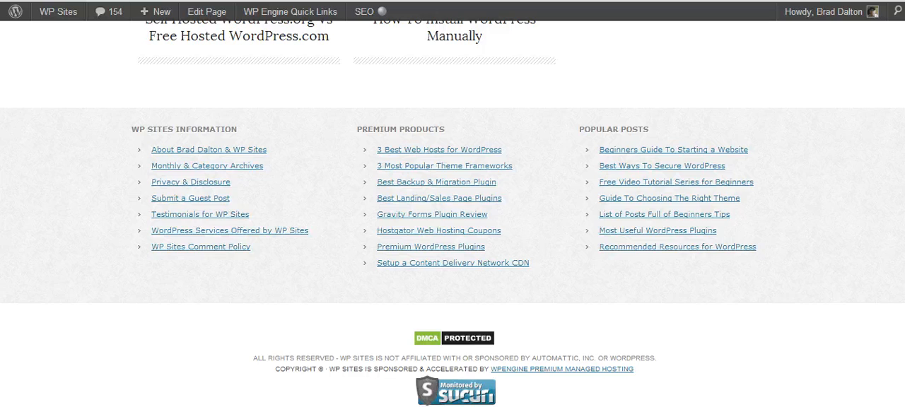
pyautogui.scroll(3)
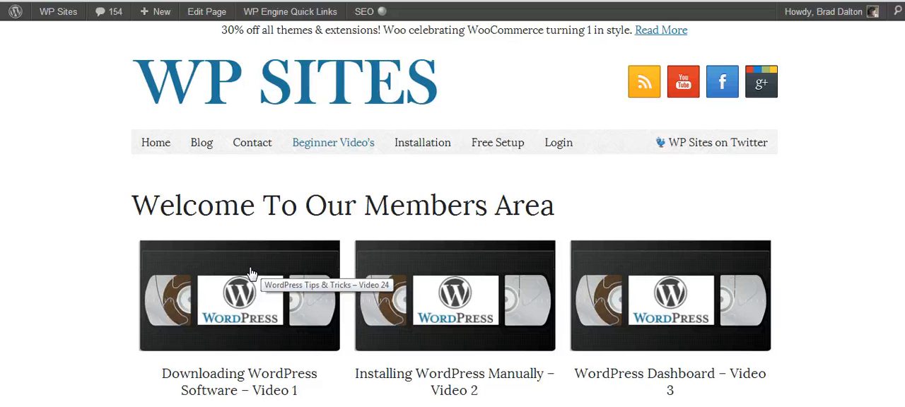
pyautogui.scroll(-3)
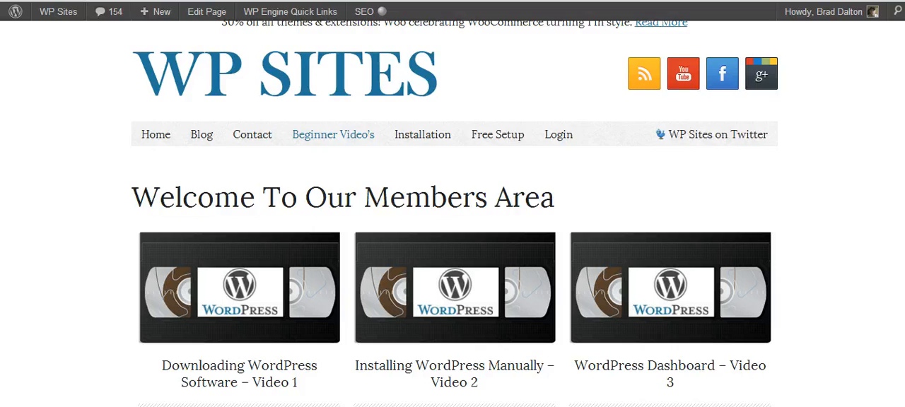
pyautogui.scroll(-3)
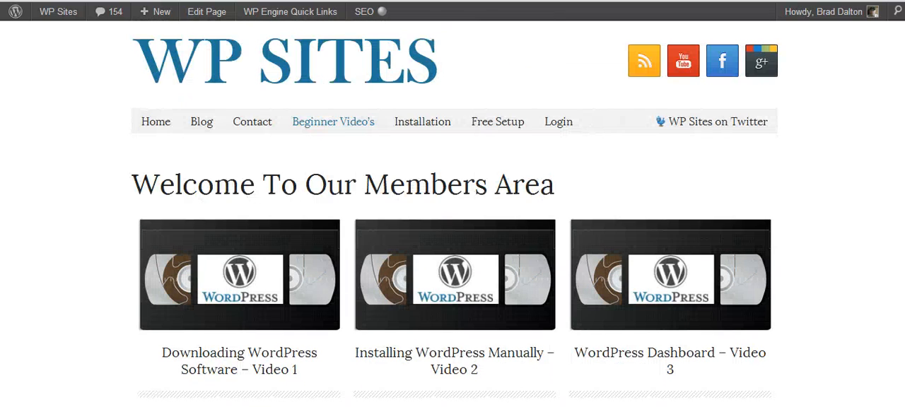
pyautogui.moveTo(234, 285)
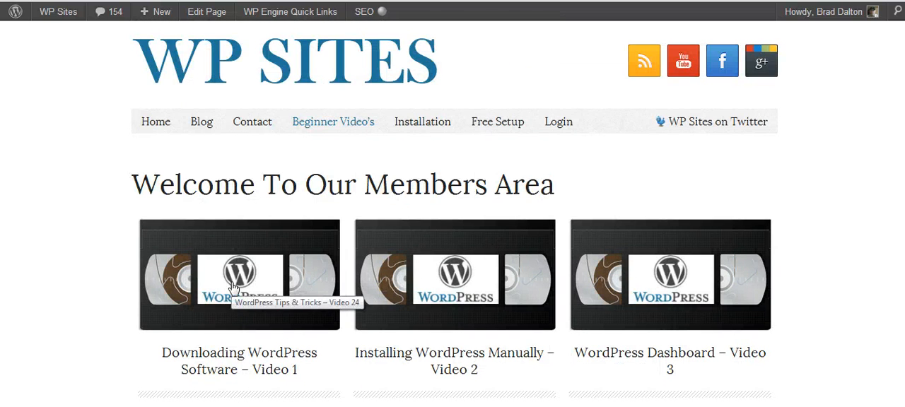
# View the 'Downloading WordPress Software – Video 1' lesson from the first thumbnail.
pyautogui.click(238, 285)
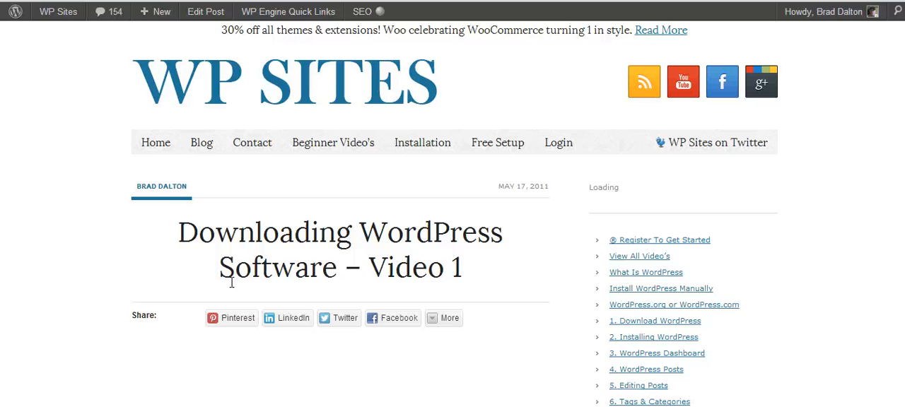
pyautogui.scroll(-3)
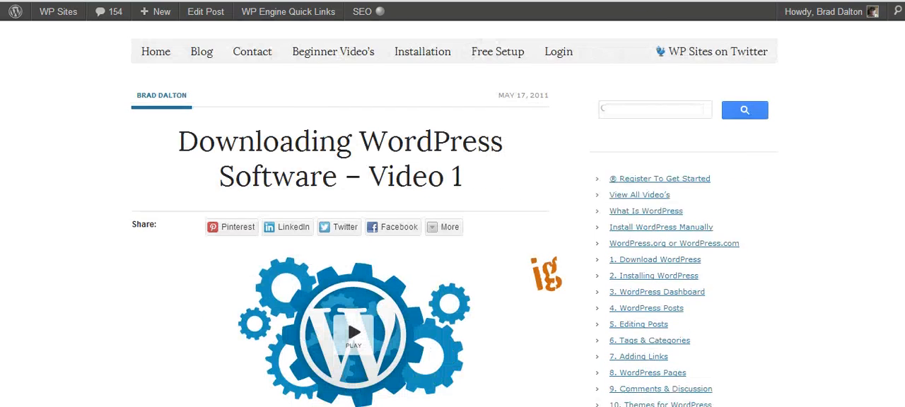
pyautogui.scroll(-3)
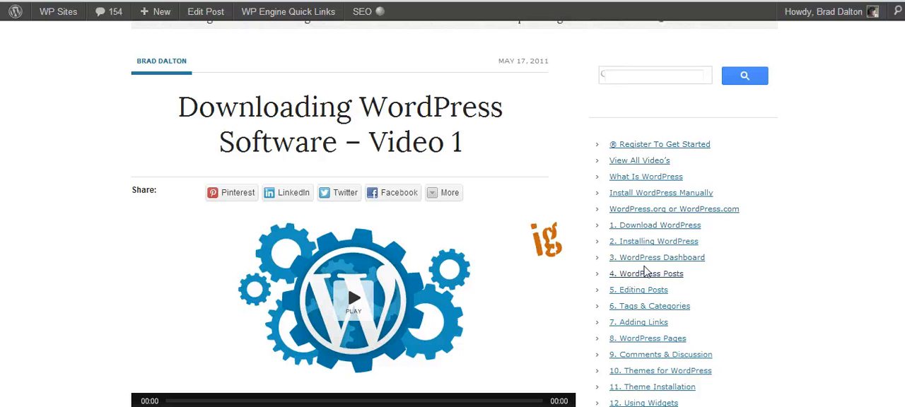
pyautogui.moveTo(644, 249)
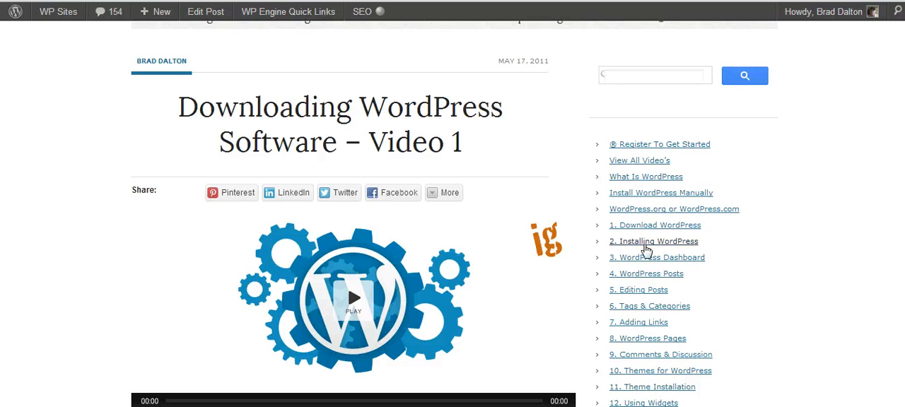
pyautogui.moveTo(673, 386)
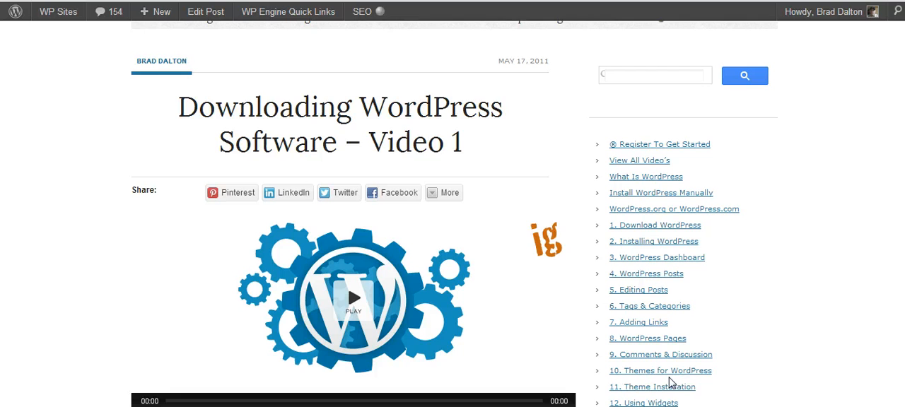
pyautogui.scroll(-3)
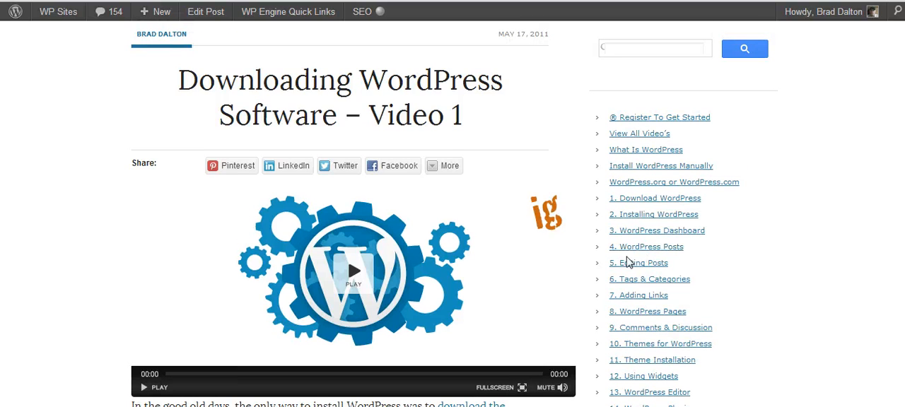
pyautogui.moveTo(357, 403)
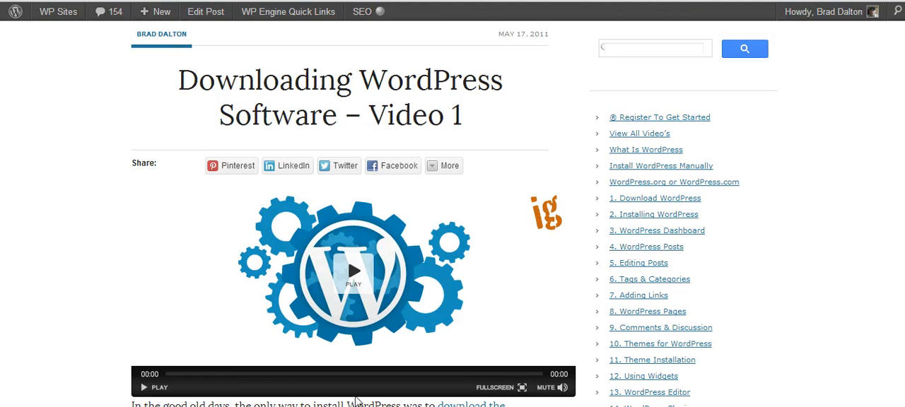
pyautogui.moveTo(373, 251)
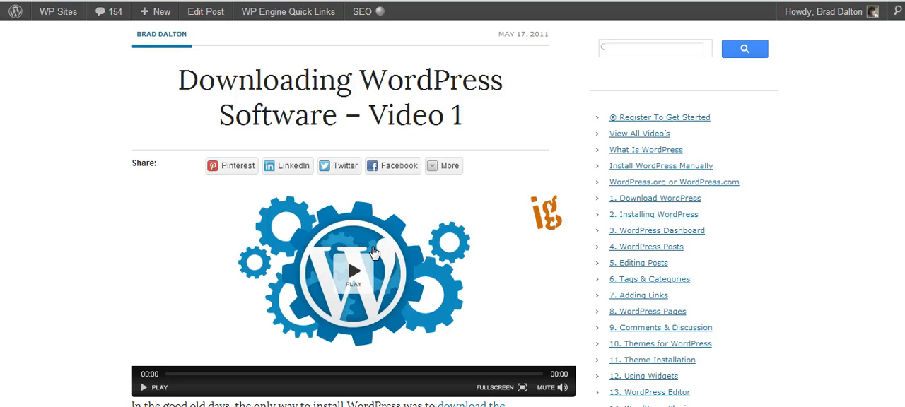
pyautogui.scroll(-3)
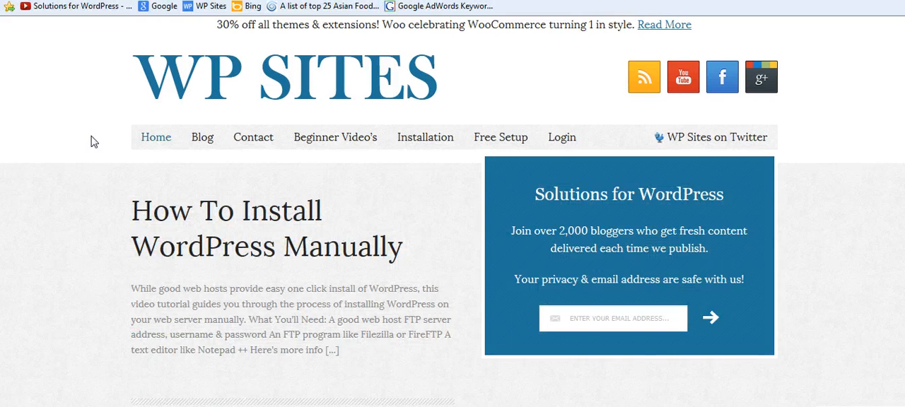
pyautogui.moveTo(343, 133)
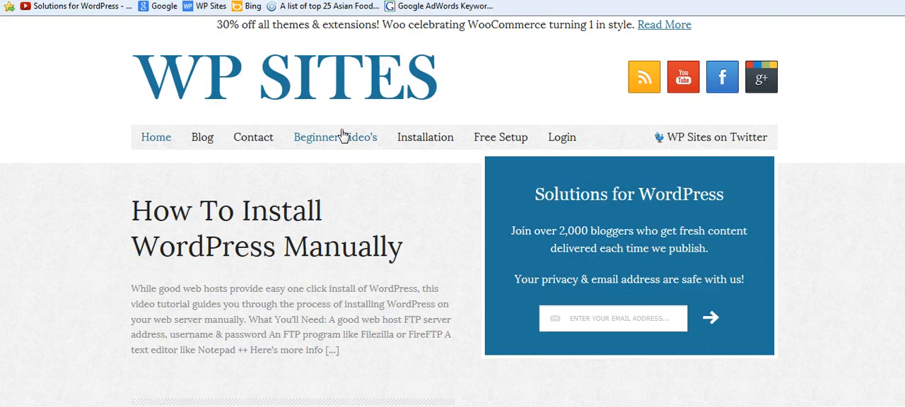
# Show the 'WordPress Video Tutorial Series' page offering free registration for 27 beginner videos.
pyautogui.click(335, 137)
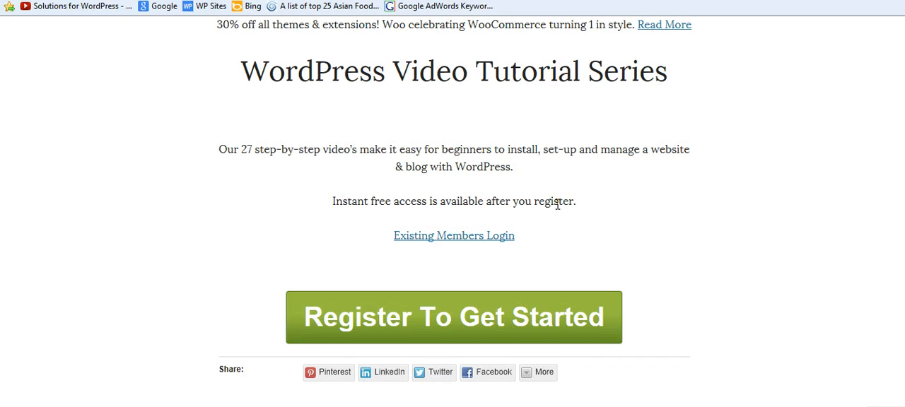
pyautogui.moveTo(449, 242)
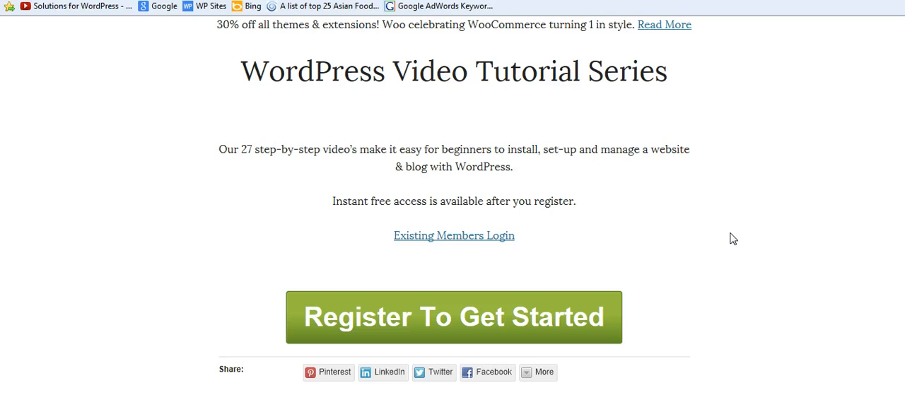
pyautogui.moveTo(387, 292)
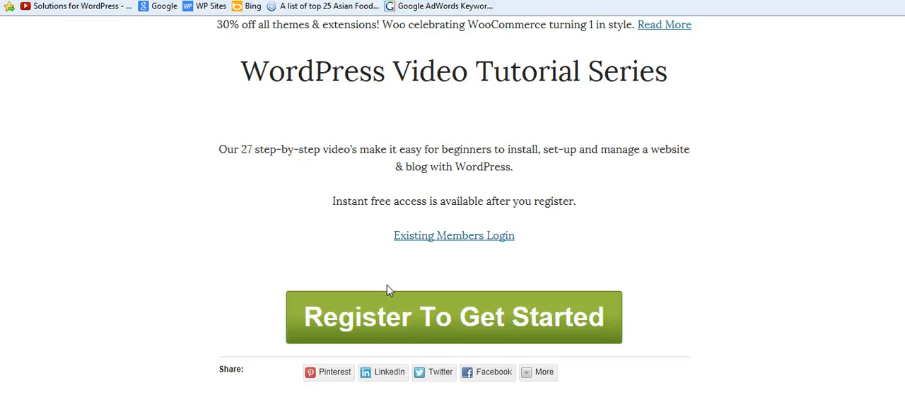
pyautogui.moveTo(832, 272)
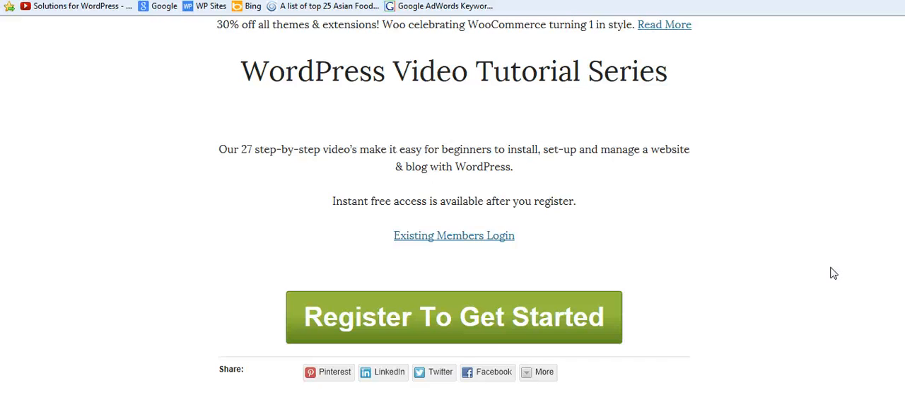
pyautogui.moveTo(367, 314)
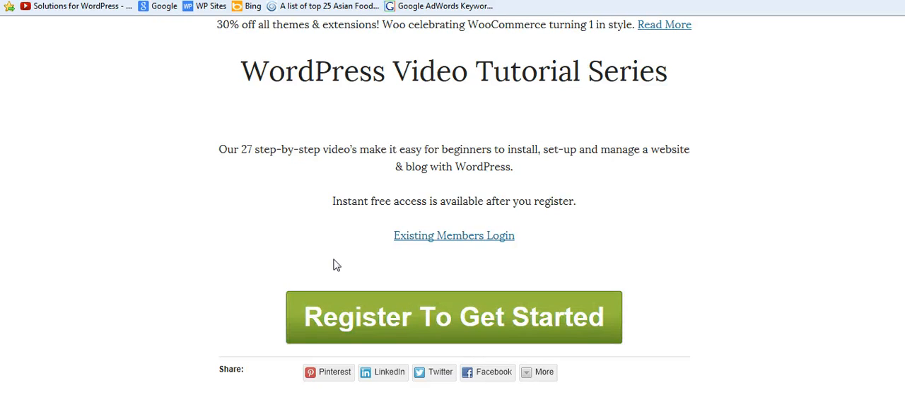
pyautogui.moveTo(496, 329)
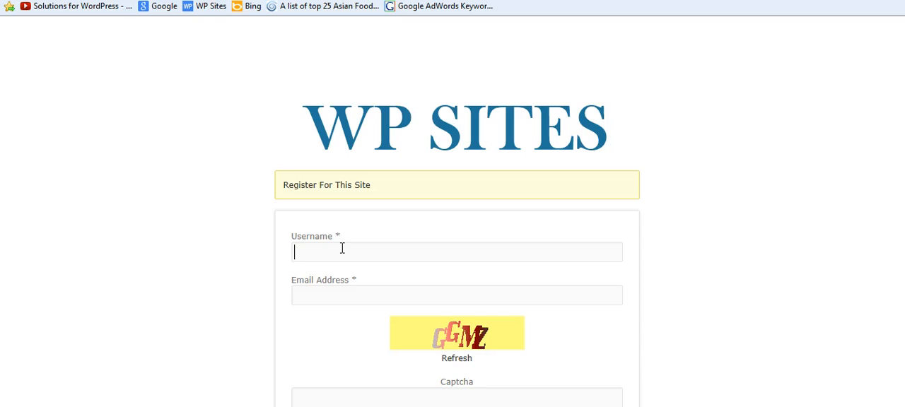
# Review the Register For This Site form with its captcha, then return to the tutorial series page.
pyautogui.scroll(-3)
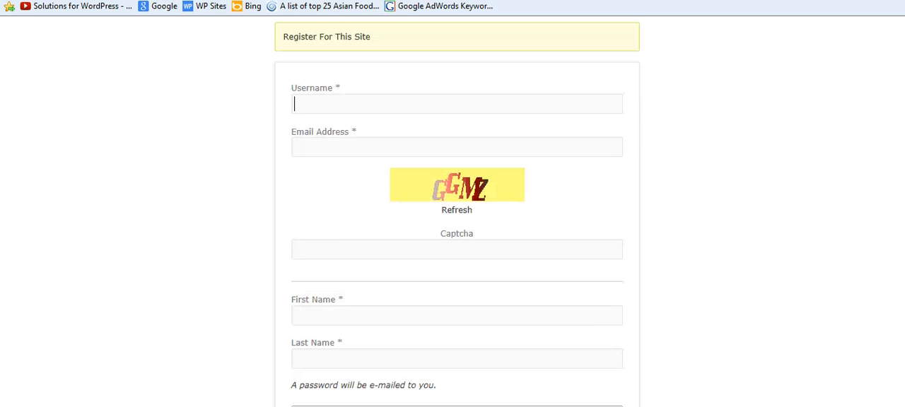
pyautogui.moveTo(452, 186)
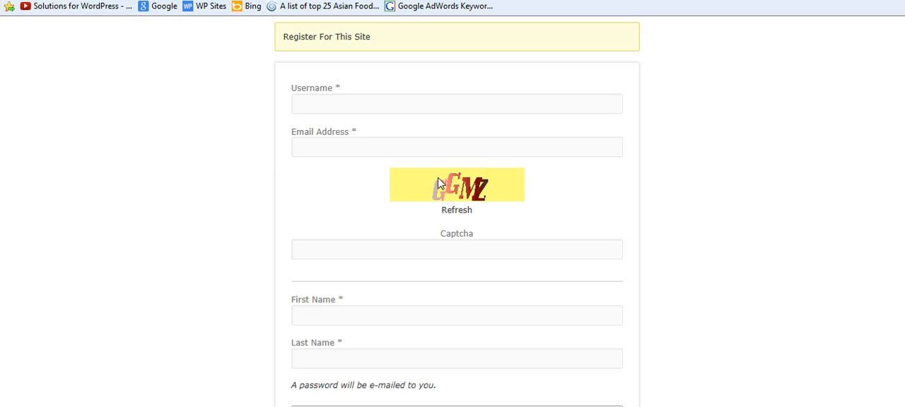
pyautogui.click(456, 104)
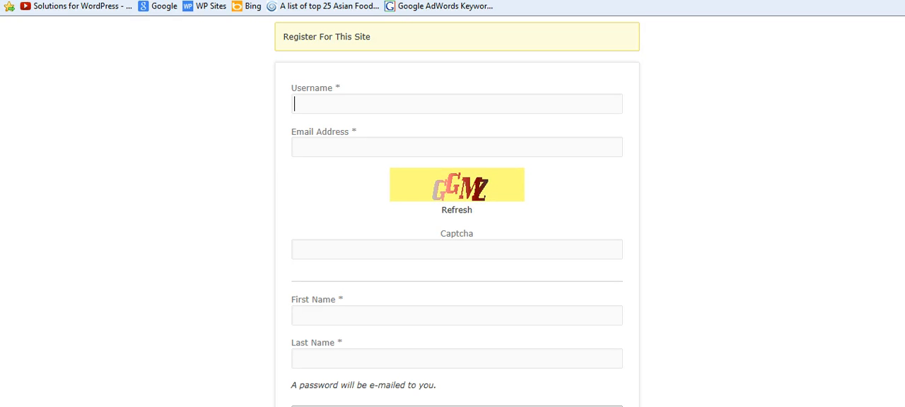
pyautogui.scroll(3)
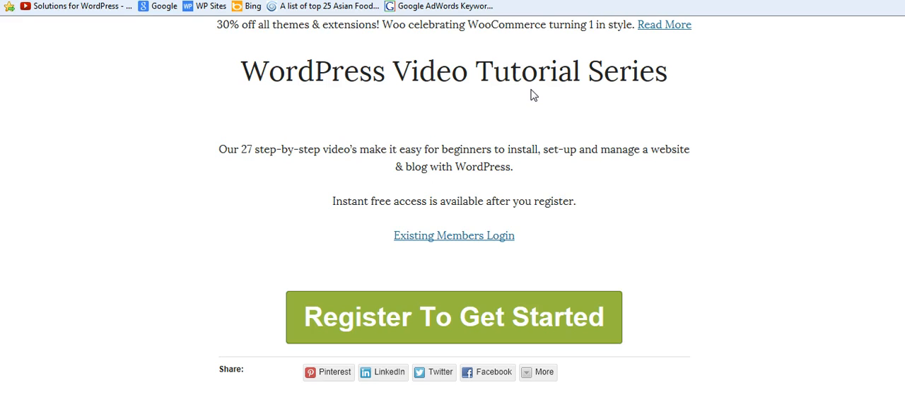
pyautogui.moveTo(574, 251)
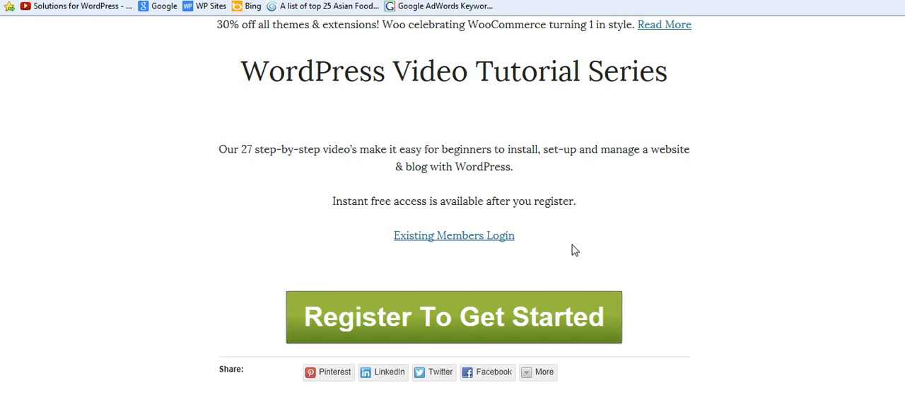
pyautogui.moveTo(251, 205)
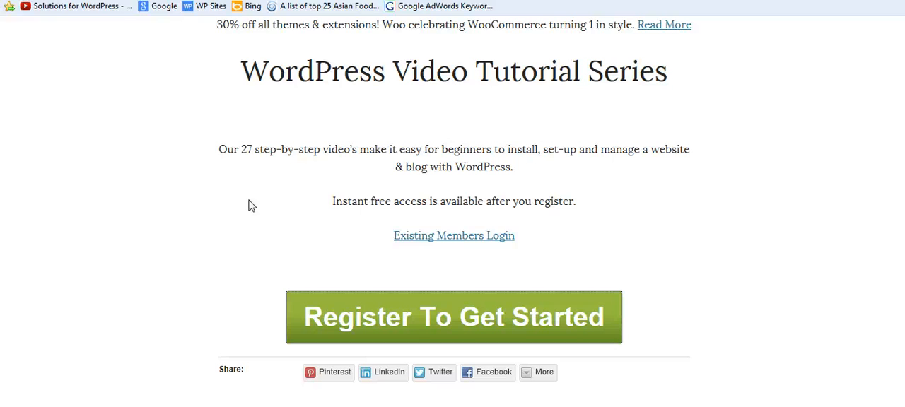
pyautogui.moveTo(418, 240)
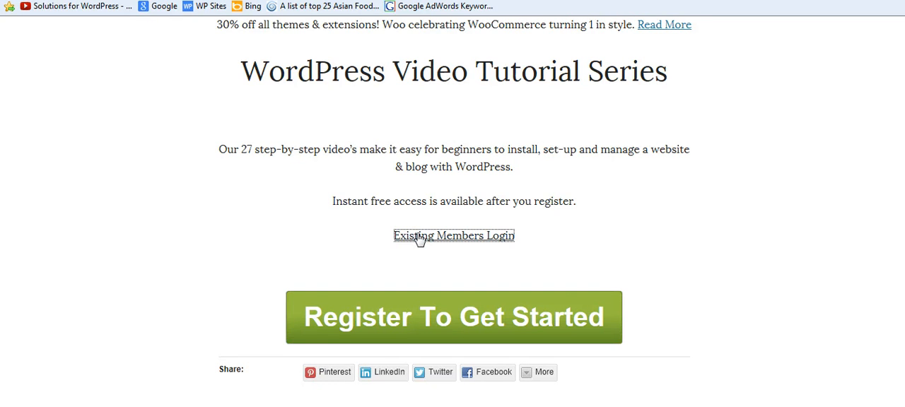
# Log in through Existing Members Login and browse the 'Beginner Video's' members area.
pyautogui.click(455, 235)
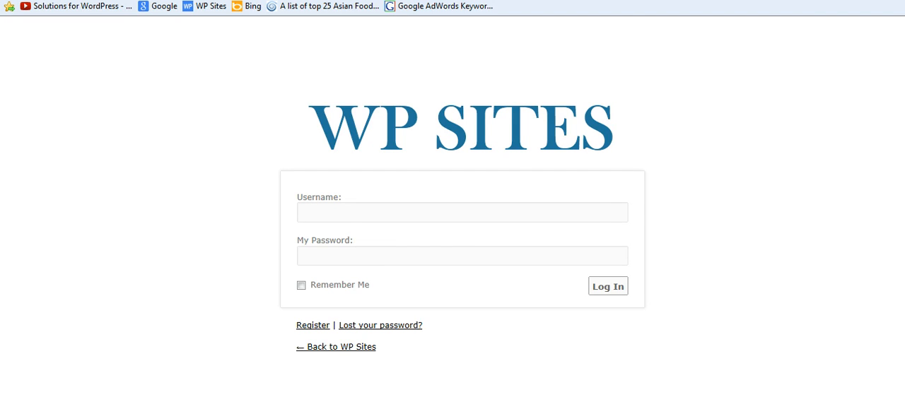
pyautogui.click(608, 285)
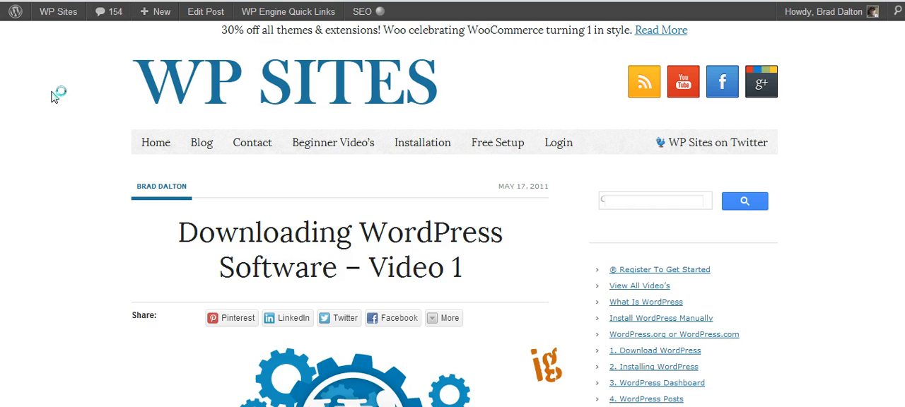
pyautogui.click(334, 142)
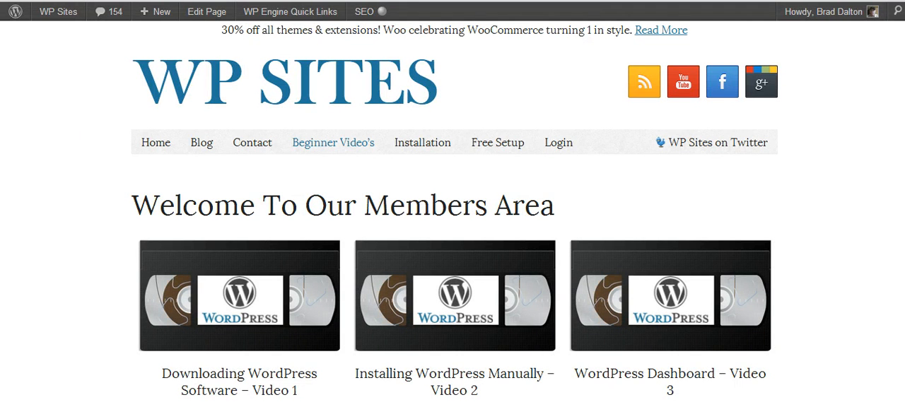
pyautogui.scroll(-3)
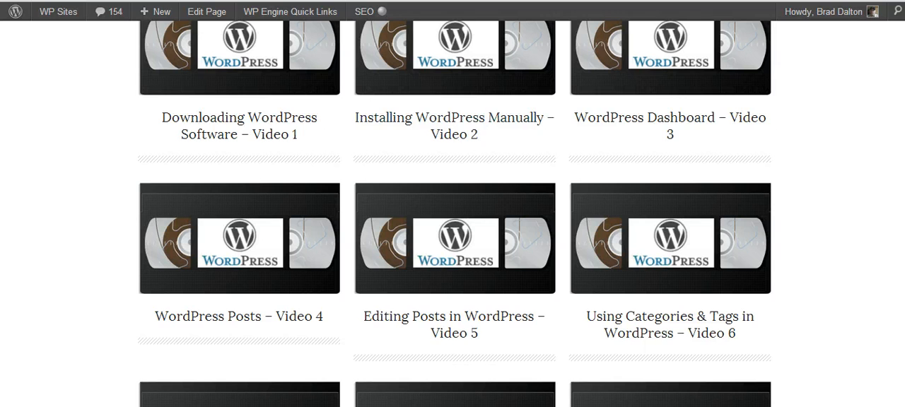
pyautogui.scroll(3)
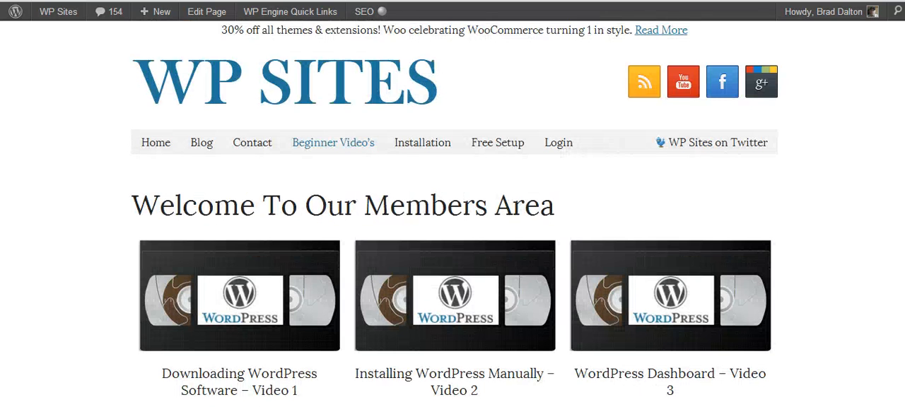
# Switch to the local test site's plugins admin showing Akismet and WordPress Importer.
pyautogui.click(557, 141)
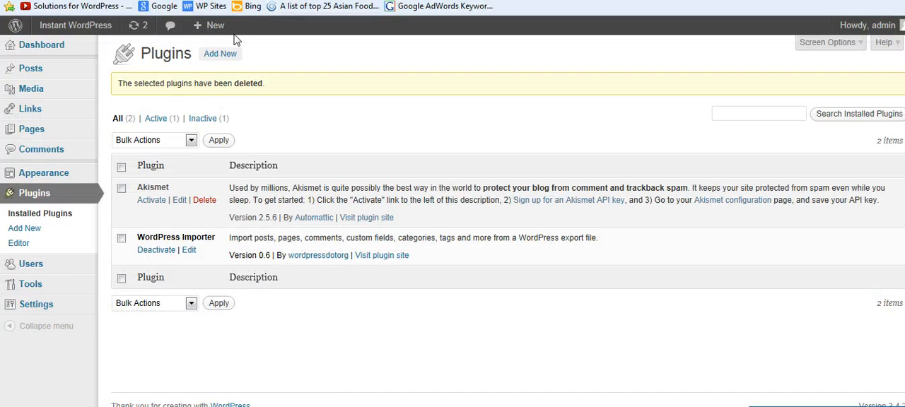
# Search the plugin directory for 's2 member', install the s2Member Framework and activate it.
pyautogui.click(26, 228)
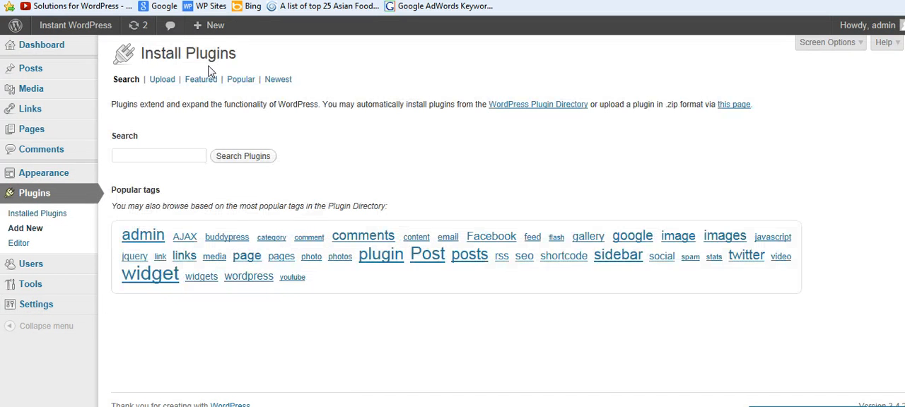
pyautogui.click(158, 156)
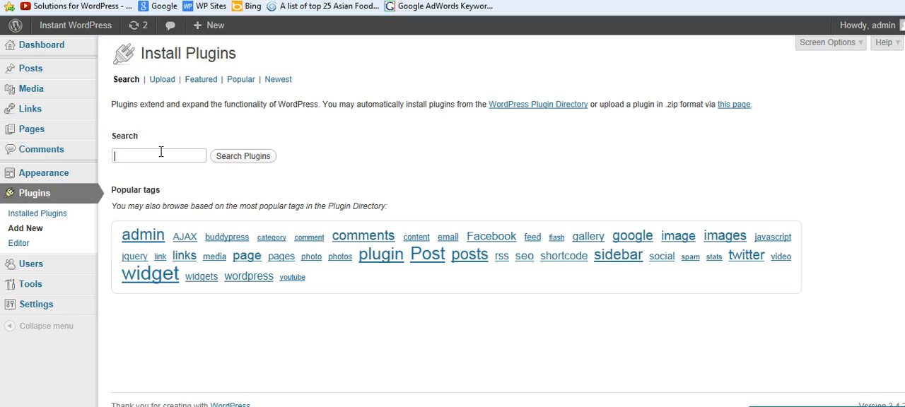
pyautogui.write('s2 member')
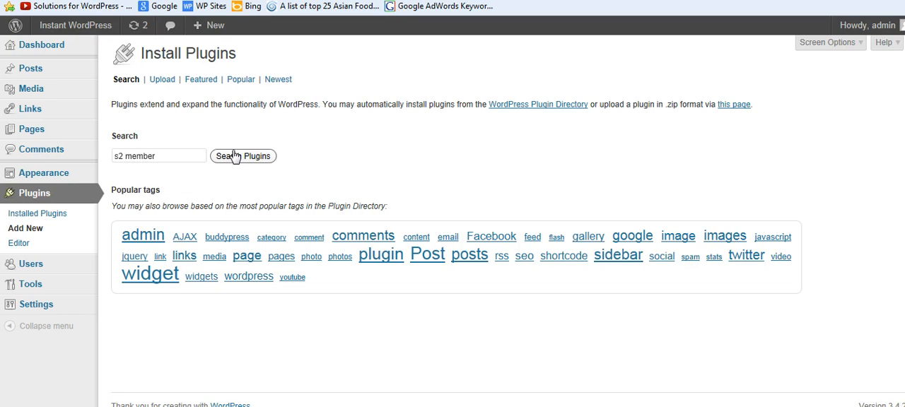
pyautogui.moveTo(235, 156)
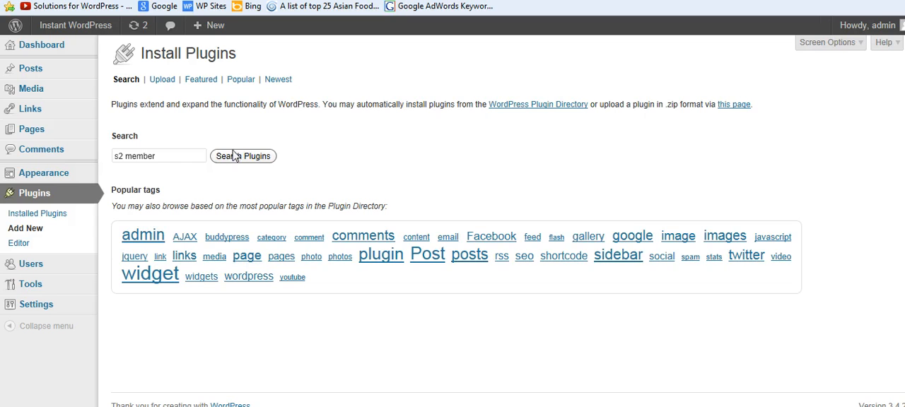
pyautogui.click(167, 179)
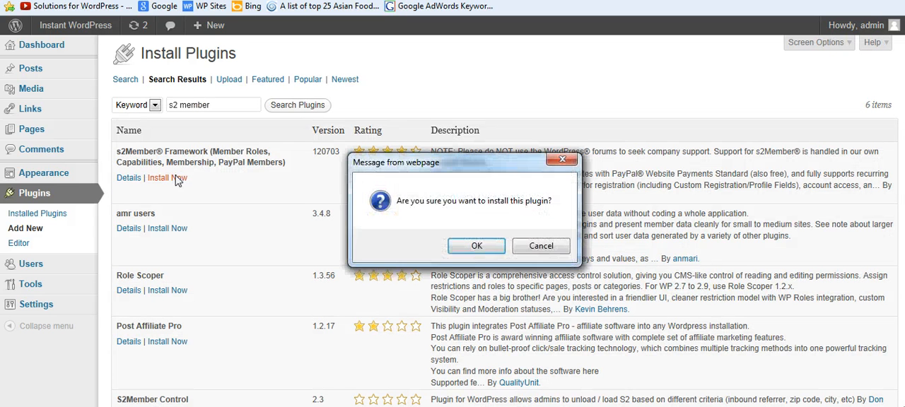
pyautogui.click(475, 246)
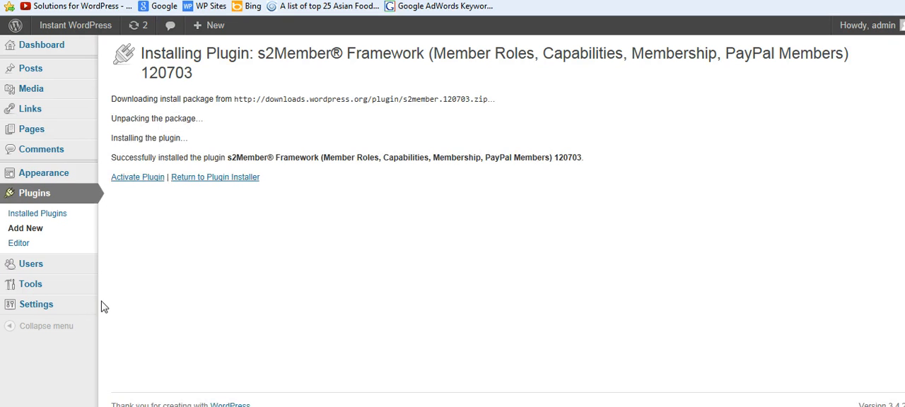
pyautogui.moveTo(137, 178)
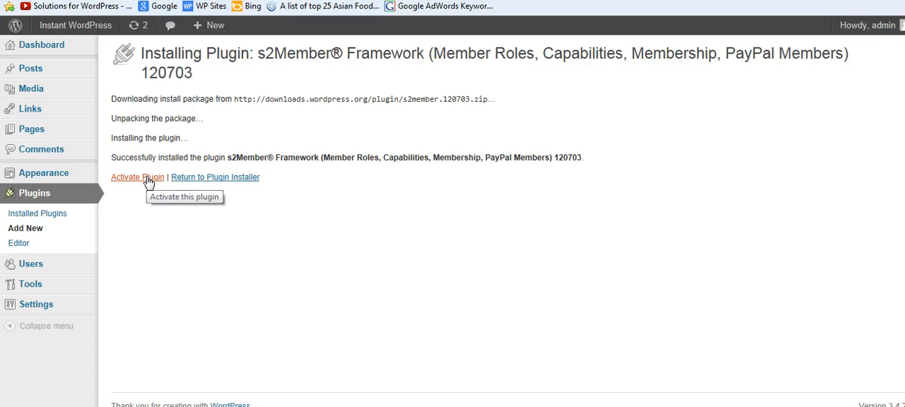
pyautogui.click(137, 177)
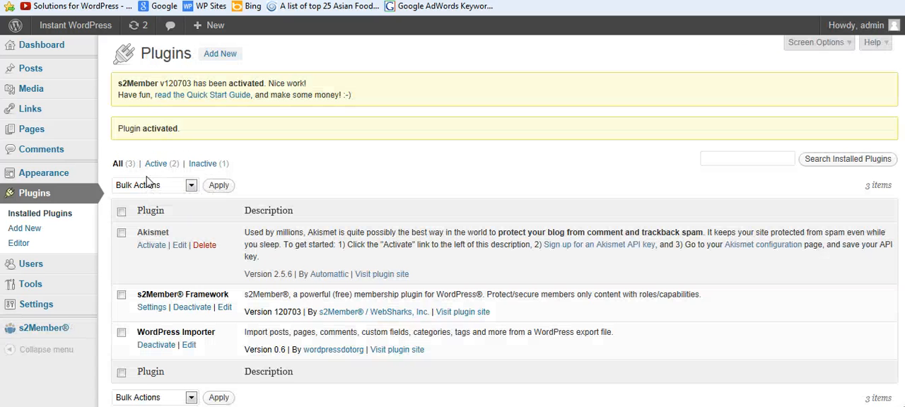
# Reach s2Member's General Options page from the admin sidebar menu.
pyautogui.scroll(-3)
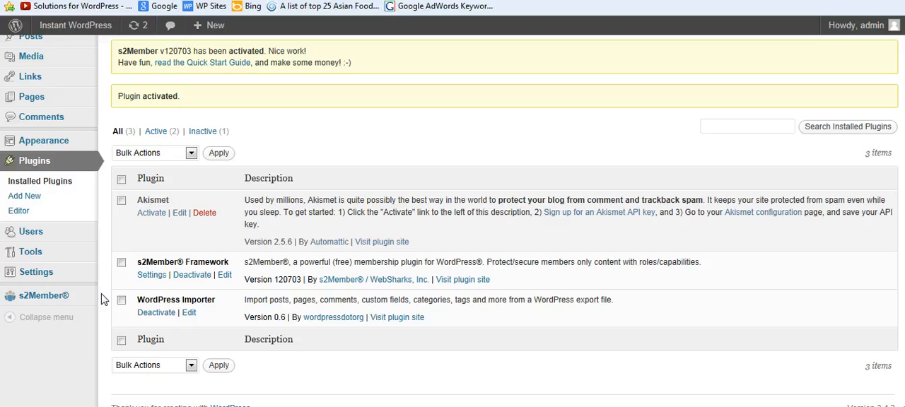
pyautogui.click(44, 296)
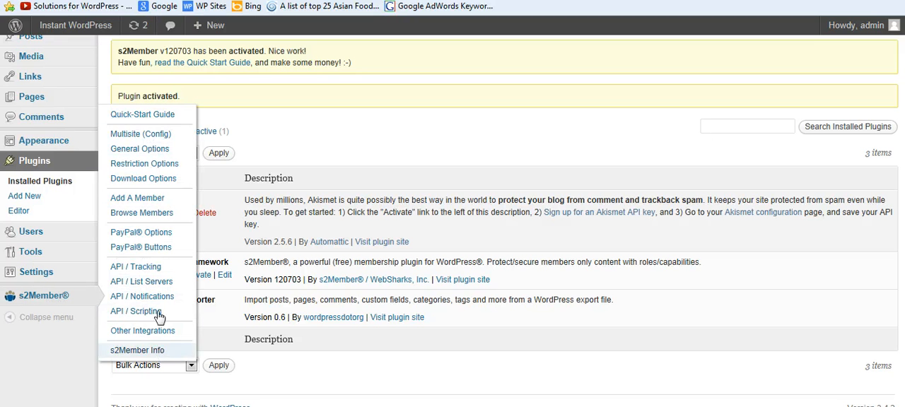
pyautogui.moveTo(138, 149)
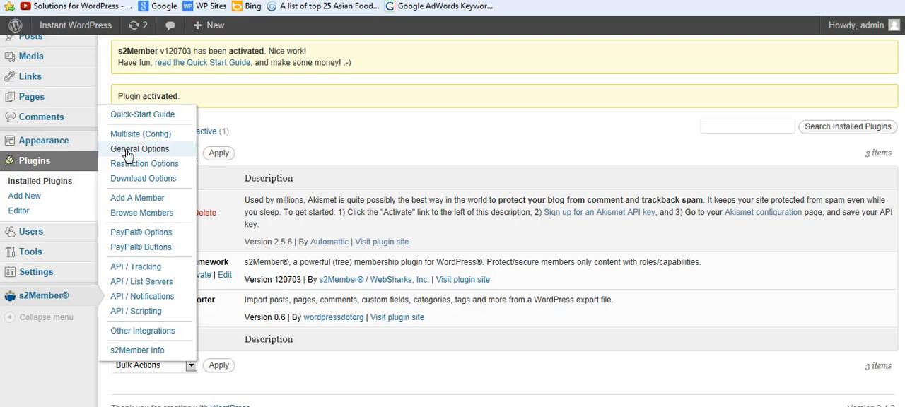
pyautogui.moveTo(154, 288)
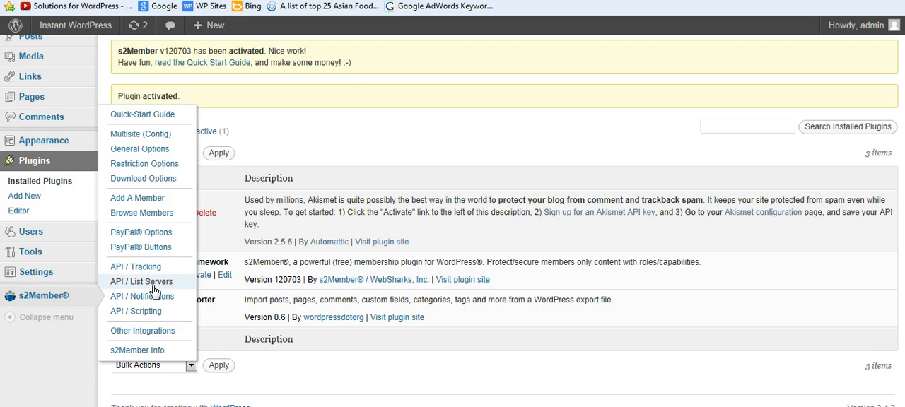
pyautogui.moveTo(126, 282)
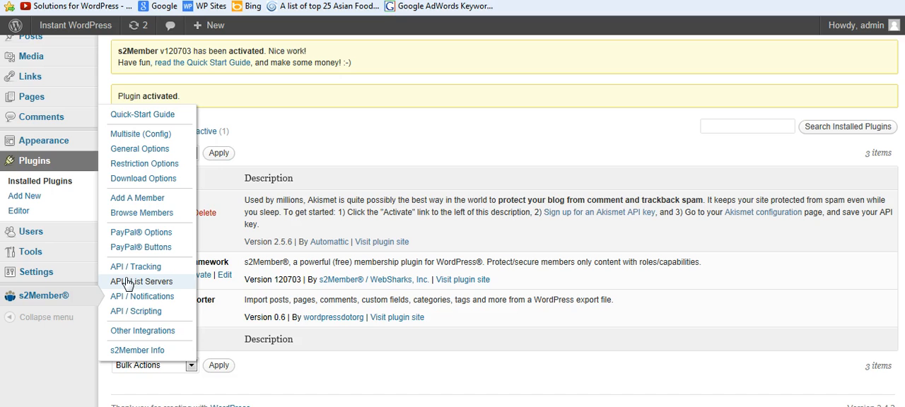
pyautogui.moveTo(157, 281)
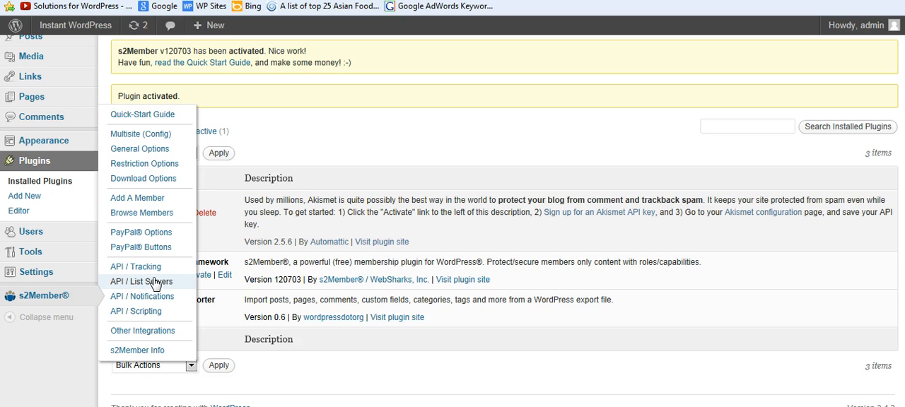
pyautogui.moveTo(145, 156)
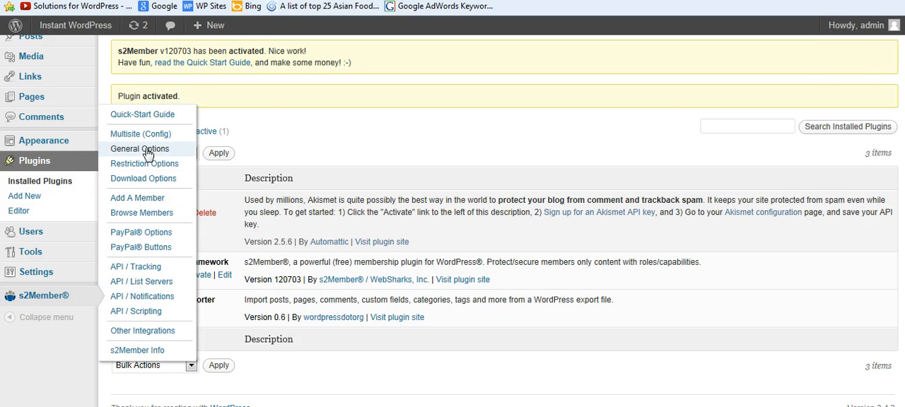
pyautogui.click(138, 148)
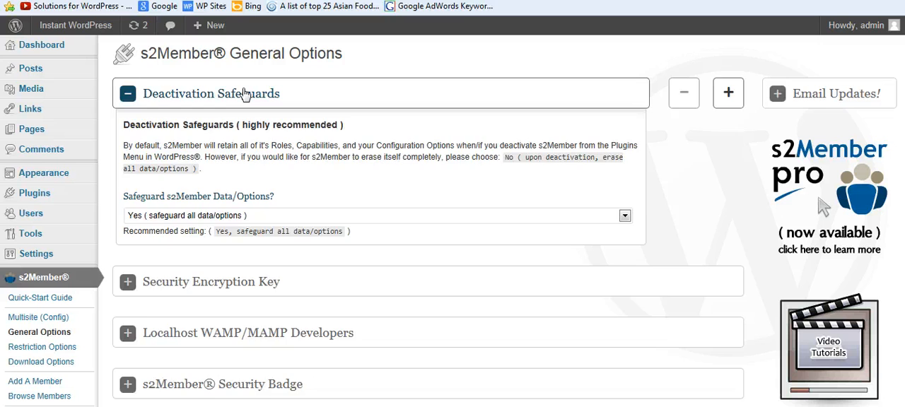
# Collapse Deactivation Safeguards and auto-generate a random Security Encryption Key.
pyautogui.click(127, 93)
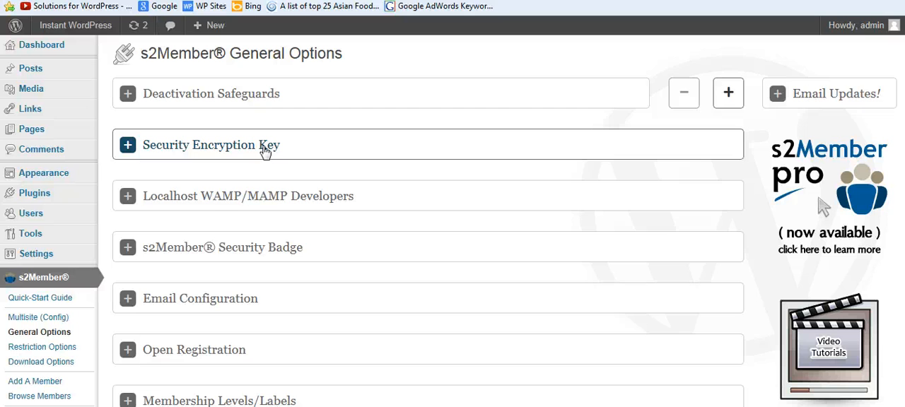
pyautogui.click(210, 144)
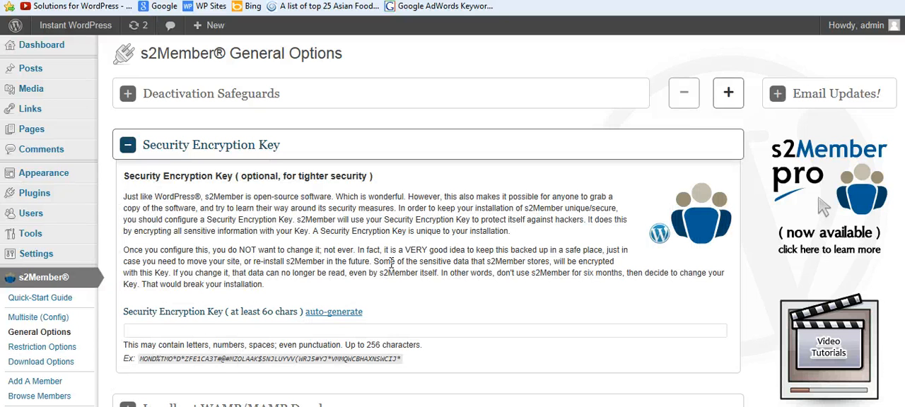
pyautogui.click(333, 311)
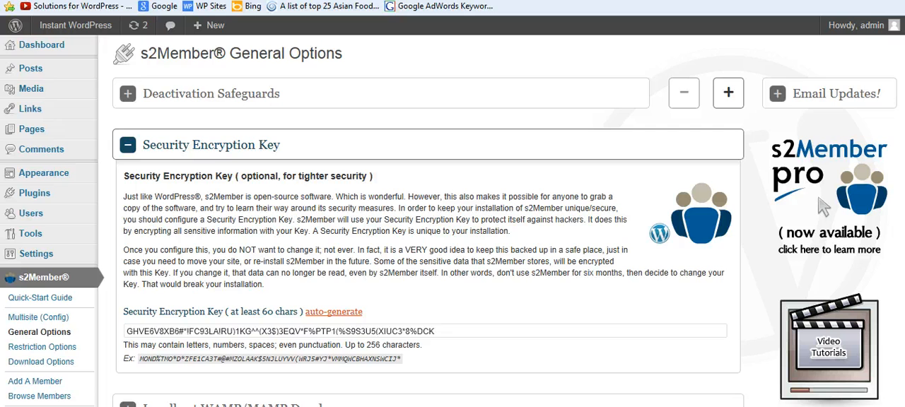
pyautogui.scroll(-3)
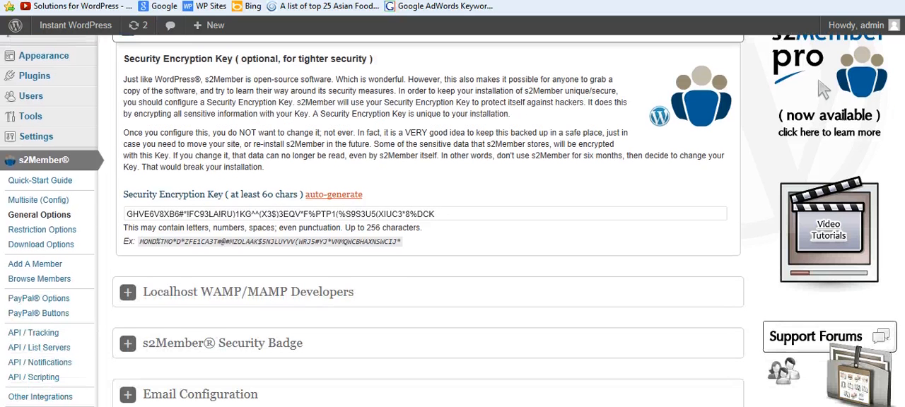
pyautogui.scroll(-3)
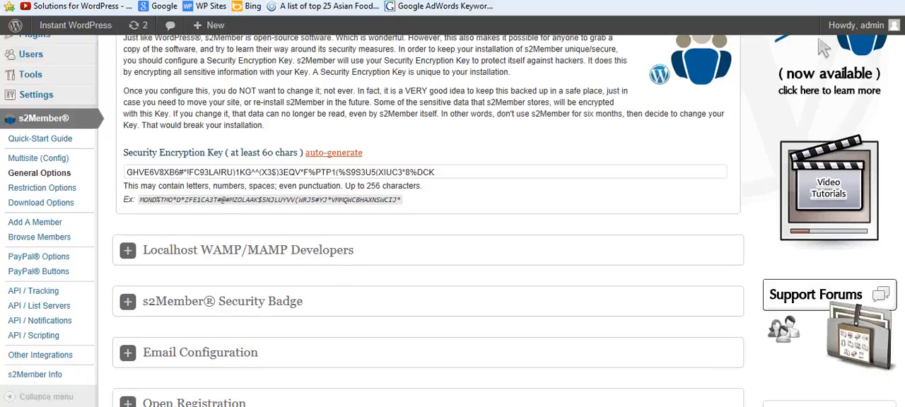
pyautogui.scroll(-3)
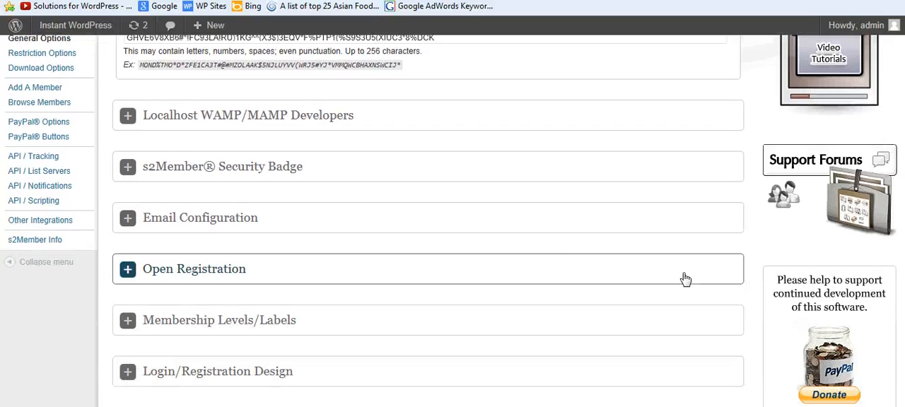
pyautogui.moveTo(230, 121)
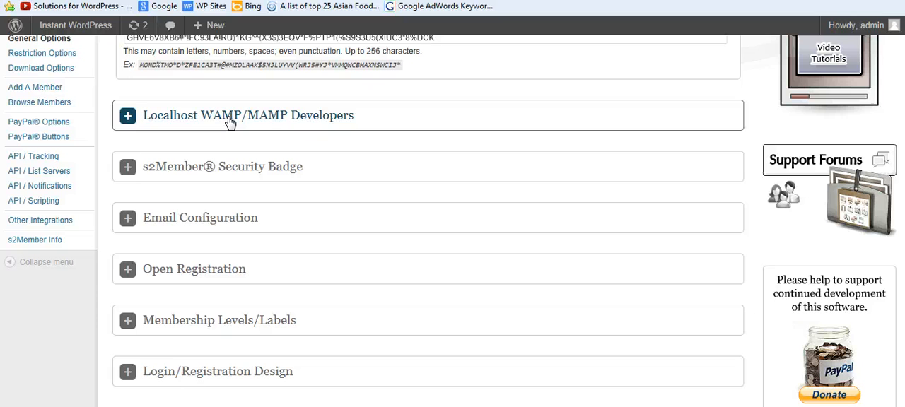
pyautogui.moveTo(266, 128)
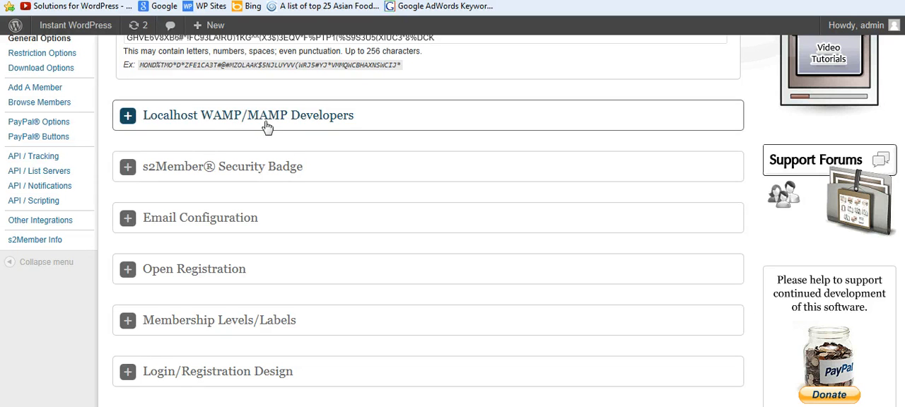
pyautogui.moveTo(413, 165)
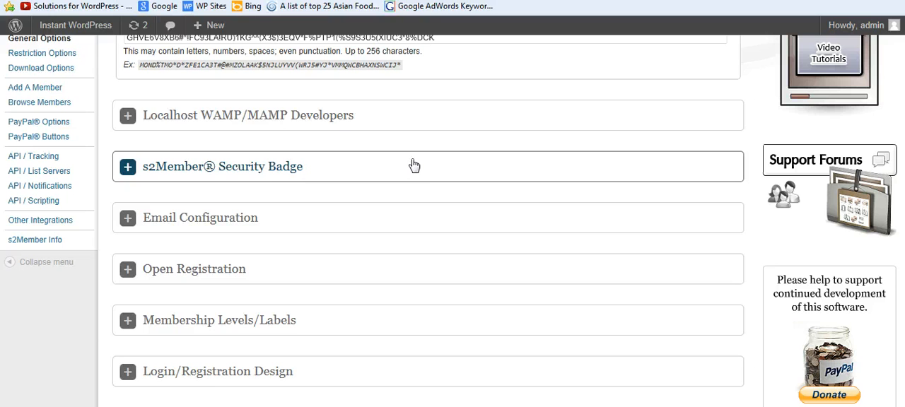
pyautogui.moveTo(256, 170)
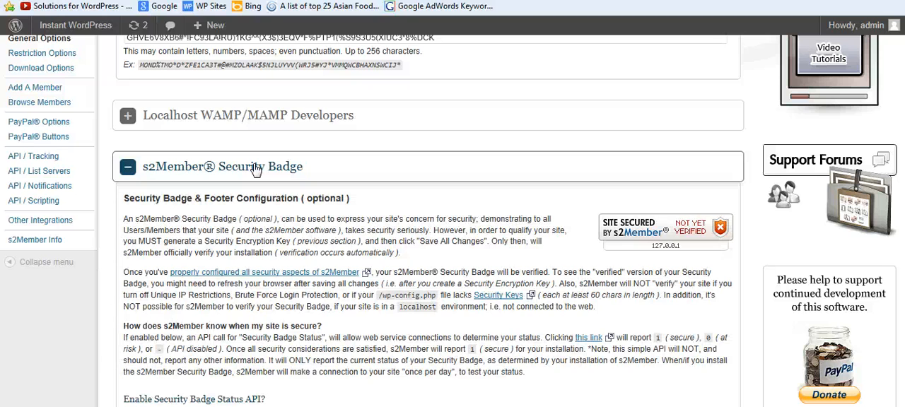
pyautogui.scroll(-3)
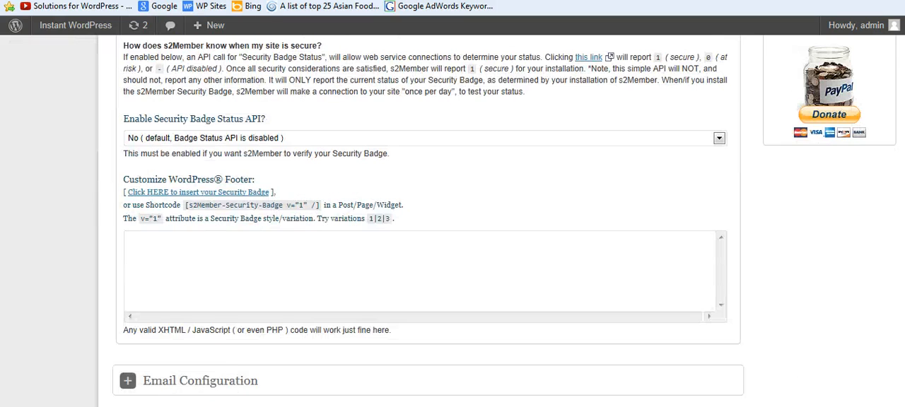
pyautogui.click(718, 139)
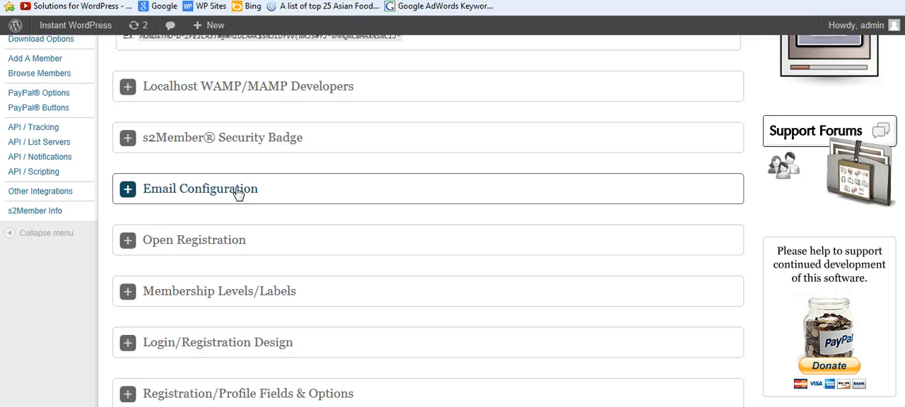
# In Email Configuration, change the Email From Name from Instant WordPress to 'Brad Dalton'.
pyautogui.click(127, 190)
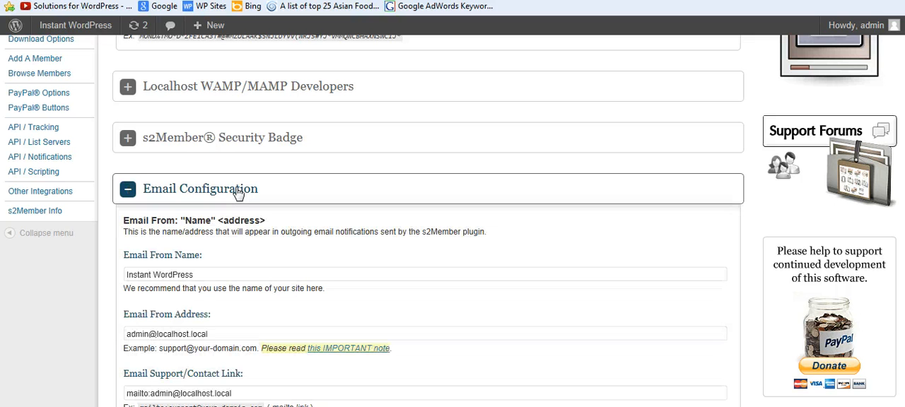
pyautogui.scroll(-3)
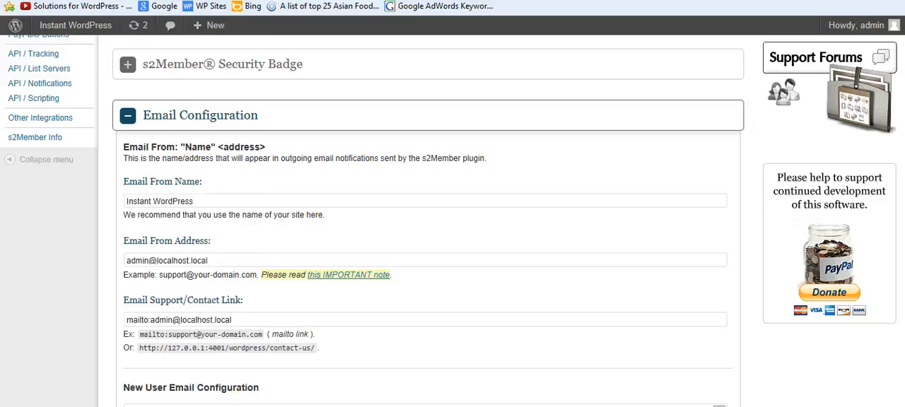
pyautogui.scroll(-3)
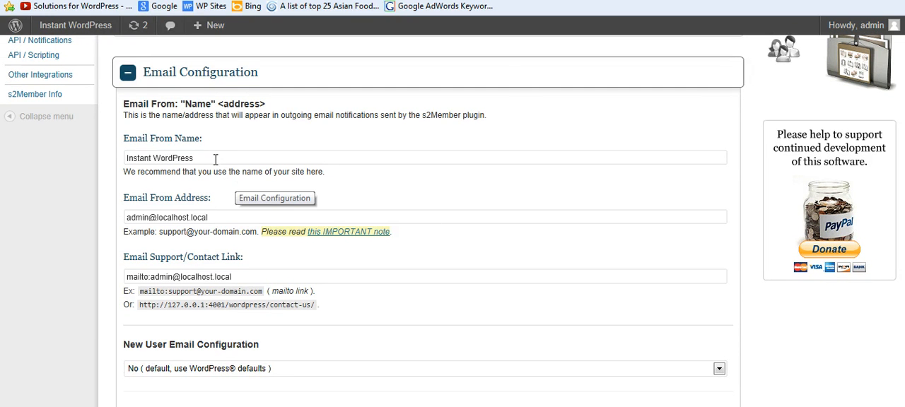
pyautogui.doubleClick(161, 158)
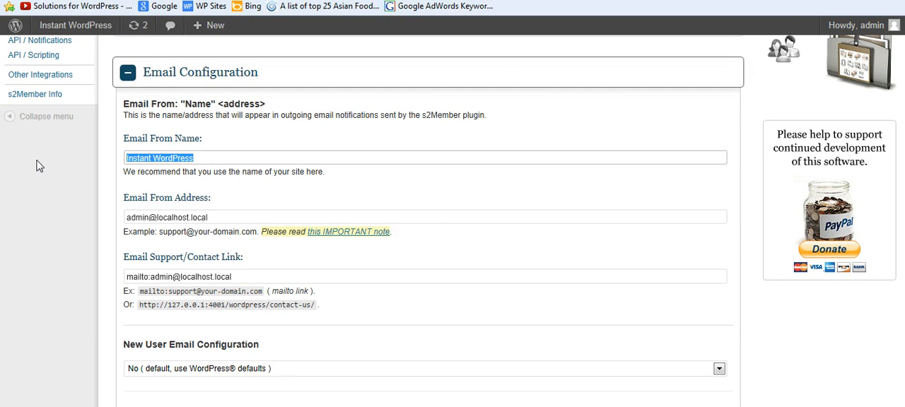
pyautogui.write('Brad Dalton')
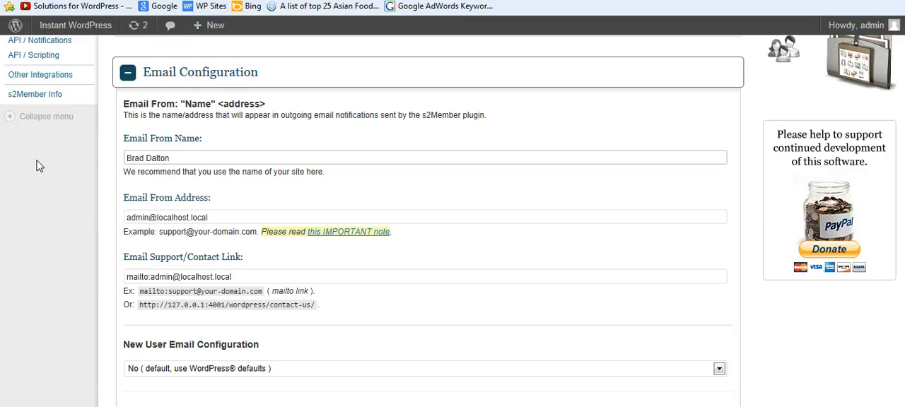
pyautogui.moveTo(178, 218)
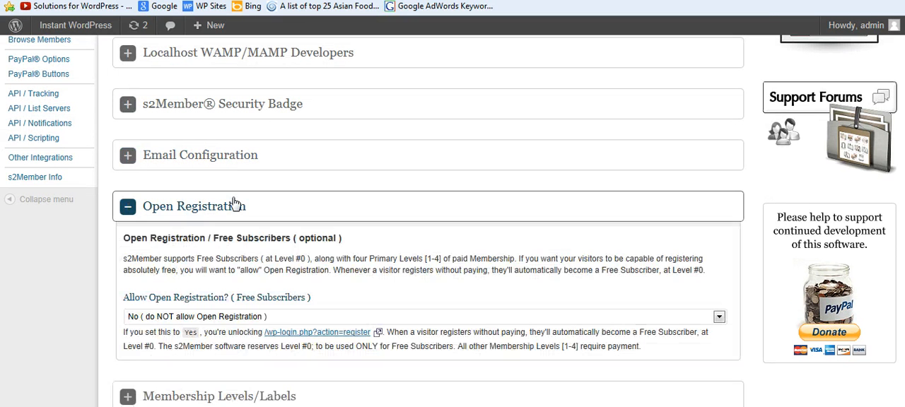
# Review the default Free Subscriber to Platinum Member labels and expand Login/Registration Design.
pyautogui.scroll(-3)
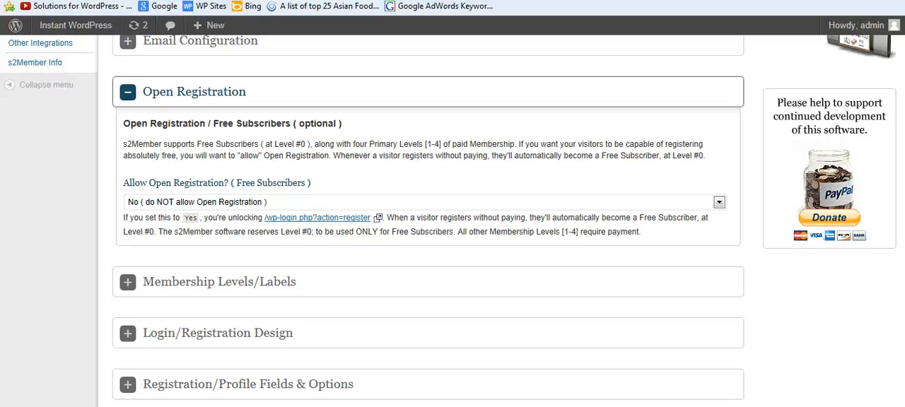
pyautogui.moveTo(733, 107)
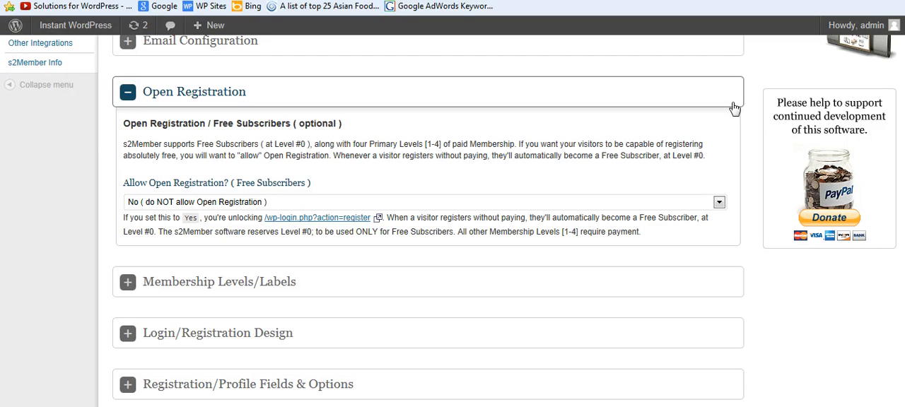
pyautogui.moveTo(719, 202)
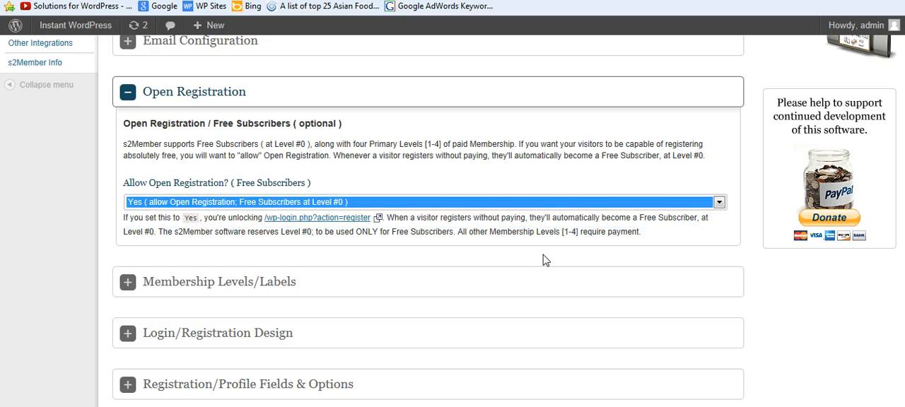
pyautogui.scroll(-3)
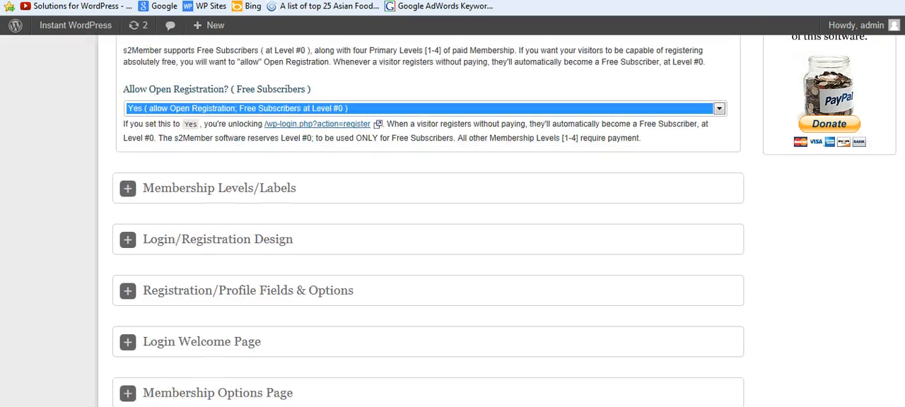
pyautogui.click(127, 186)
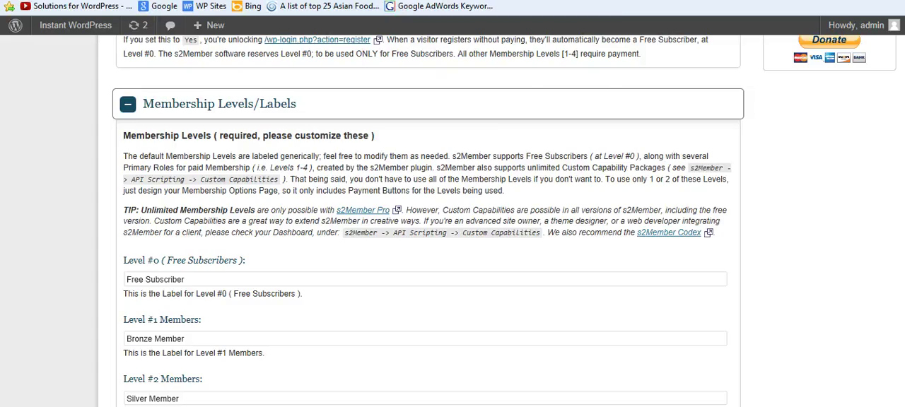
pyautogui.scroll(-3)
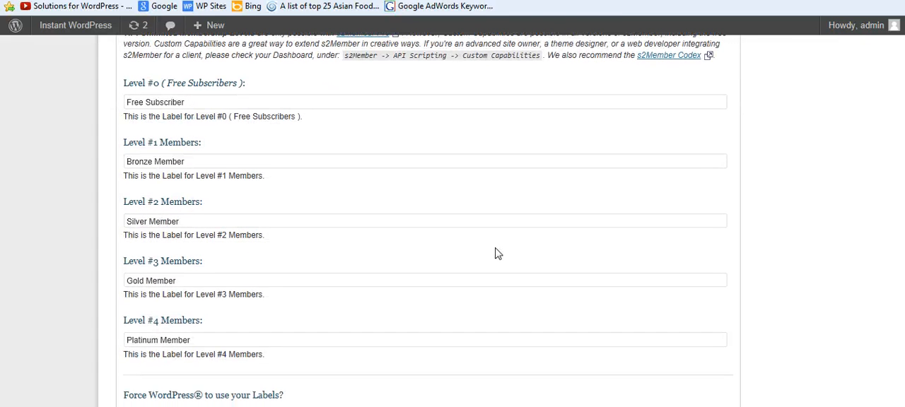
pyautogui.moveTo(241, 212)
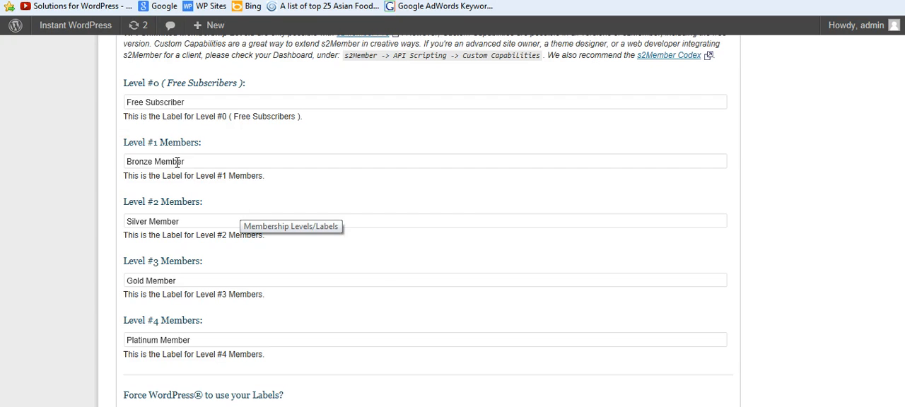
pyautogui.moveTo(235, 268)
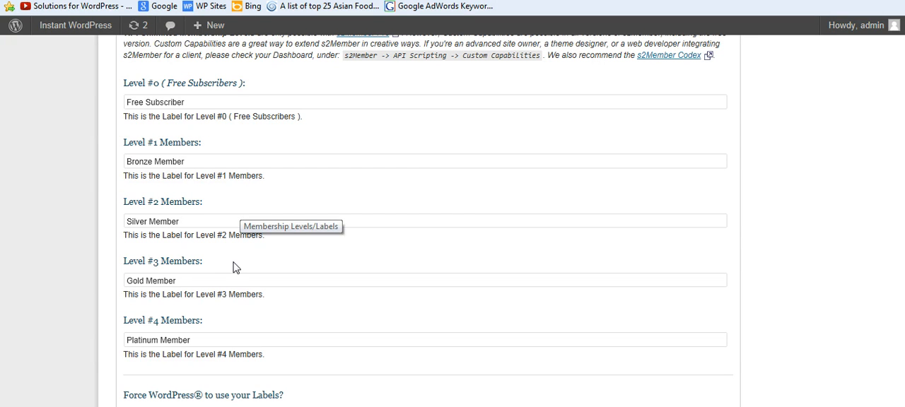
pyautogui.moveTo(873, 239)
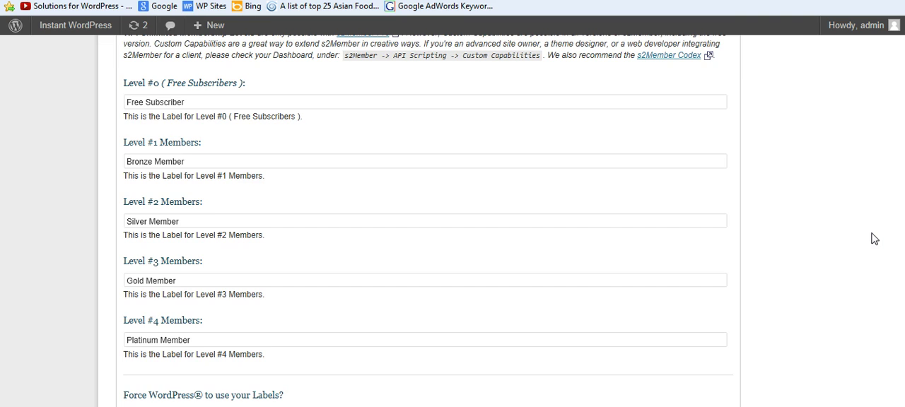
pyautogui.scroll(3)
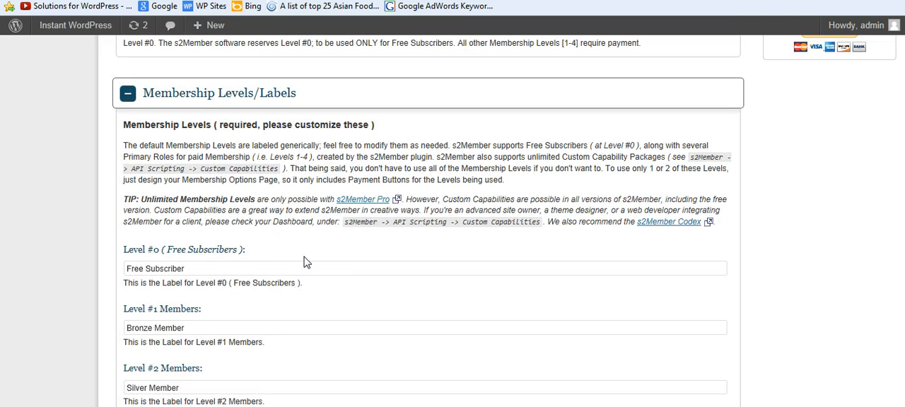
pyautogui.moveTo(182, 266)
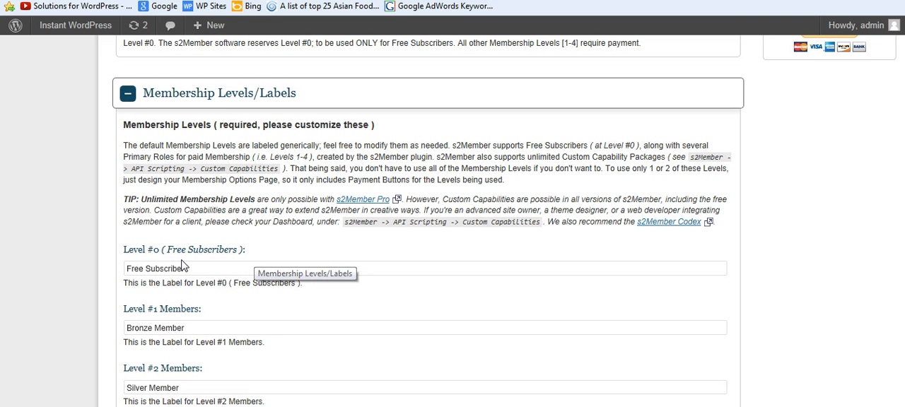
pyautogui.scroll(-3)
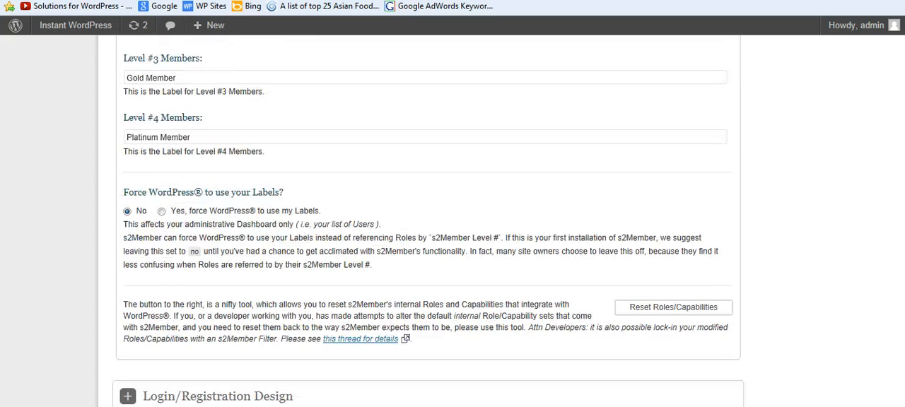
pyautogui.scroll(-3)
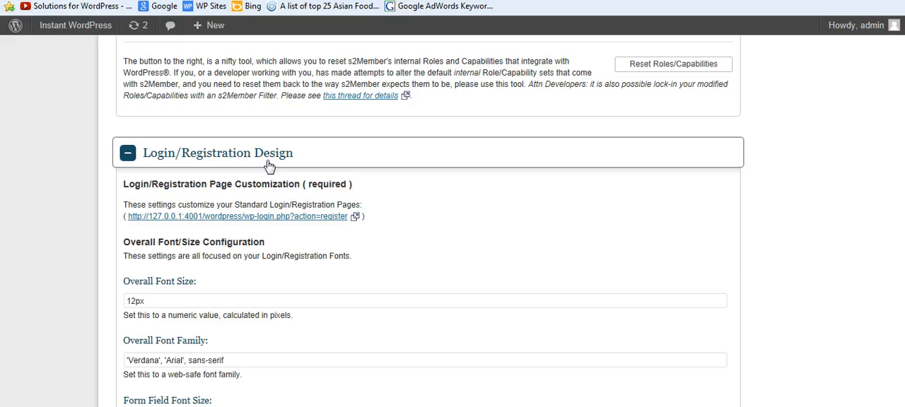
# Request a preview of s2Member's standard registration page from Login/Registration Design.
pyautogui.scroll(-3)
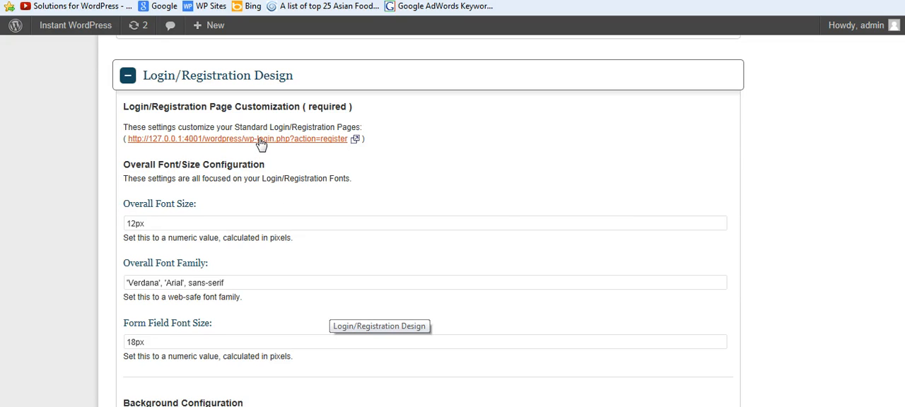
pyautogui.click(251, 139)
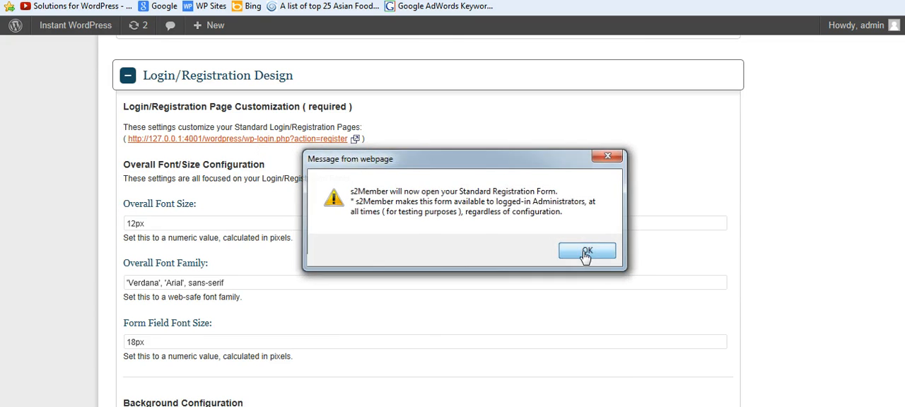
# Accept the notice and try the First Name, Last Name and Username fields on the registration form.
pyautogui.click(586, 252)
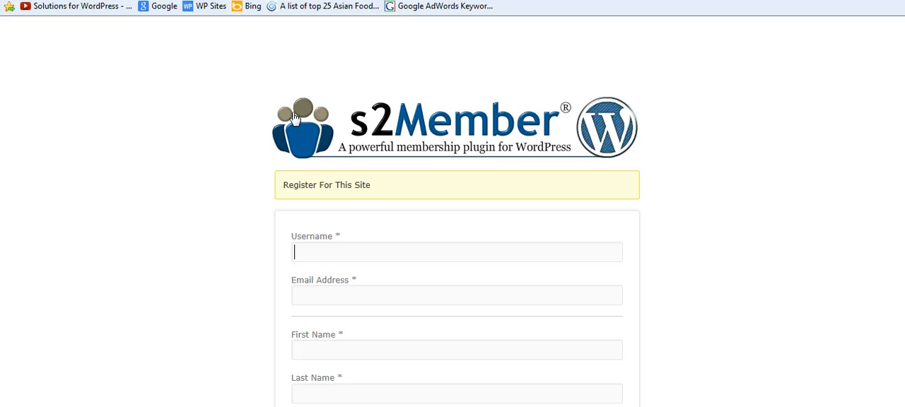
pyautogui.moveTo(20, 116)
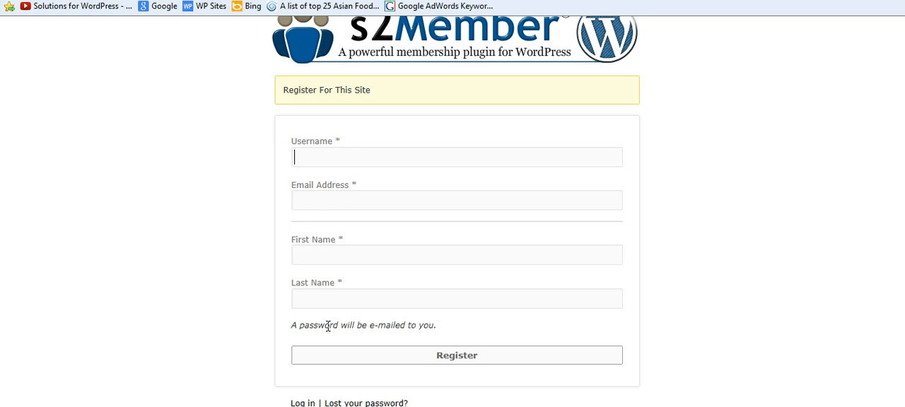
pyautogui.click(457, 254)
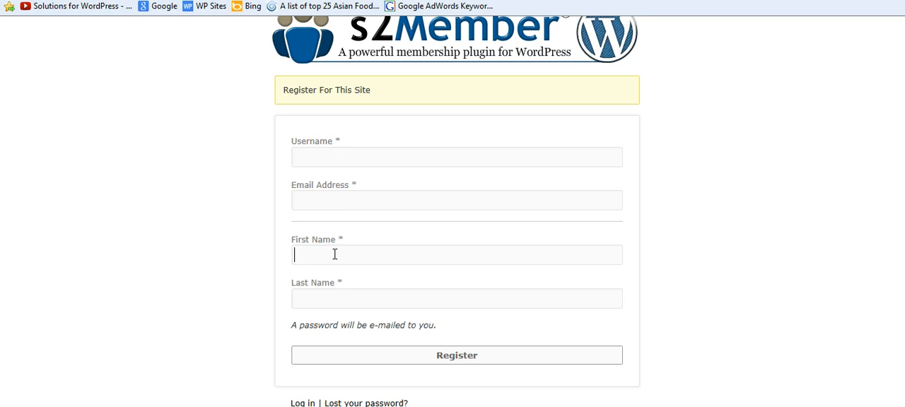
pyautogui.click(457, 299)
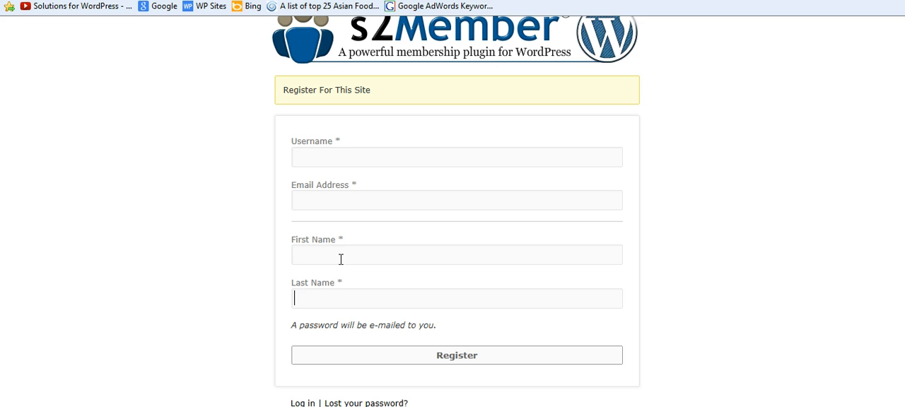
pyautogui.moveTo(345, 297)
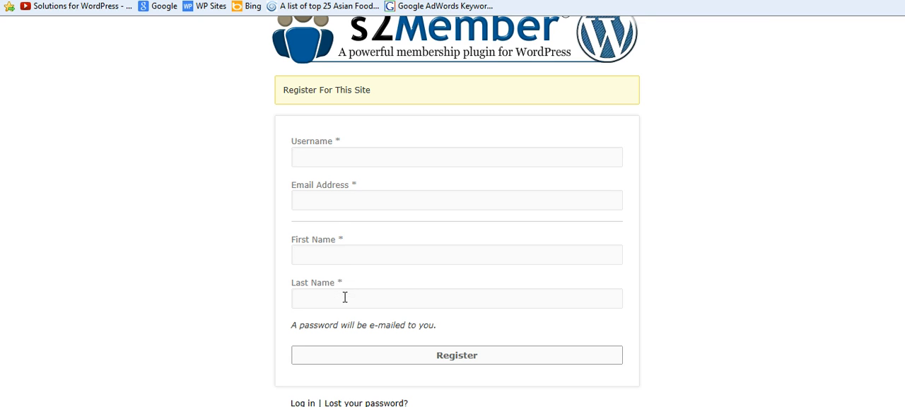
pyautogui.moveTo(346, 172)
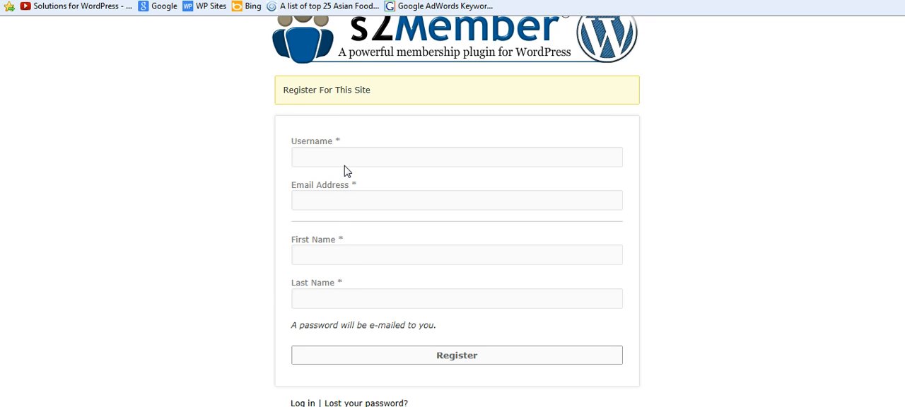
pyautogui.click(346, 162)
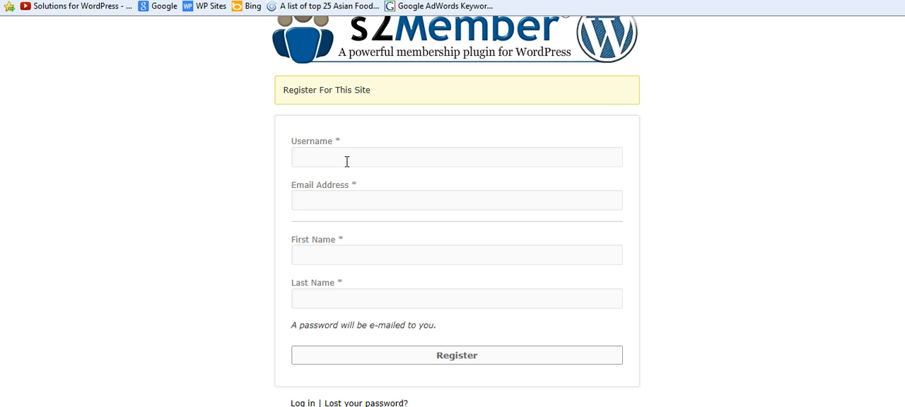
pyautogui.click(455, 157)
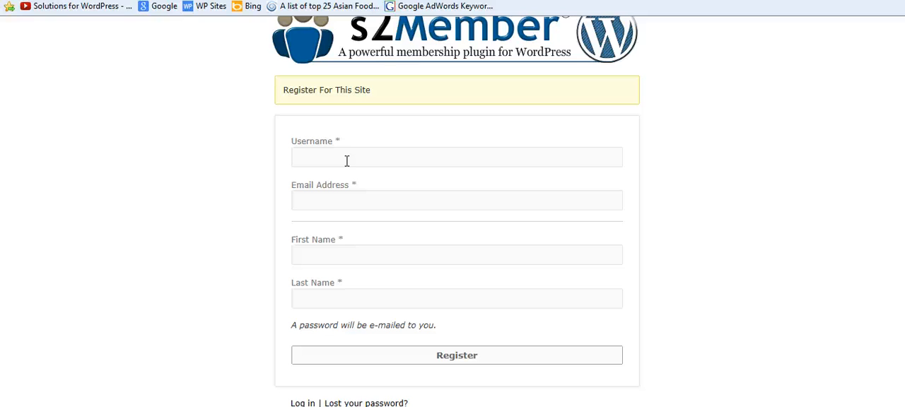
pyautogui.moveTo(214, 130)
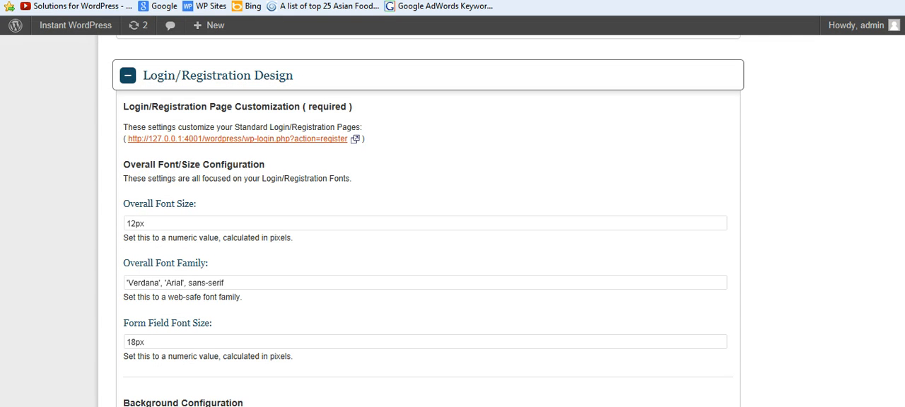
# Change the login/registration Background Color from FFFFFF to the grey e5e5 code.
pyautogui.scroll(-3)
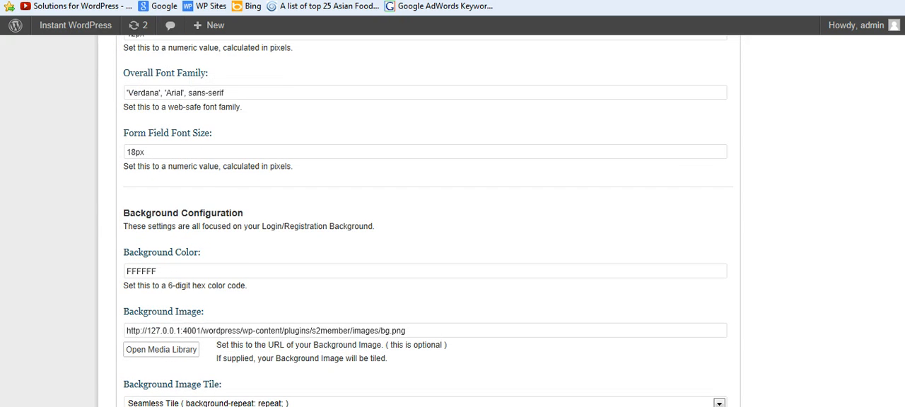
pyautogui.scroll(-3)
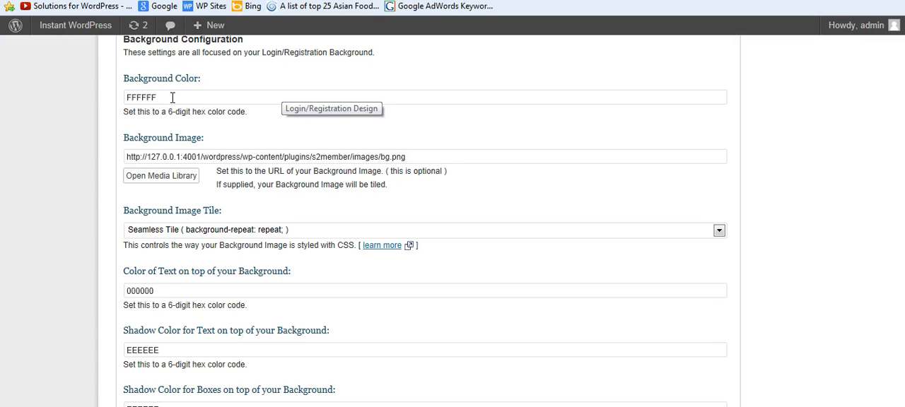
pyautogui.doubleClick(148, 96)
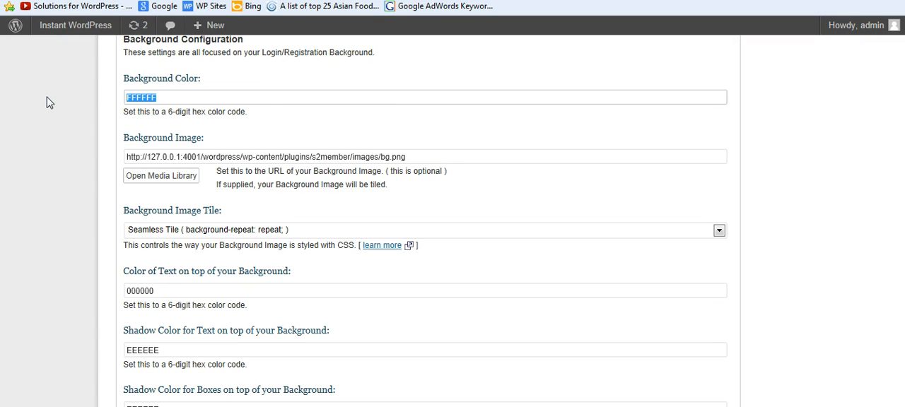
pyautogui.write('e5e5e5e5e')
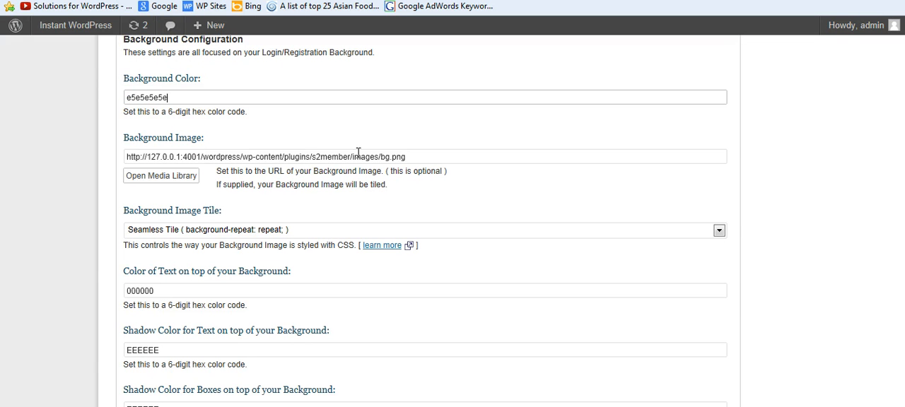
pyautogui.moveTo(412, 157)
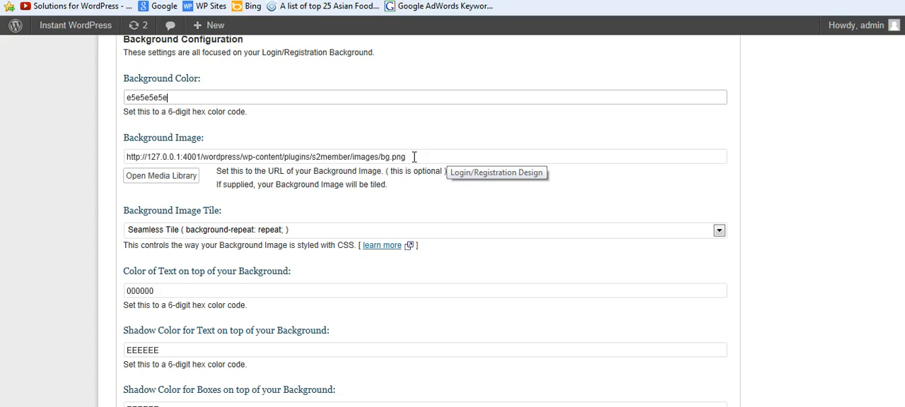
pyautogui.moveTo(325, 157)
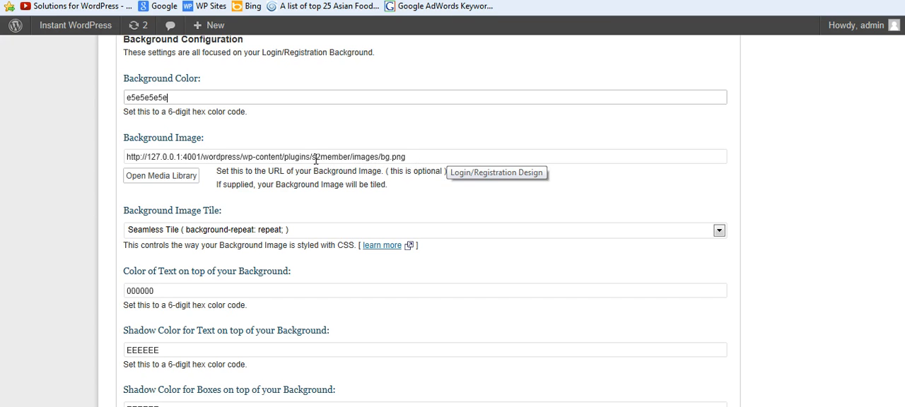
pyautogui.moveTo(359, 157)
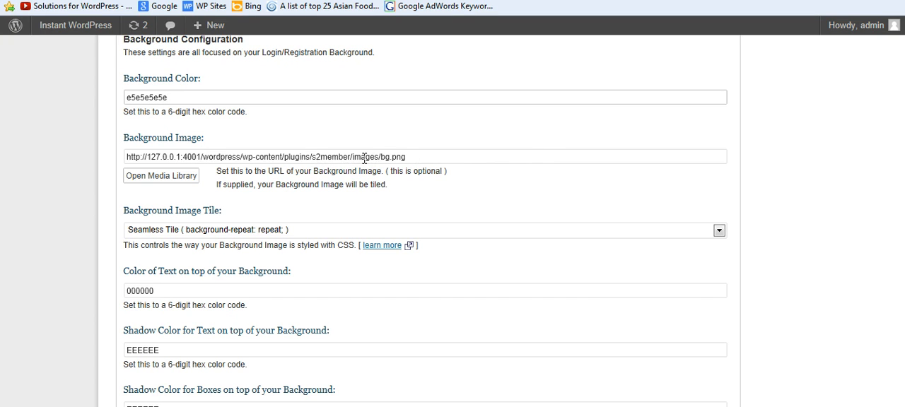
# Review the Background Image URL and logo image settings further down.
pyautogui.doubleClick(384, 156)
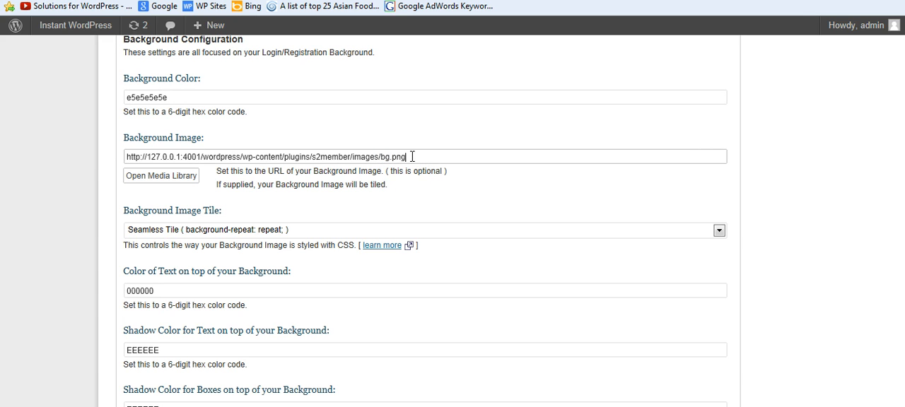
pyautogui.moveTo(150, 137)
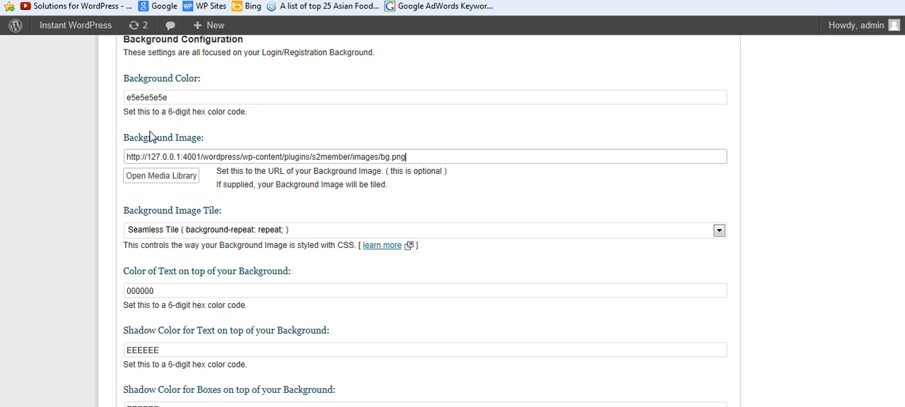
pyautogui.scroll(-3)
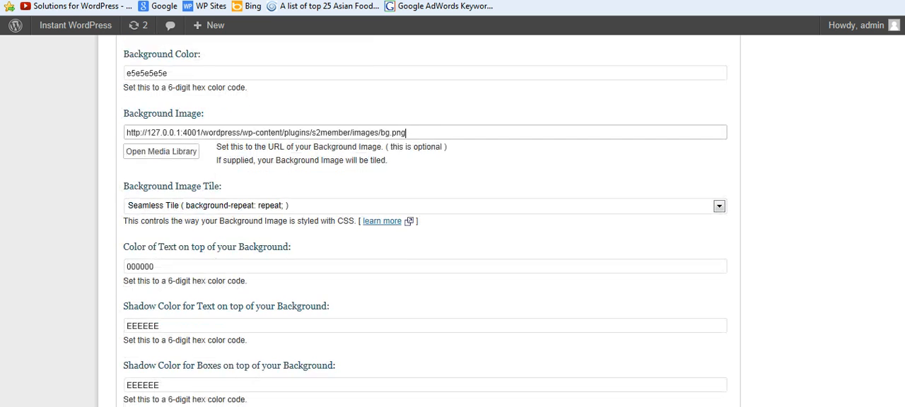
pyautogui.scroll(-3)
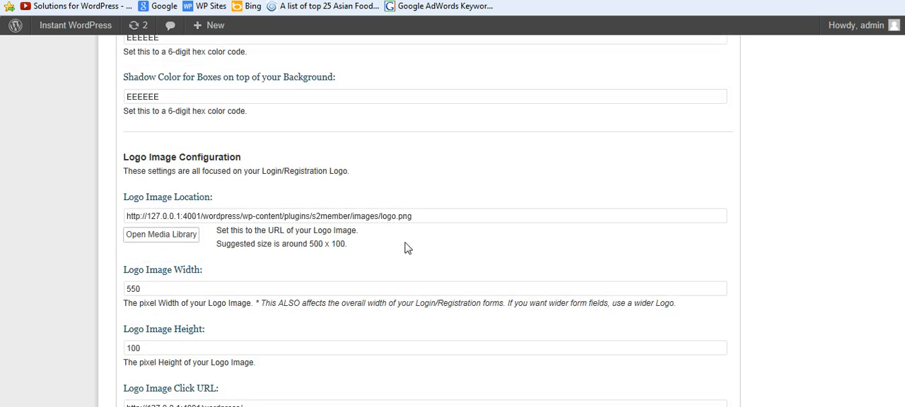
pyautogui.doubleClick(396, 215)
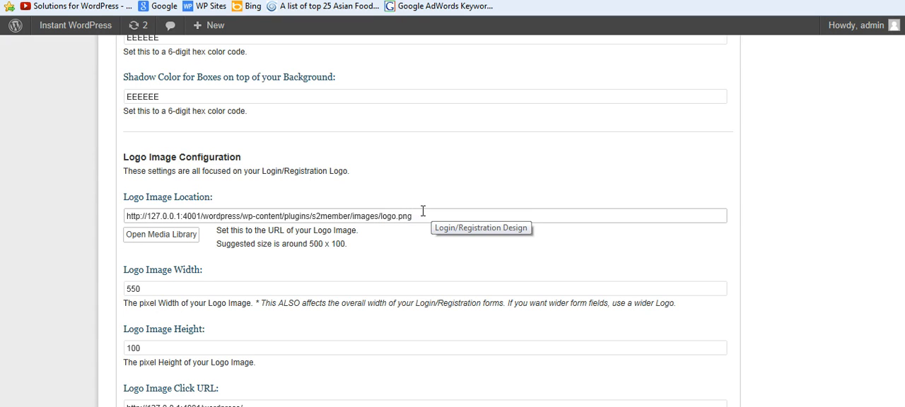
pyautogui.tripleClick(262, 215)
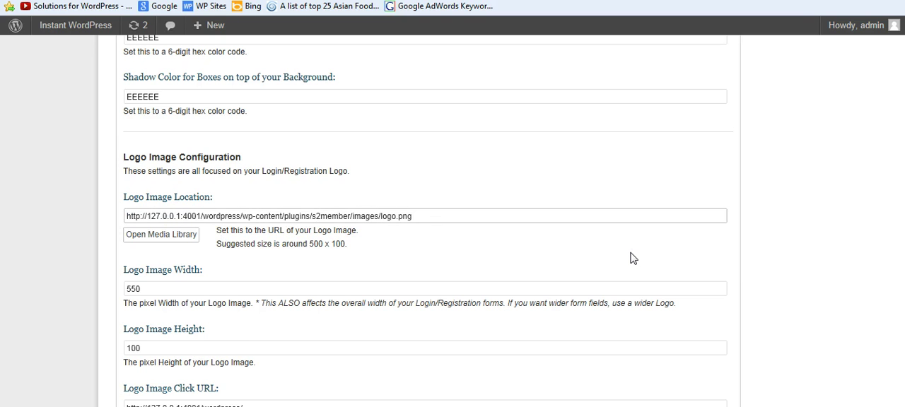
pyautogui.scroll(-3)
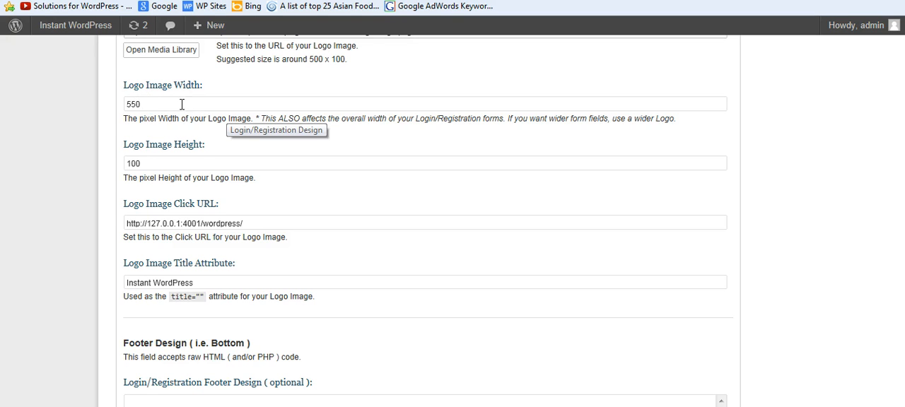
pyautogui.moveTo(161, 105)
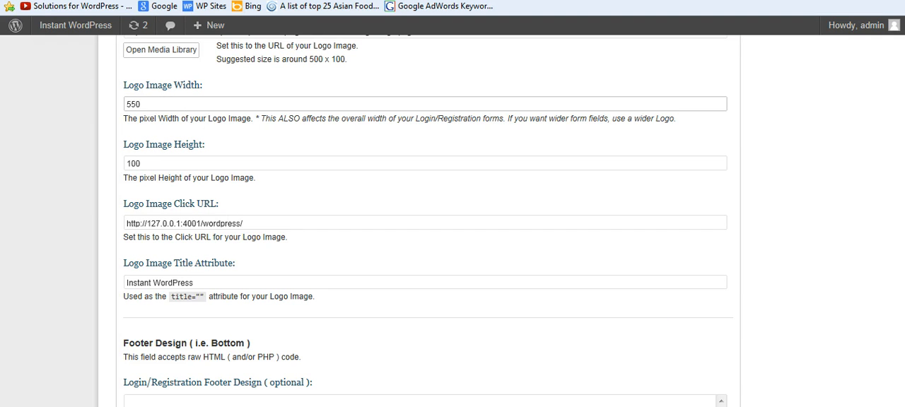
pyautogui.scroll(-3)
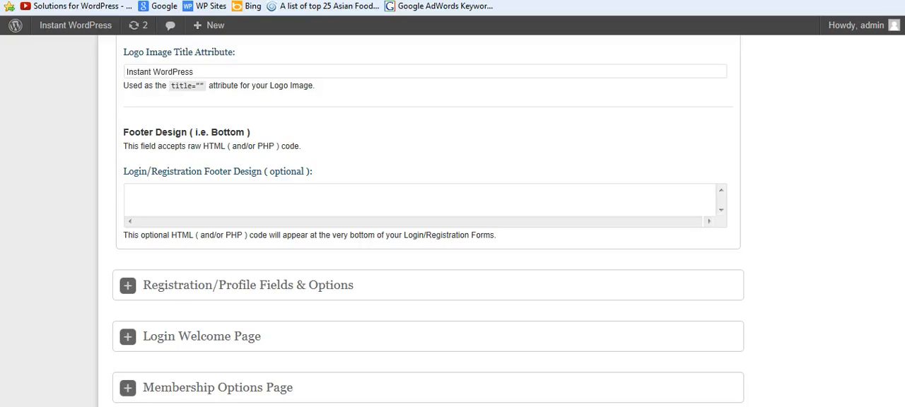
pyautogui.scroll(-3)
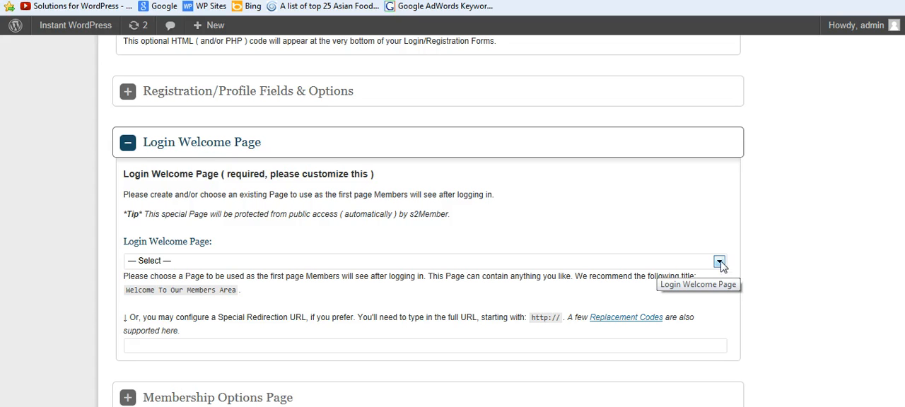
# List the pages available as Login Welcome Page, such as About, Contact Us and Support.
pyautogui.click(719, 262)
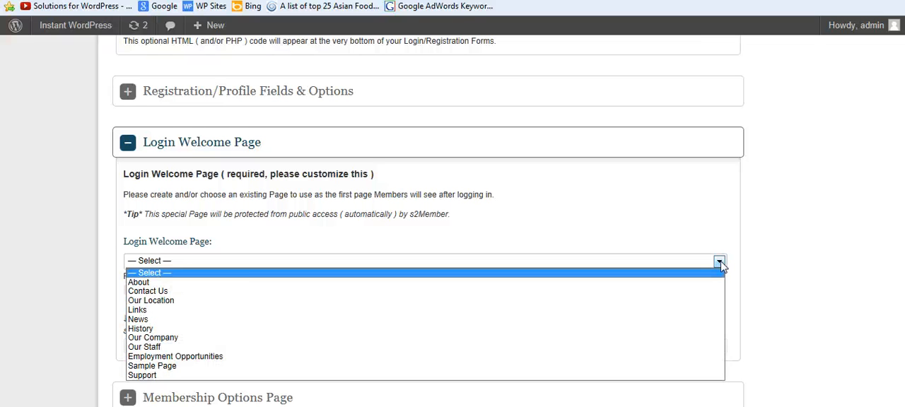
pyautogui.moveTo(142, 377)
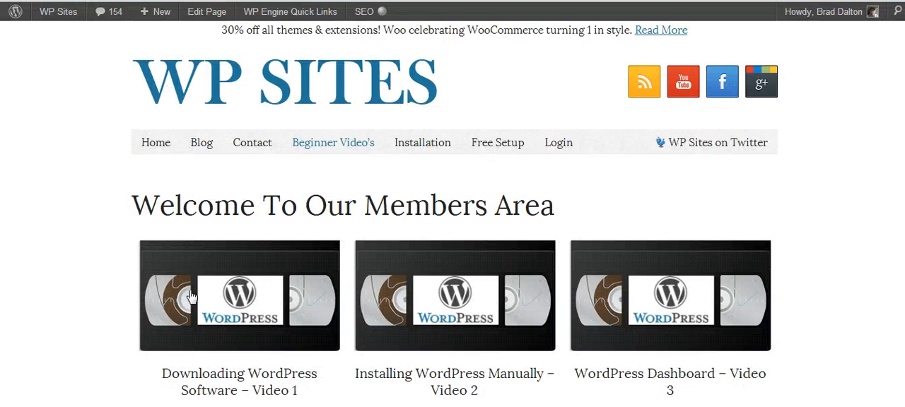
pyautogui.moveTo(602, 220)
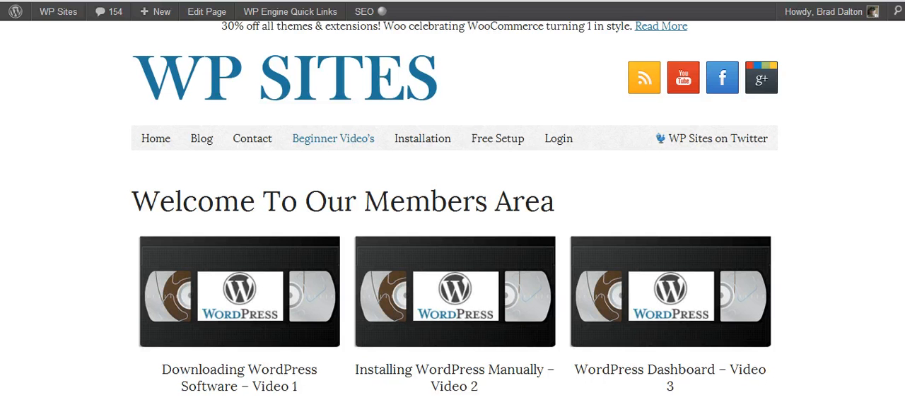
# Scroll through the live Welcome To Our Members Area page and its video lesson grid.
pyautogui.scroll(-3)
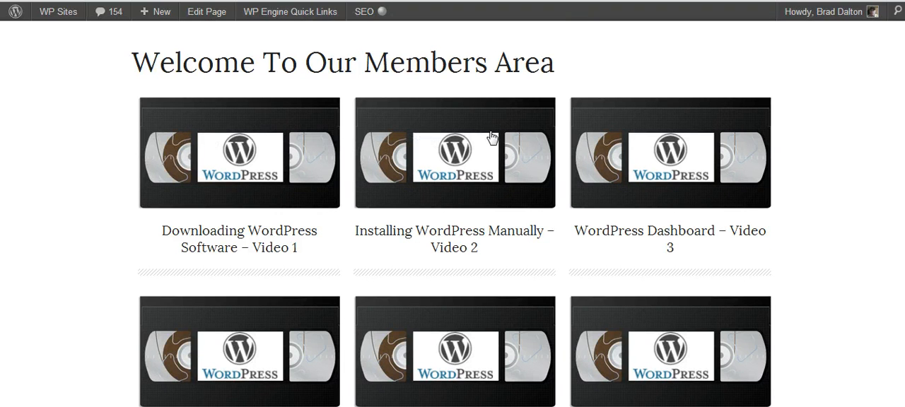
pyautogui.moveTo(229, 164)
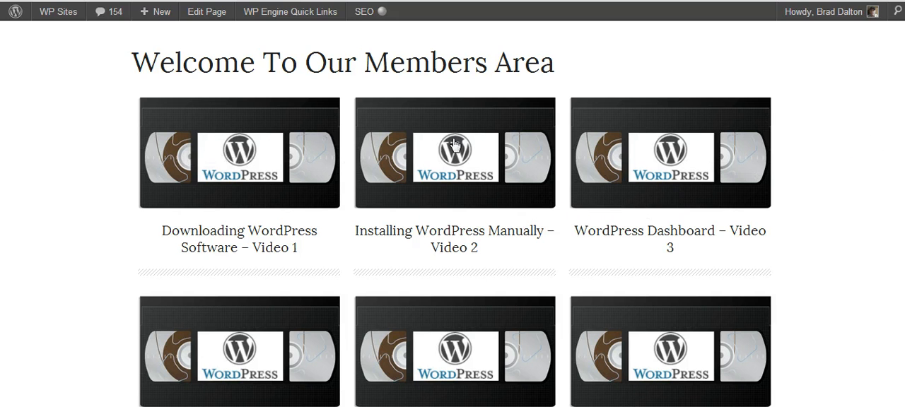
pyautogui.moveTo(353, 158)
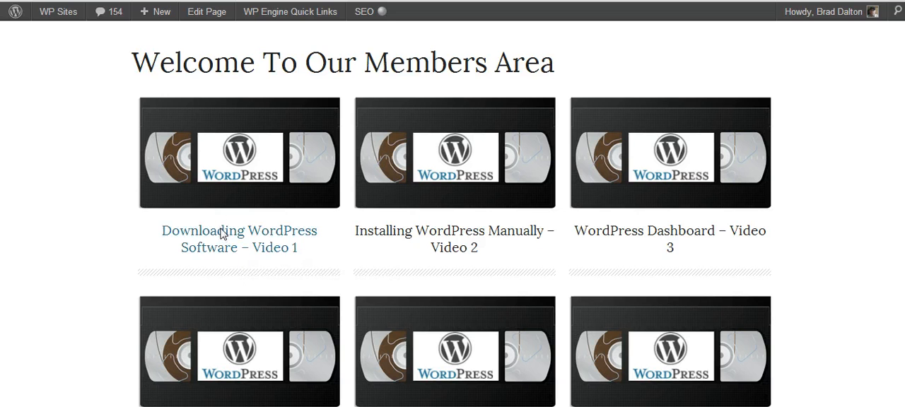
pyautogui.click(239, 231)
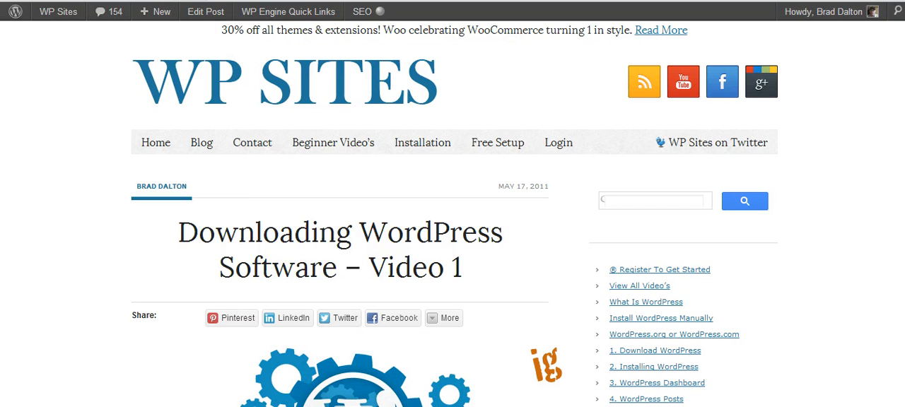
pyautogui.scroll(-3)
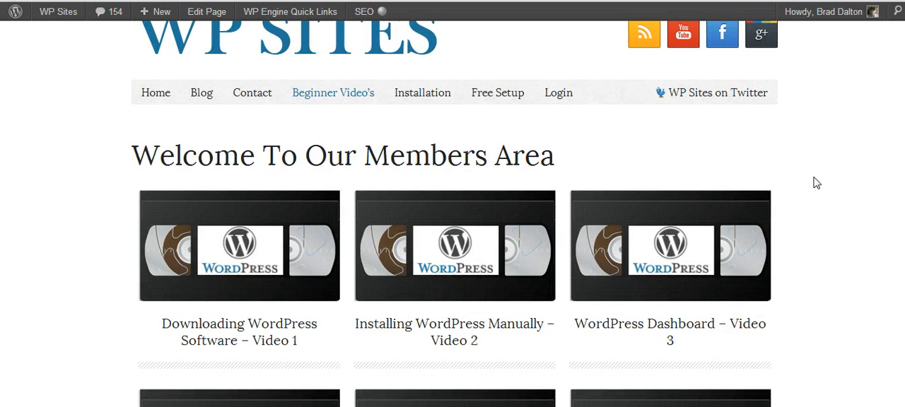
pyautogui.scroll(-3)
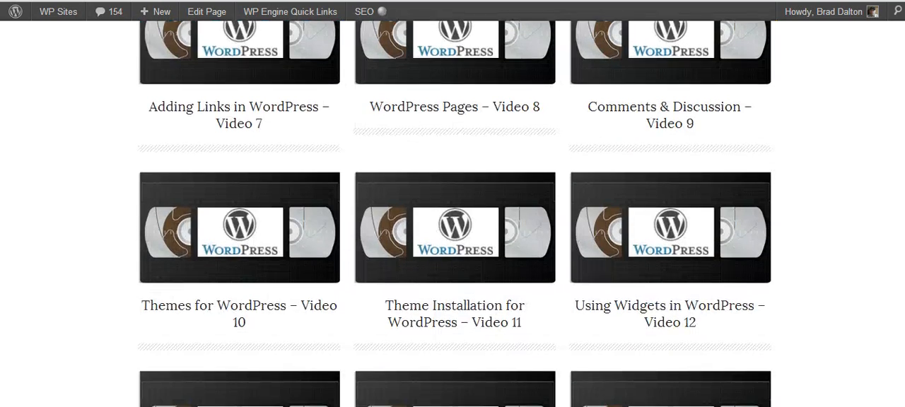
pyautogui.scroll(-3)
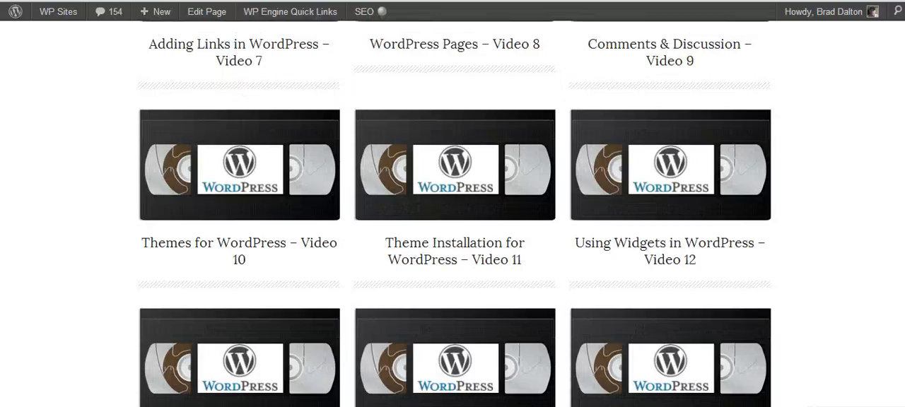
pyautogui.scroll(3)
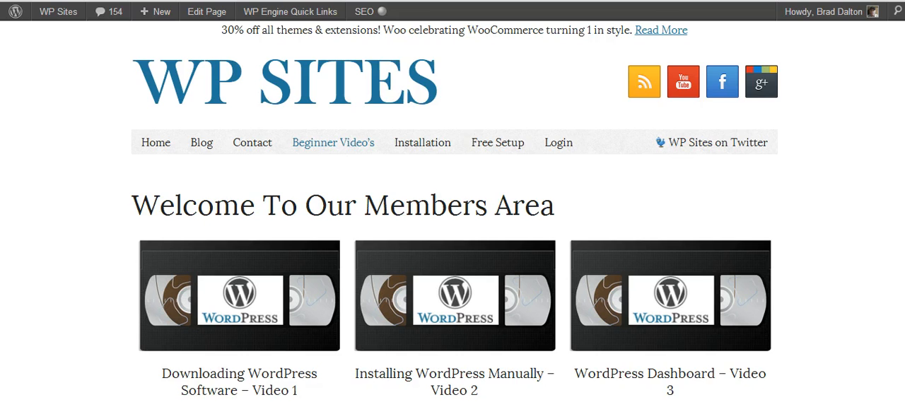
# Find and open the Plugins for WordPress – Video 14 post in the members area.
pyautogui.scroll(-3)
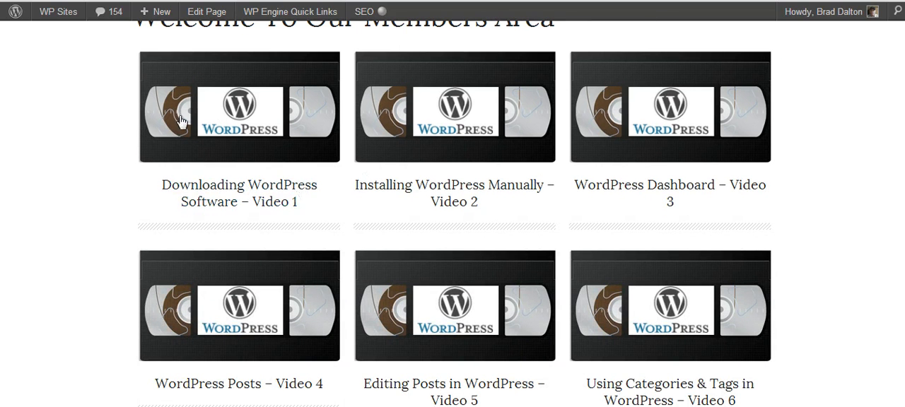
pyautogui.scroll(-3)
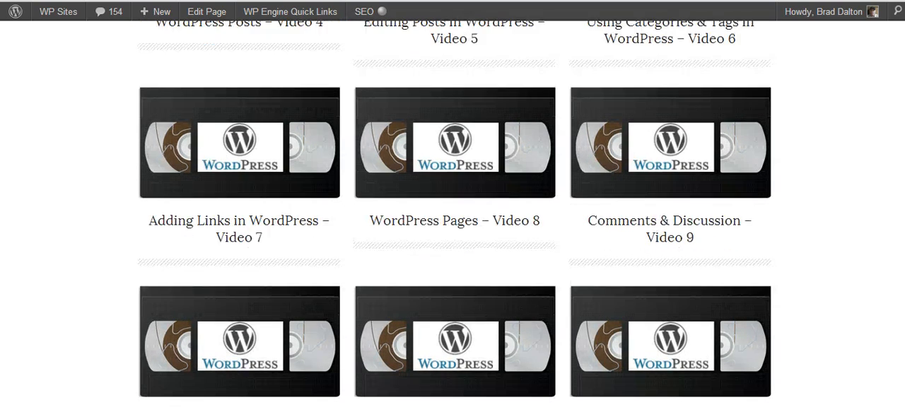
pyautogui.scroll(-3)
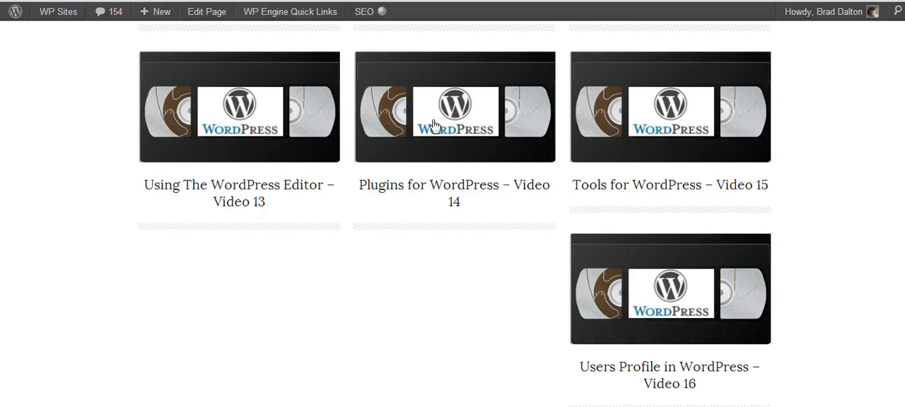
pyautogui.click(454, 113)
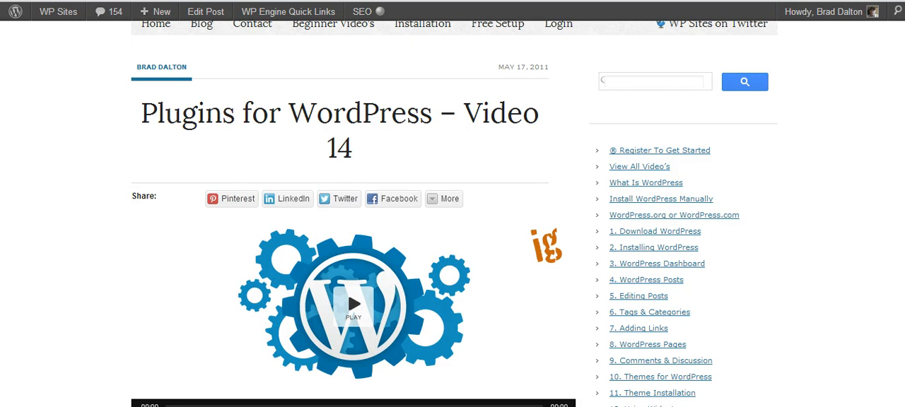
# Read down through the Video 14 lesson post.
pyautogui.scroll(-3)
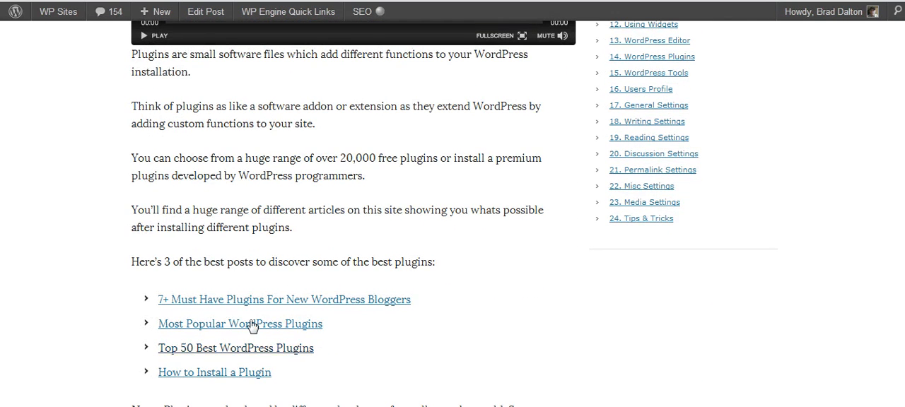
pyautogui.scroll(-3)
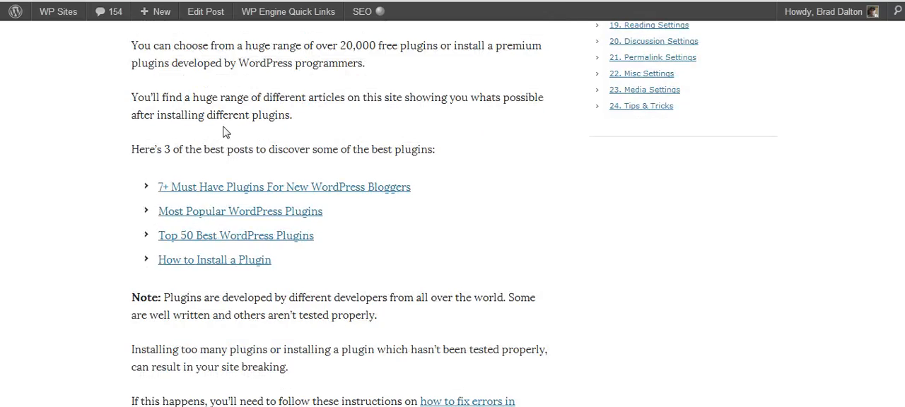
pyautogui.scroll(-3)
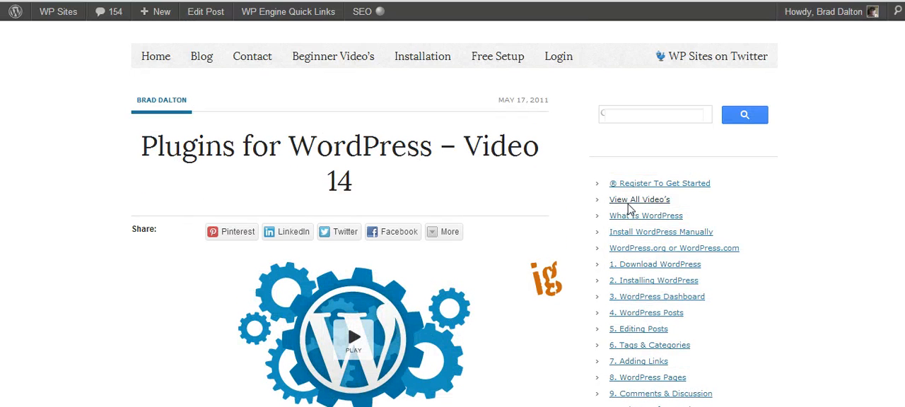
pyautogui.moveTo(631, 210)
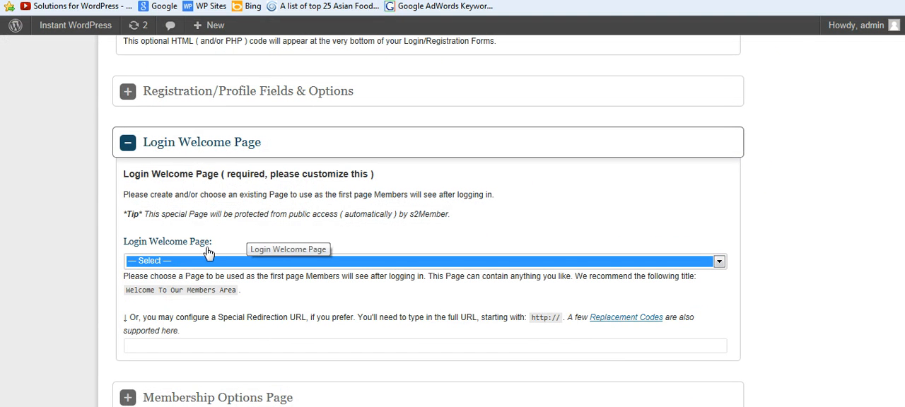
# Expand the Membership Options Page section of s2Member General Options.
pyautogui.scroll(-3)
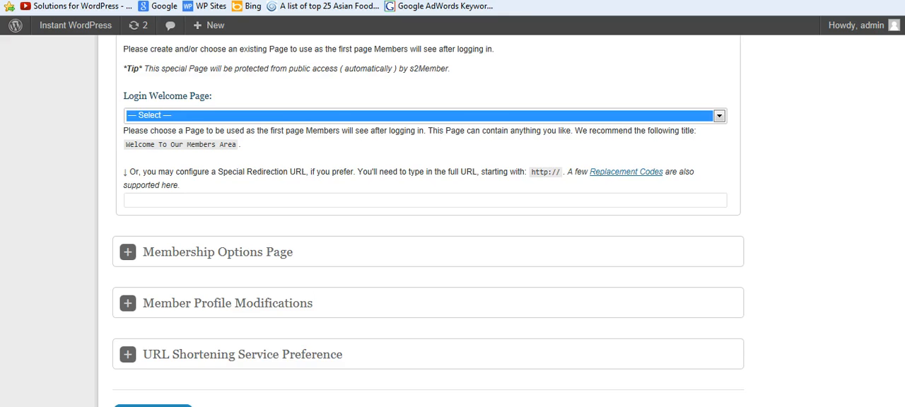
pyautogui.scroll(-3)
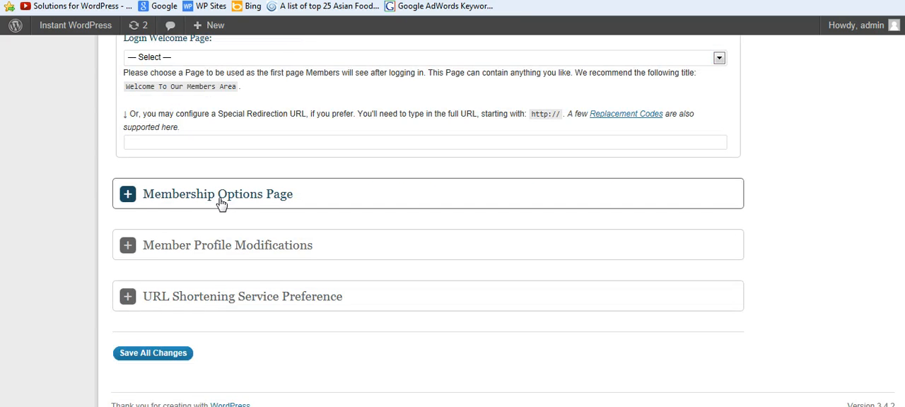
pyautogui.click(218, 194)
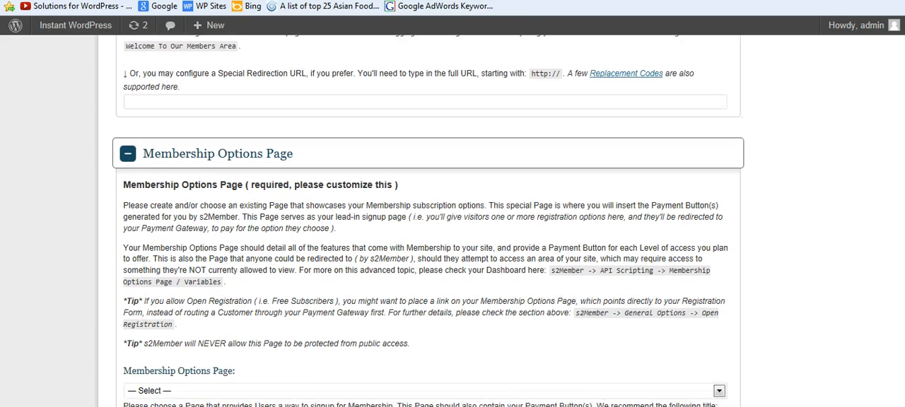
pyautogui.scroll(-3)
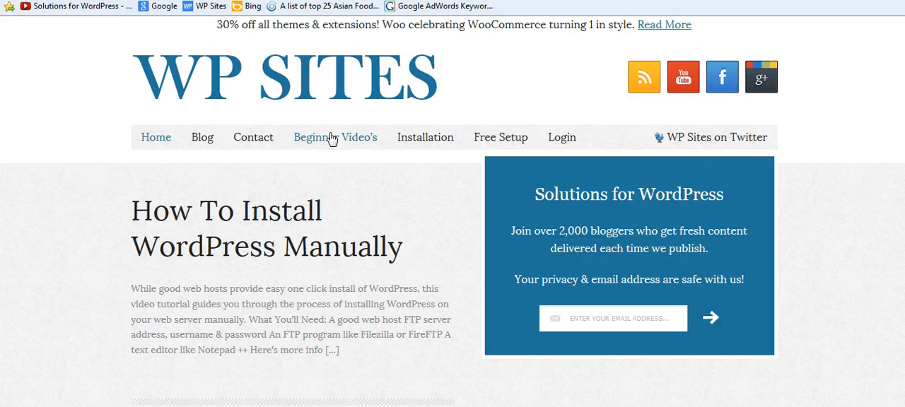
# Show the Beginner Video's WordPress Video Tutorial Series page offering free registration.
pyautogui.click(335, 138)
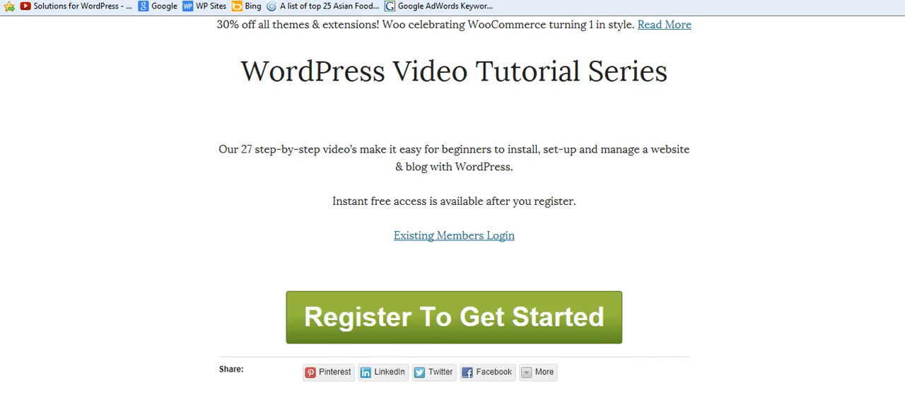
pyautogui.scroll(-3)
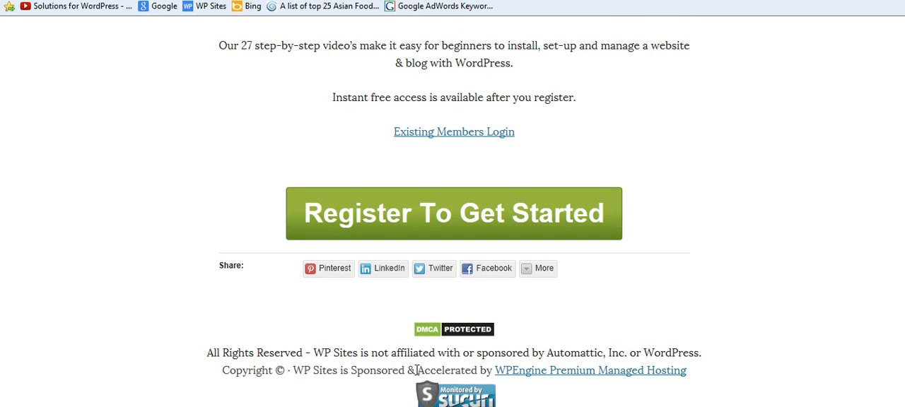
pyautogui.scroll(3)
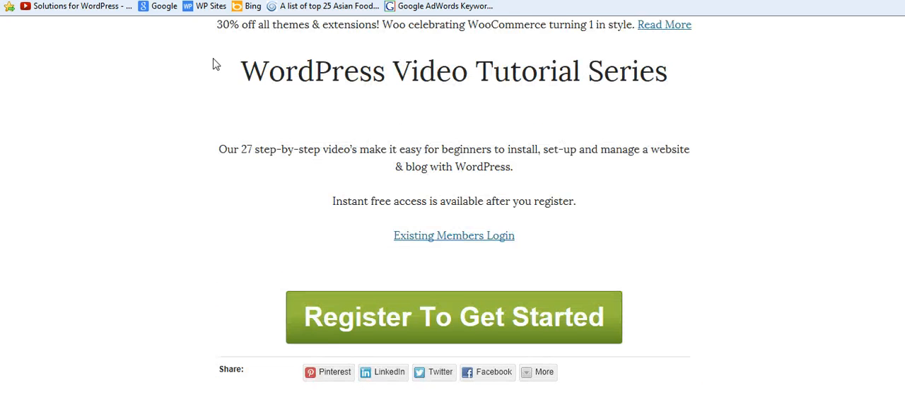
pyautogui.moveTo(380, 298)
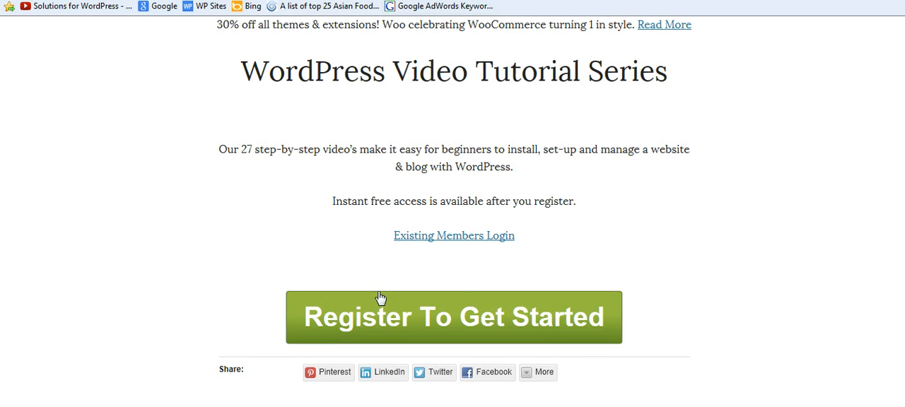
pyautogui.moveTo(445, 241)
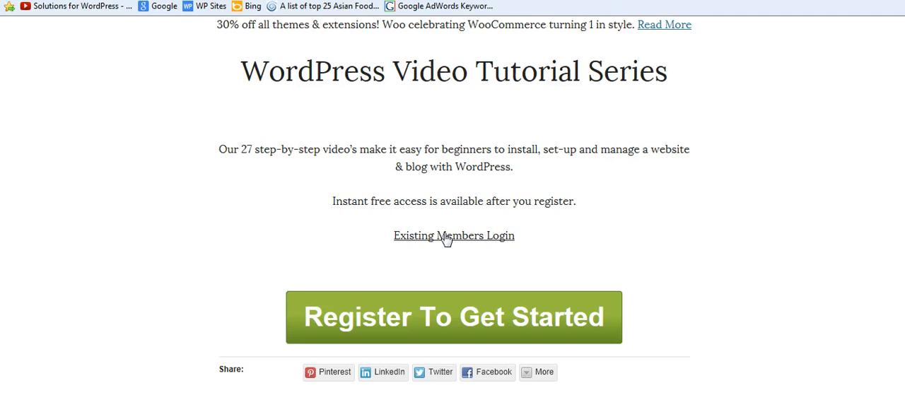
# Use Register To Get Started to reach the empty registration form with username, email, captcha and name fields.
pyautogui.click(454, 234)
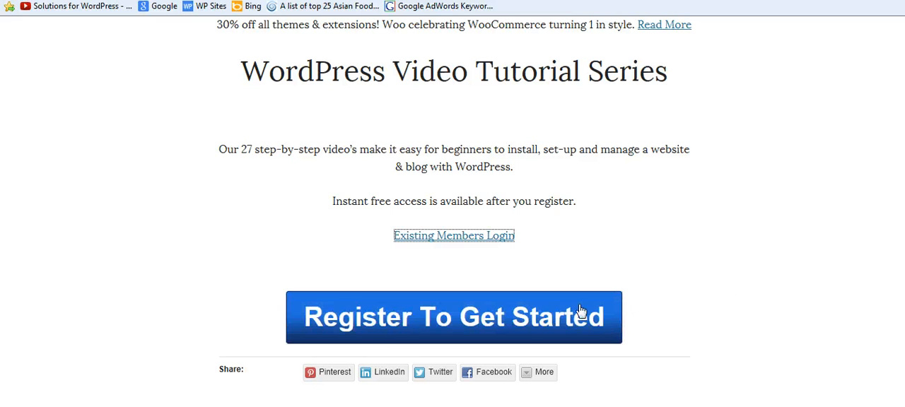
pyautogui.moveTo(459, 130)
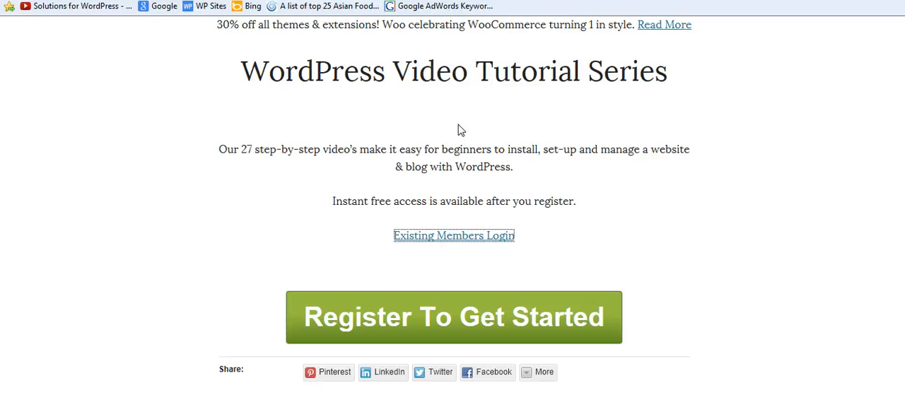
pyautogui.moveTo(597, 97)
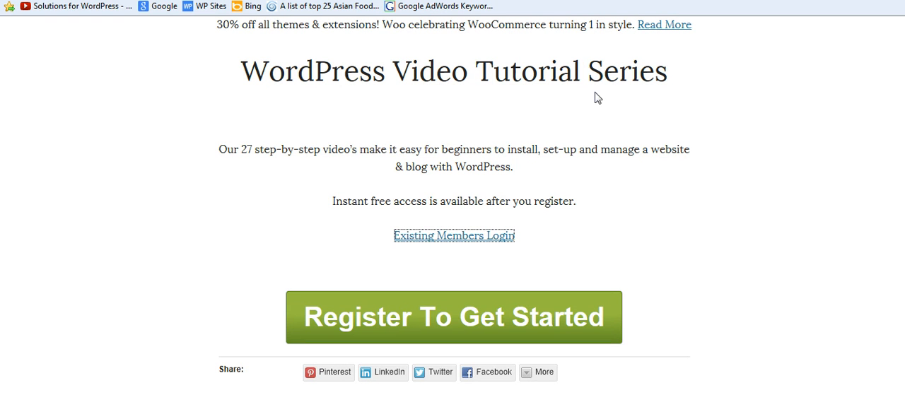
pyautogui.moveTo(447, 88)
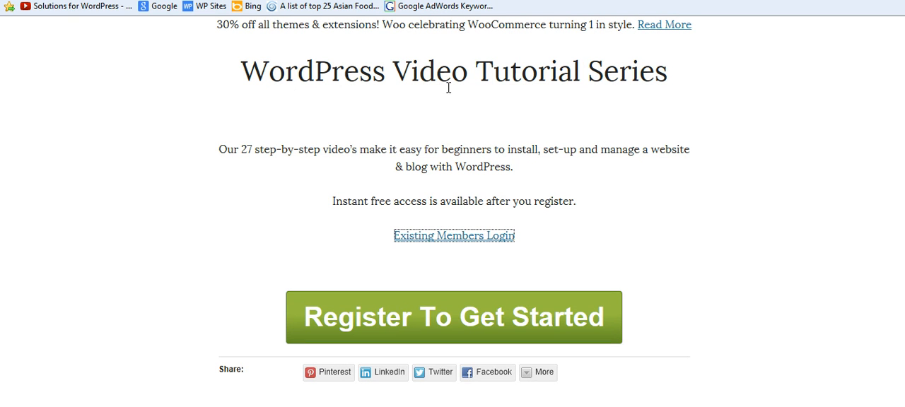
pyautogui.moveTo(520, 136)
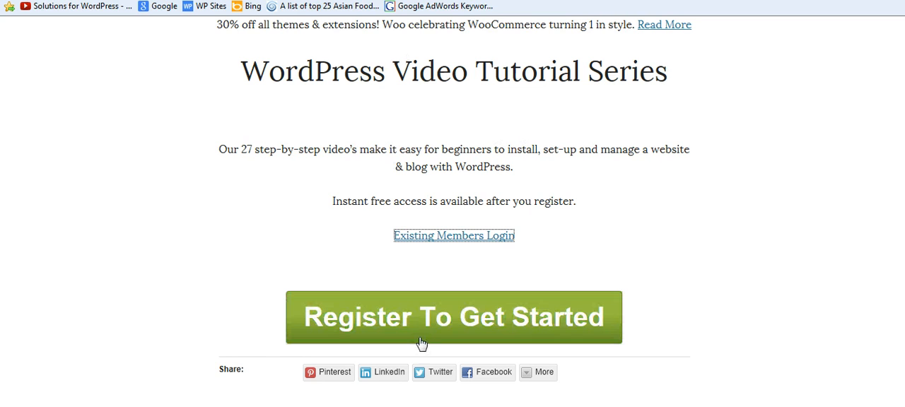
pyautogui.moveTo(811, 147)
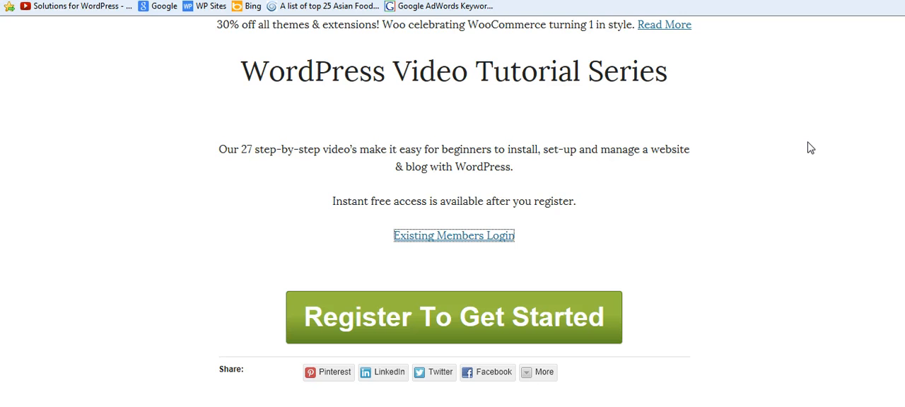
pyautogui.moveTo(463, 63)
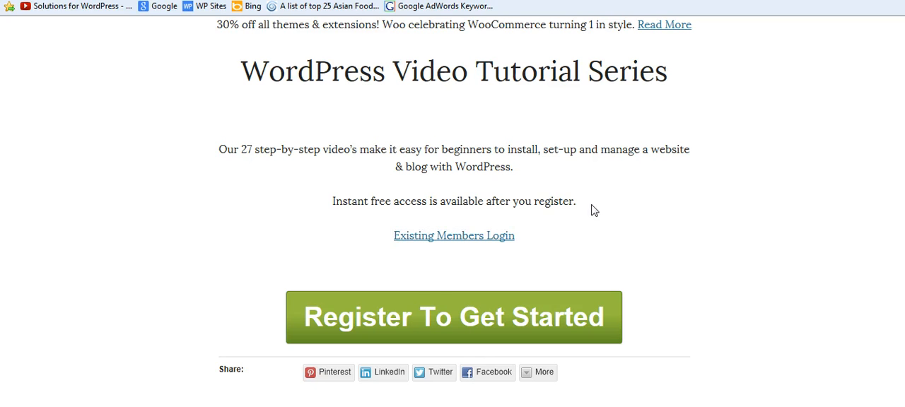
pyautogui.moveTo(653, 260)
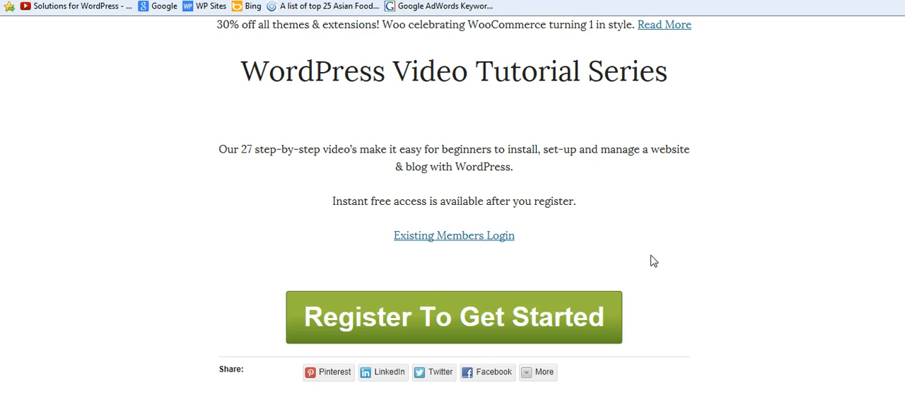
pyautogui.moveTo(300, 168)
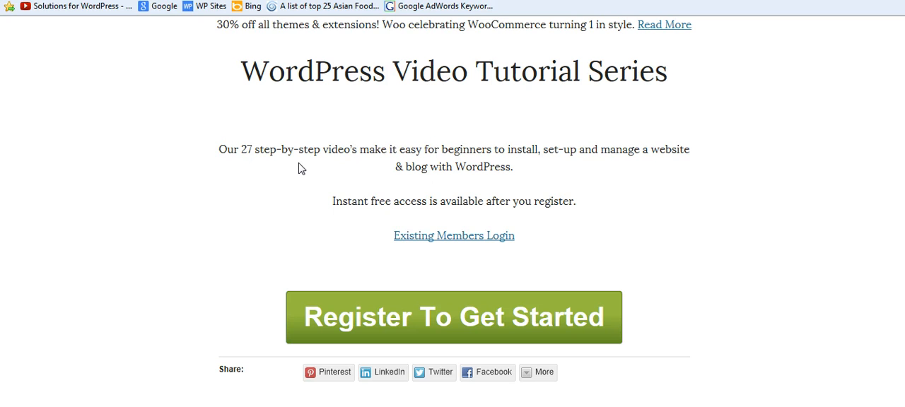
pyautogui.moveTo(283, 195)
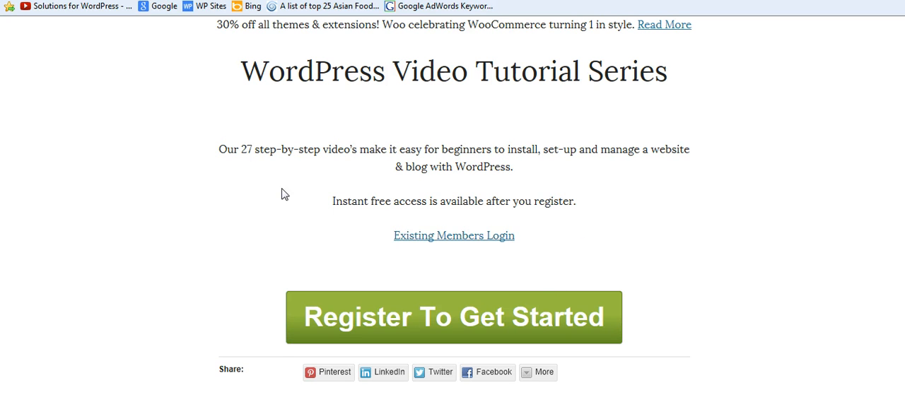
pyautogui.moveTo(788, 192)
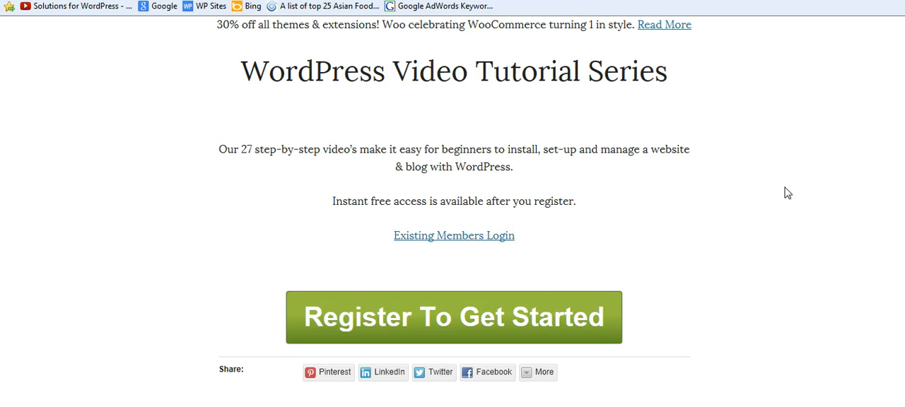
pyautogui.moveTo(831, 188)
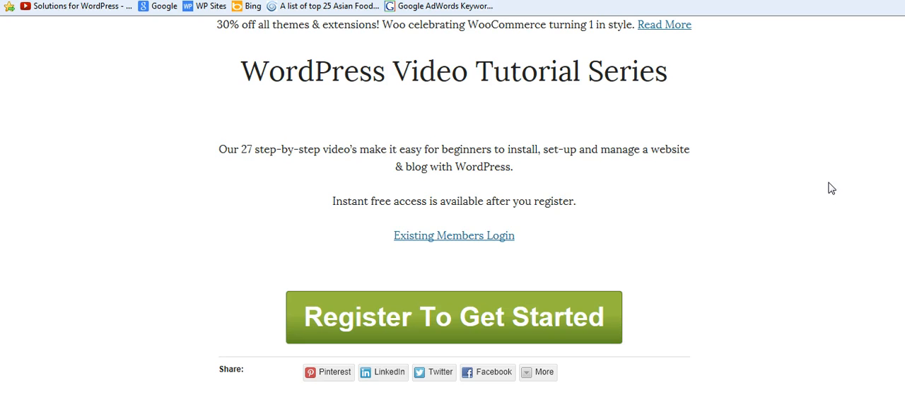
pyautogui.moveTo(368, 324)
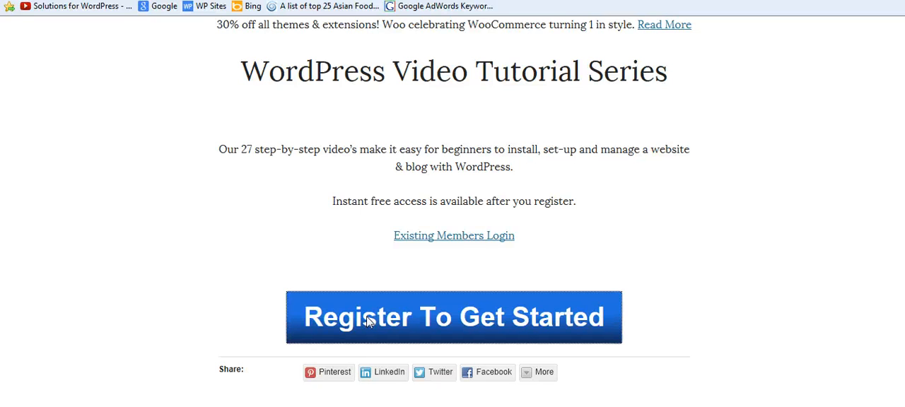
pyautogui.click(453, 317)
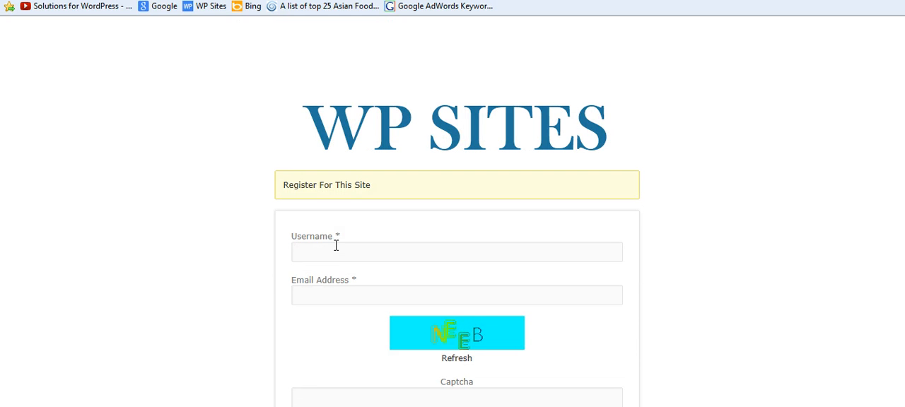
pyautogui.scroll(-3)
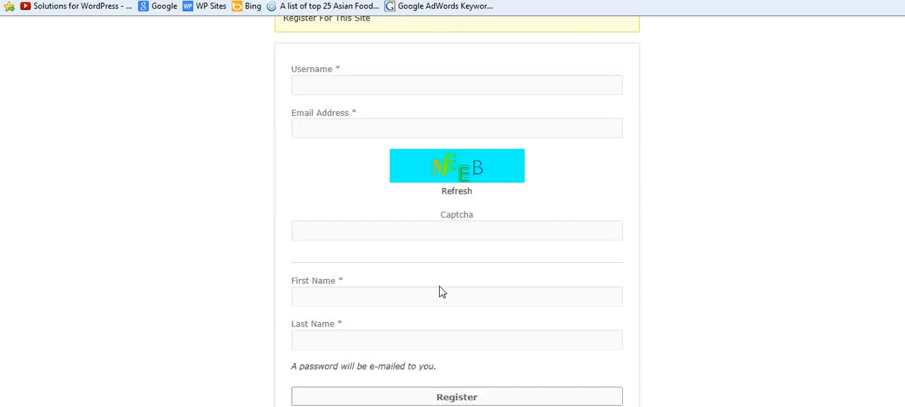
pyautogui.click(457, 85)
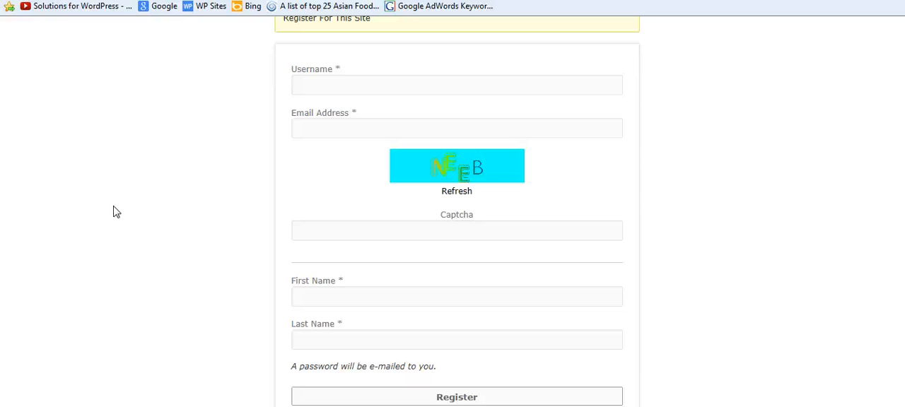
pyautogui.click(456, 85)
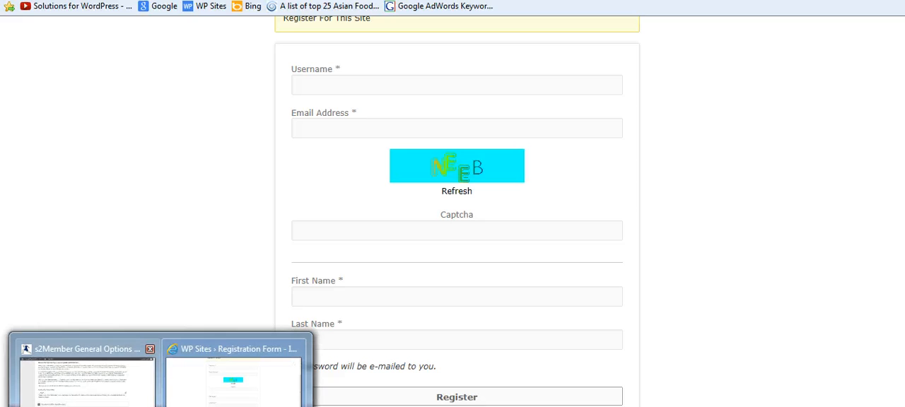
# Set Our Company as the s2Member Membership Options Page.
pyautogui.click(85, 348)
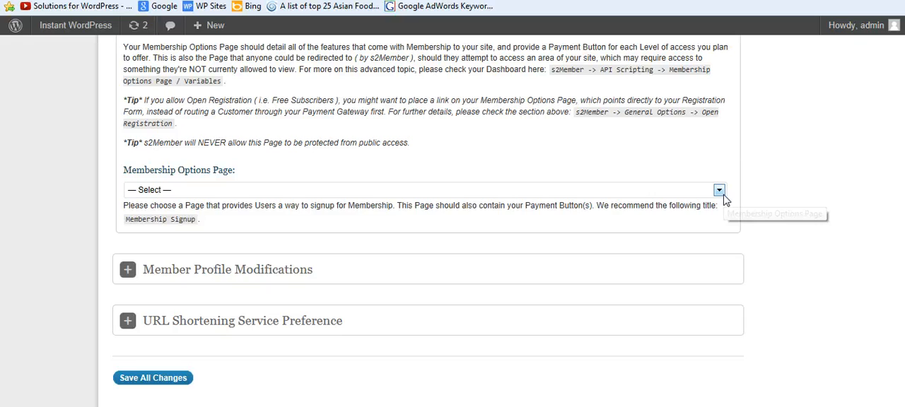
pyautogui.click(718, 190)
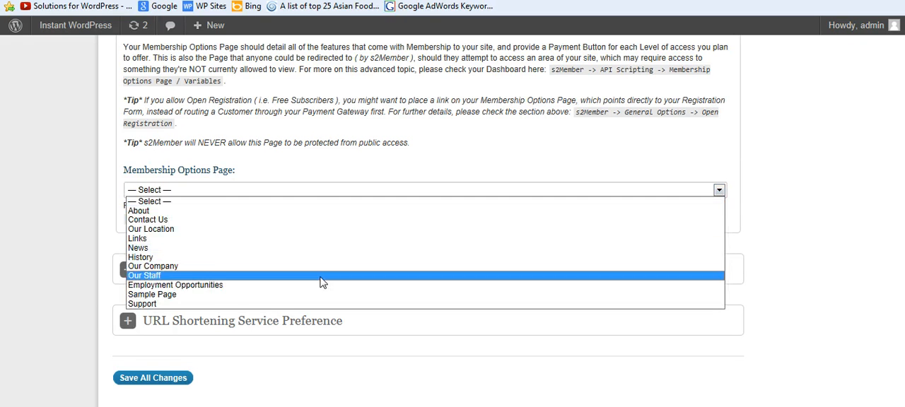
pyautogui.click(152, 266)
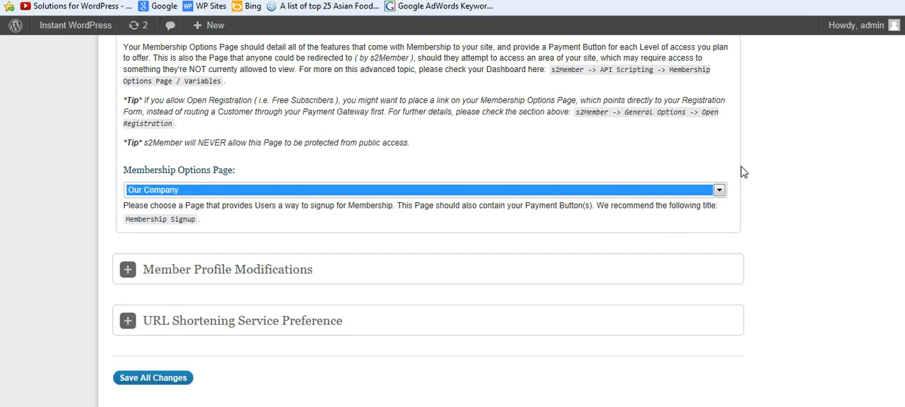
pyautogui.moveTo(792, 175)
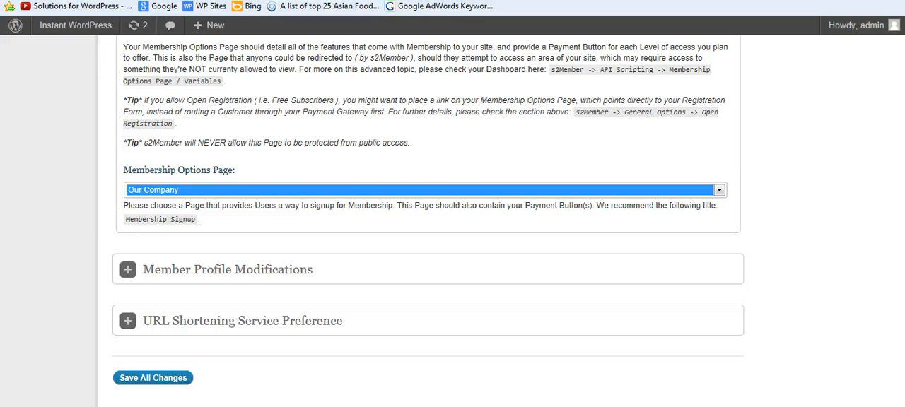
# Save All Changes to the s2Member General Options.
pyautogui.scroll(-3)
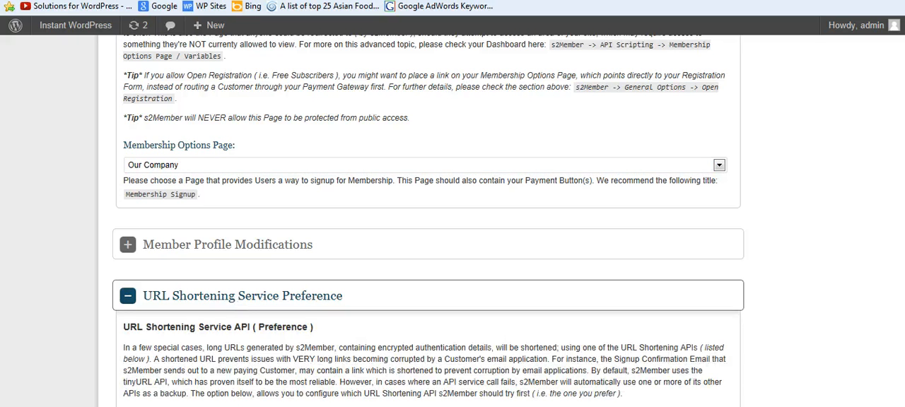
pyautogui.scroll(-3)
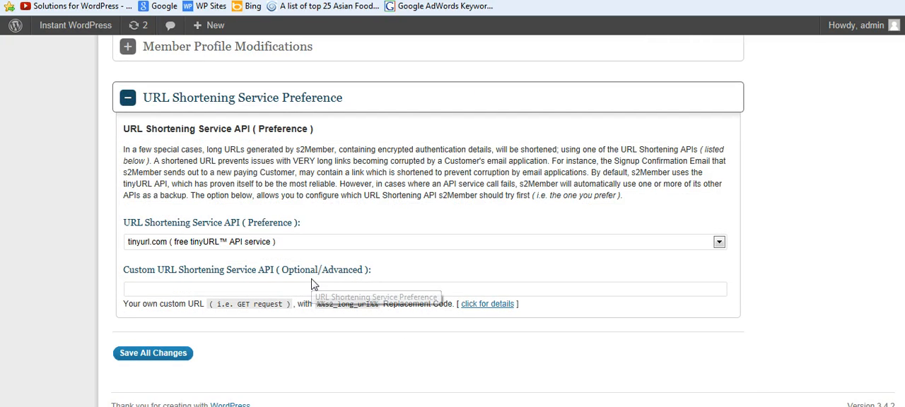
pyautogui.moveTo(295, 97)
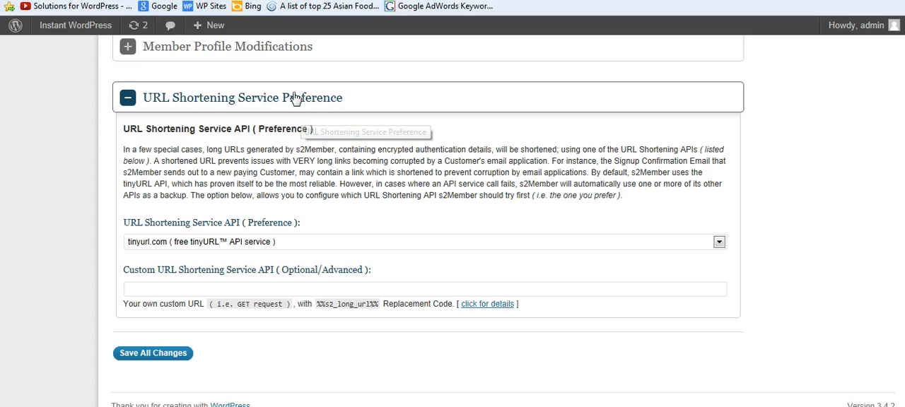
pyautogui.click(152, 353)
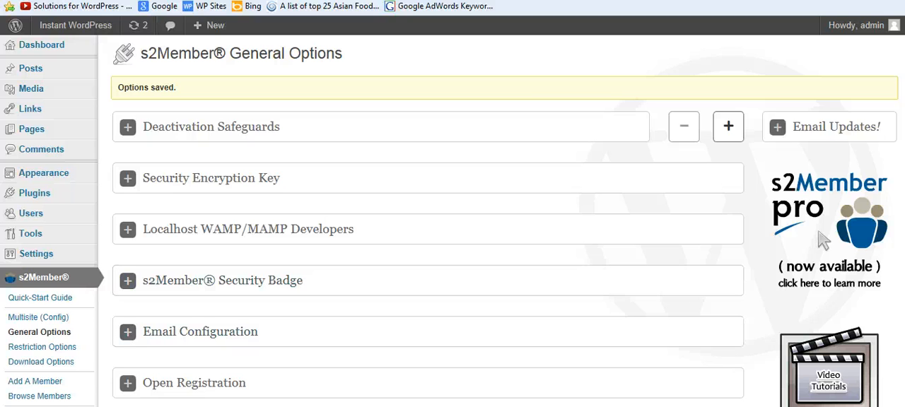
# Go to s2Member's API / List Servers page from the sidebar submenu.
pyautogui.scroll(-3)
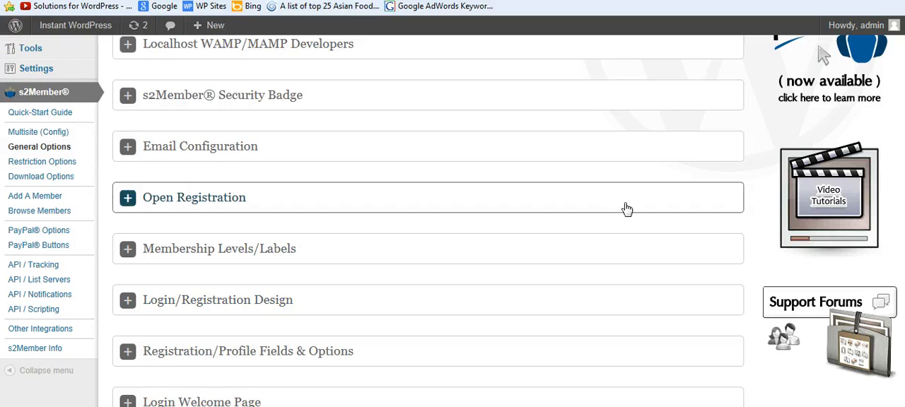
pyautogui.scroll(-3)
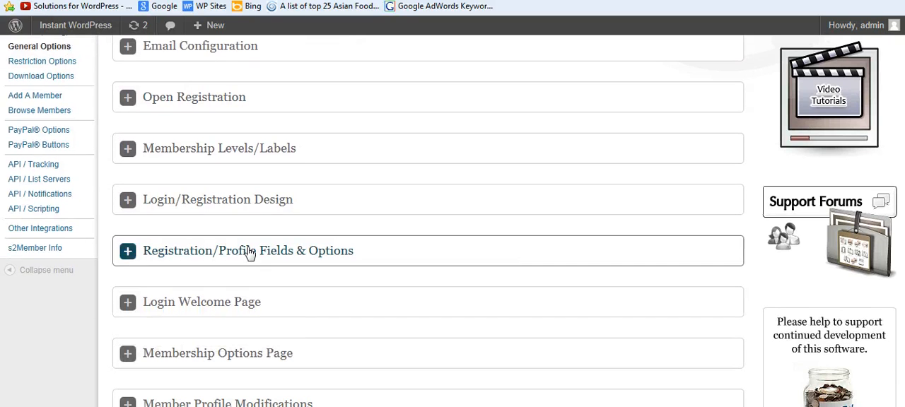
pyautogui.moveTo(54, 178)
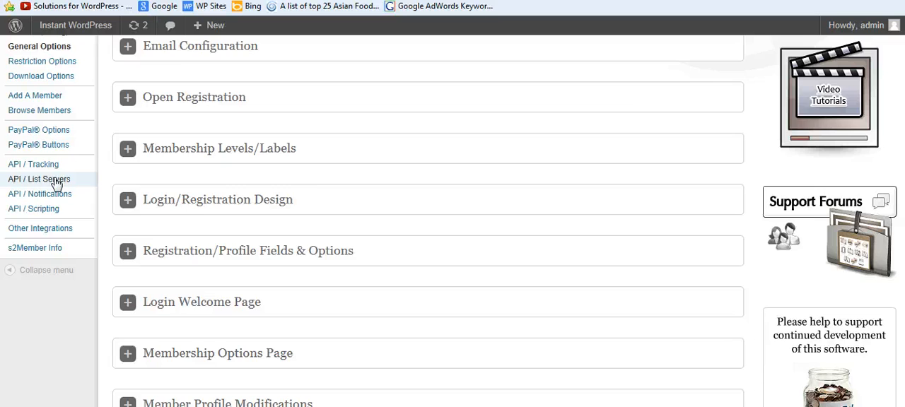
pyautogui.click(39, 178)
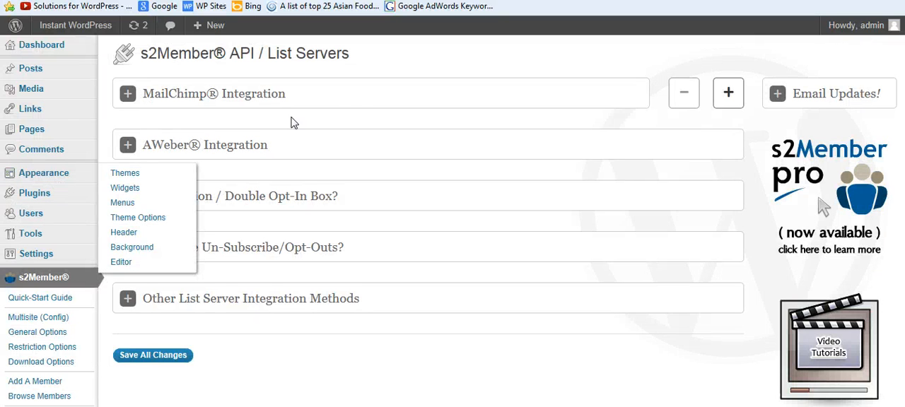
pyautogui.moveTo(454, 74)
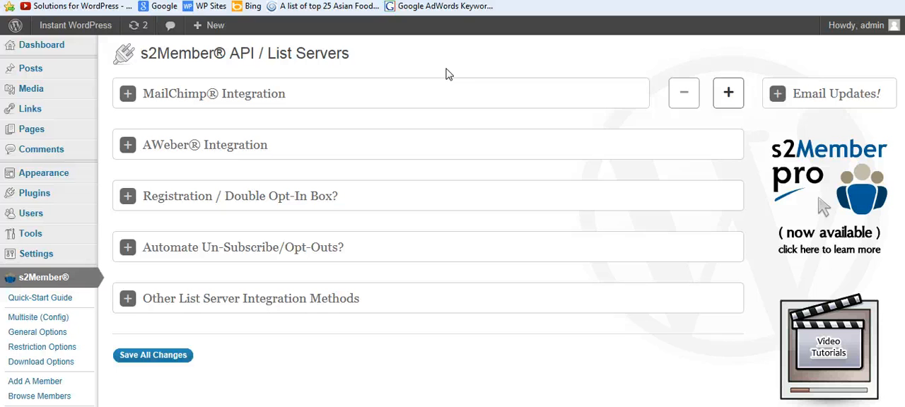
# Expand the MailChimp Integration panel and review its empty API key and list ID fields.
pyautogui.click(127, 94)
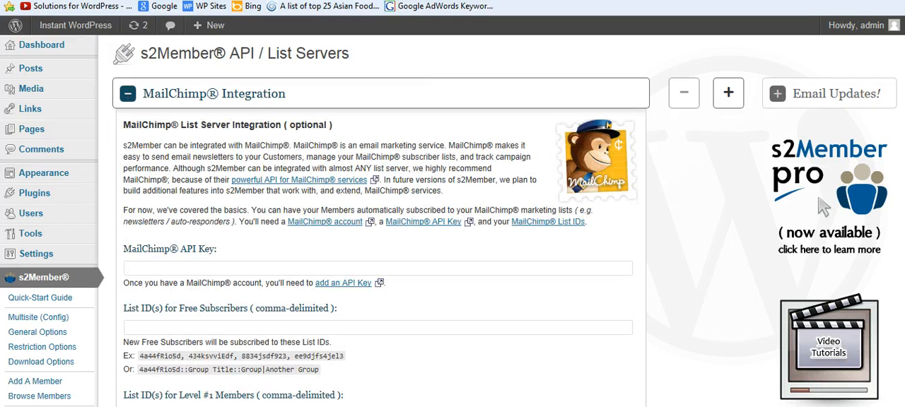
pyautogui.scroll(-3)
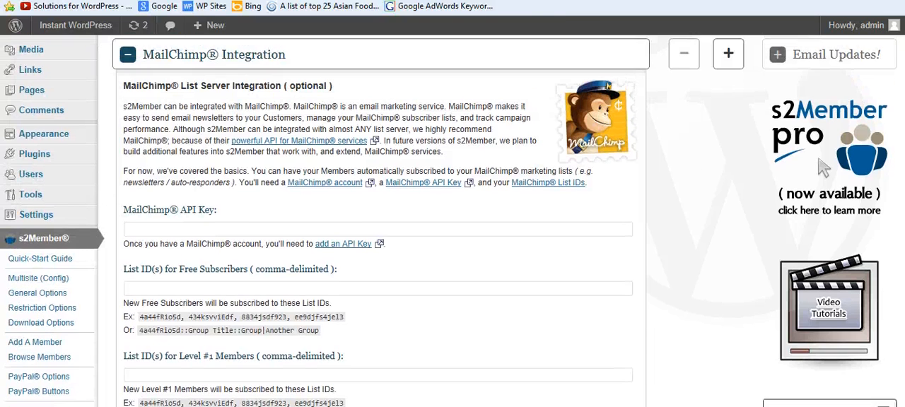
pyautogui.scroll(-3)
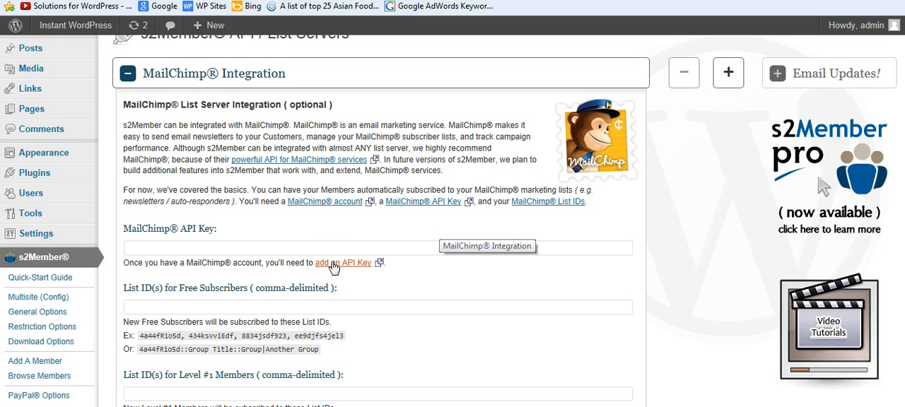
pyautogui.moveTo(308, 274)
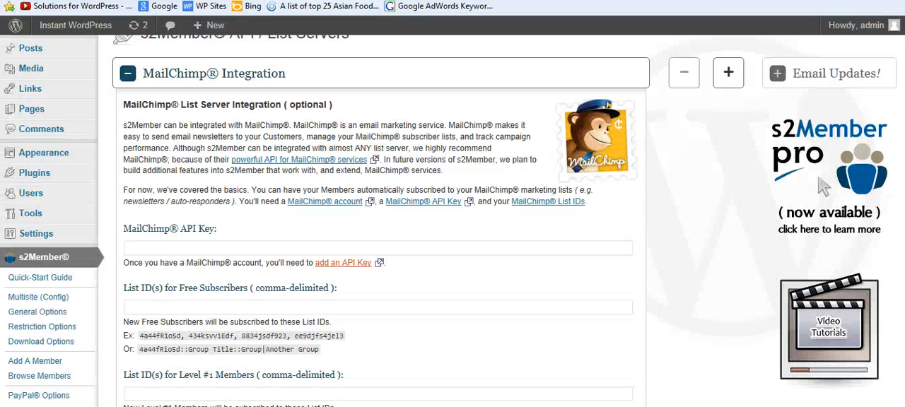
pyautogui.scroll(-3)
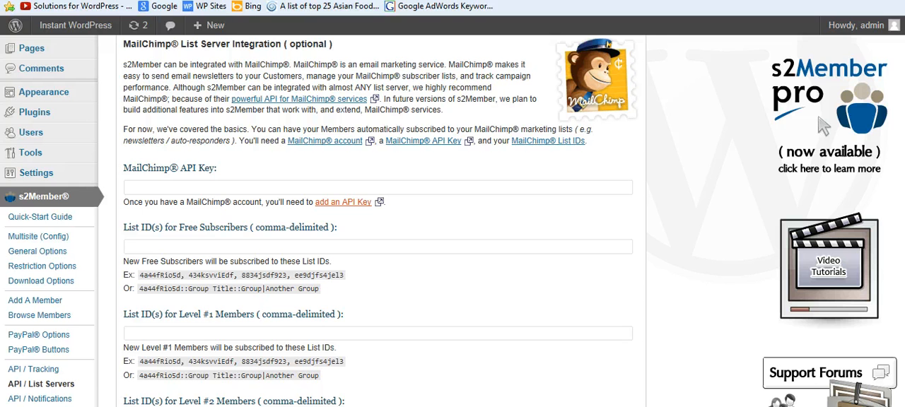
pyautogui.scroll(-3)
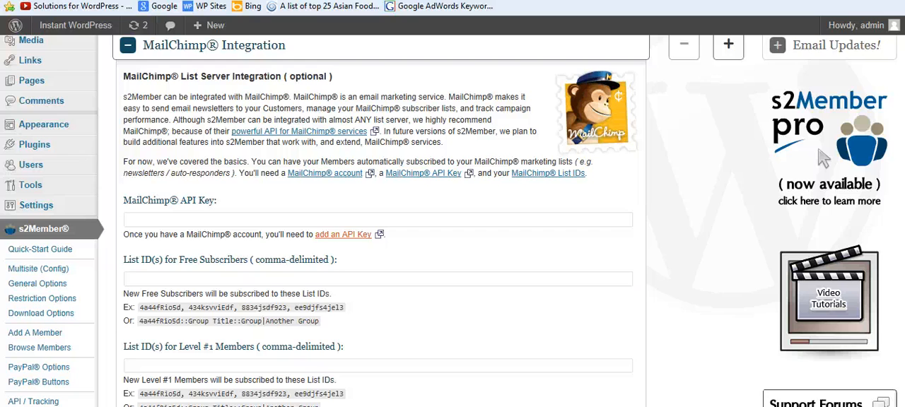
pyautogui.scroll(-3)
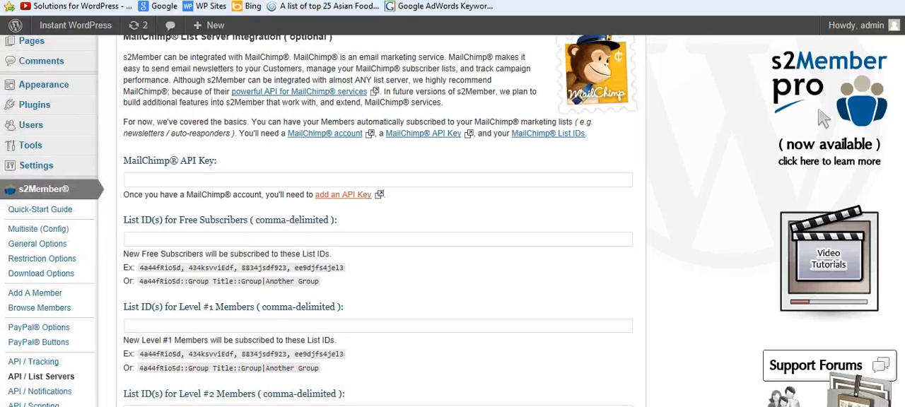
pyautogui.scroll(-3)
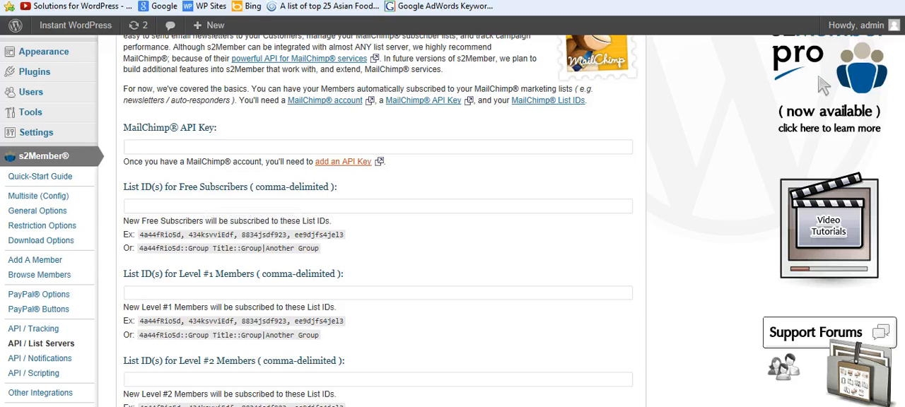
pyautogui.scroll(-3)
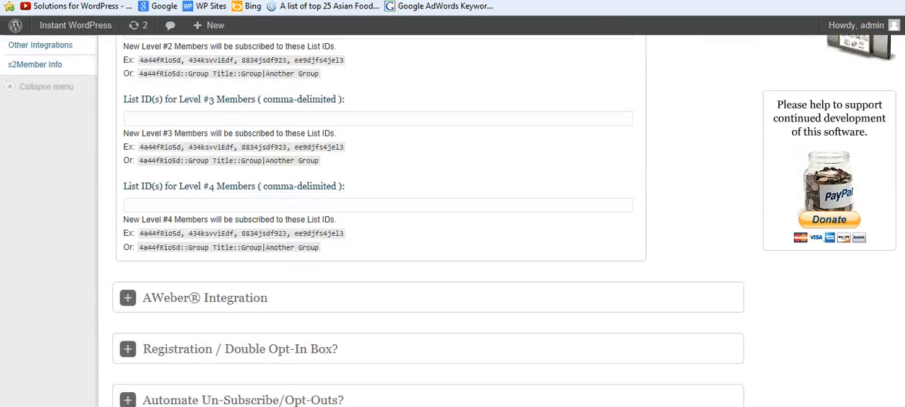
pyautogui.scroll(-3)
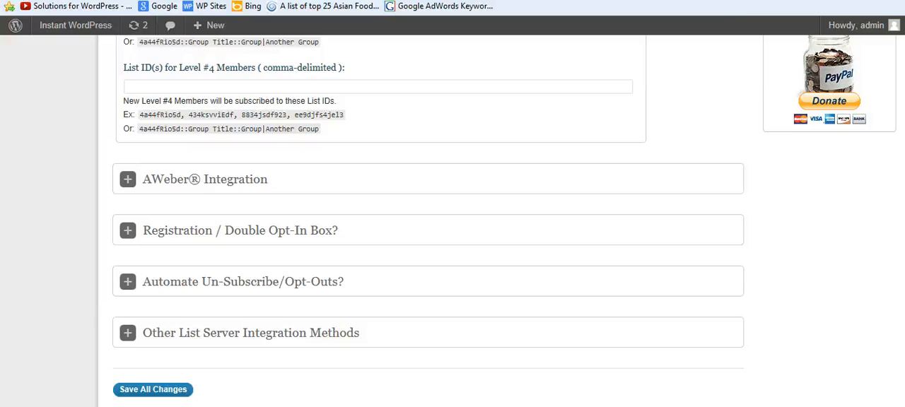
pyautogui.scroll(-3)
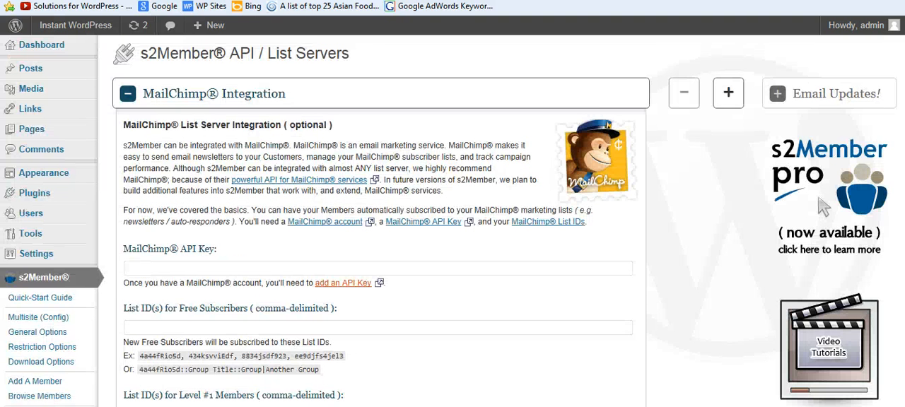
pyautogui.moveTo(533, 56)
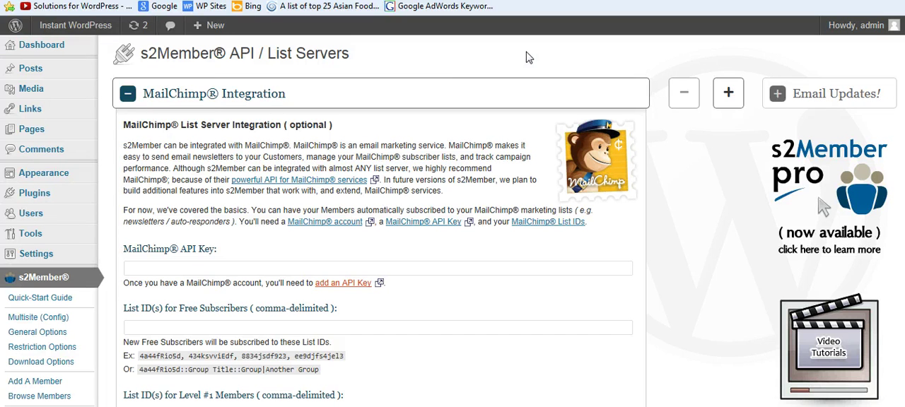
pyautogui.moveTo(464, 65)
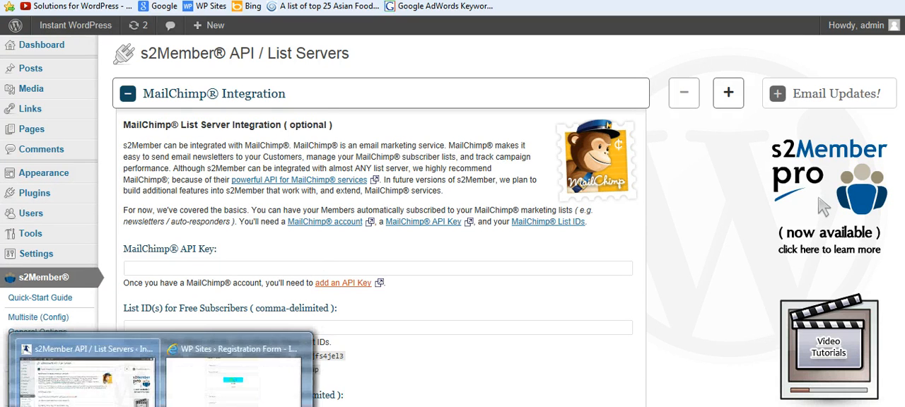
# Return to the WP Sites window and the Downloading WordPress Software – Video 1 lesson.
pyautogui.click(241, 348)
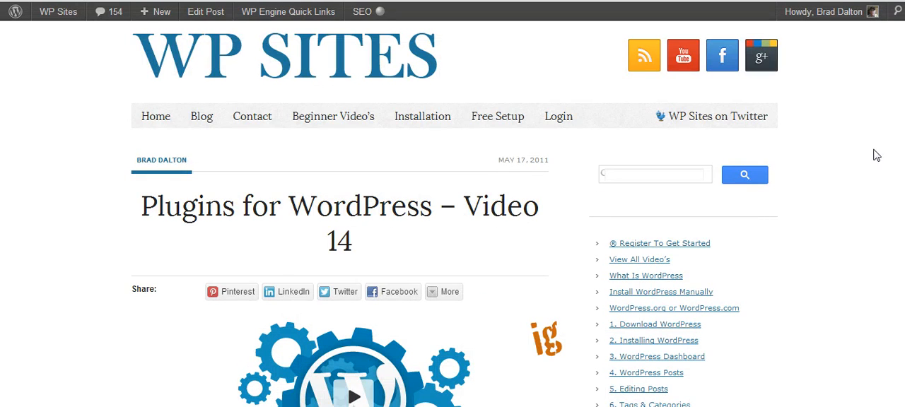
pyautogui.scroll(-3)
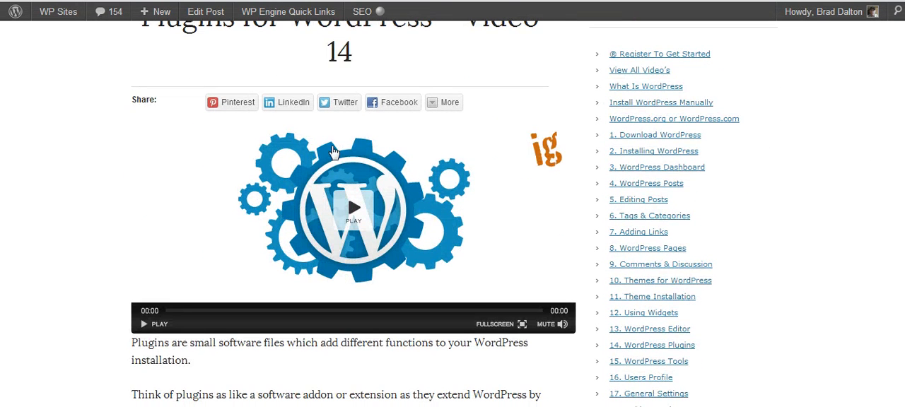
pyautogui.moveTo(412, 198)
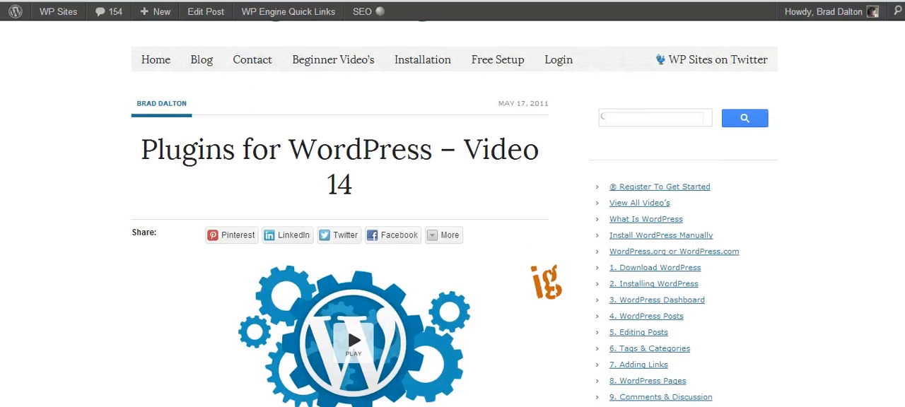
pyautogui.scroll(-3)
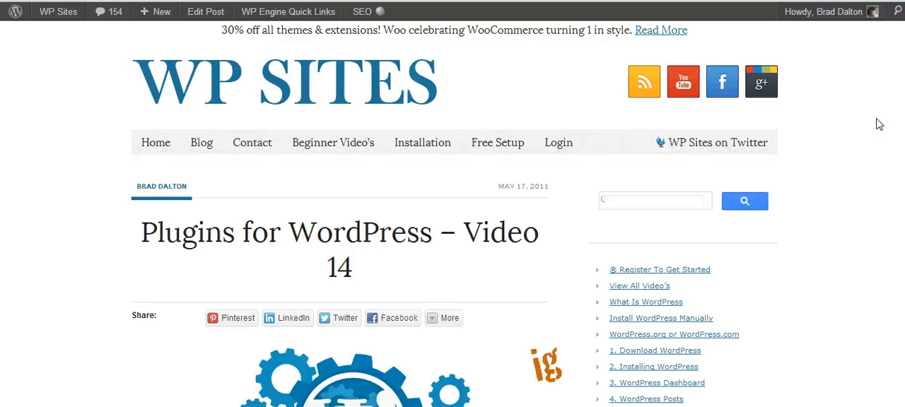
pyautogui.moveTo(201, 141)
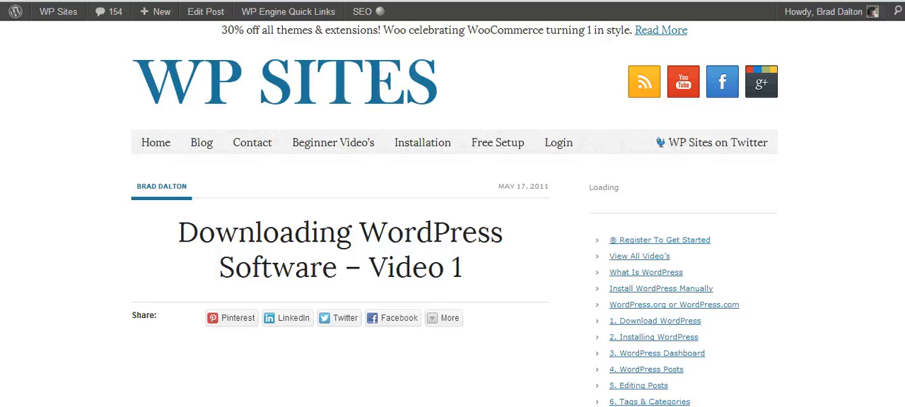
pyautogui.scroll(-3)
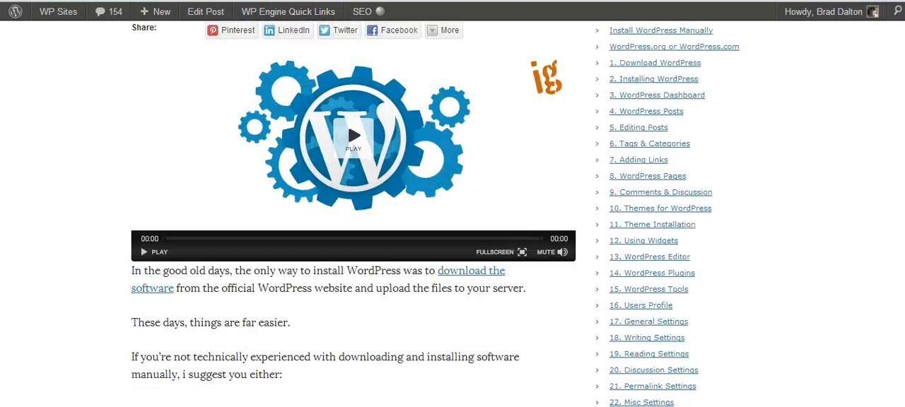